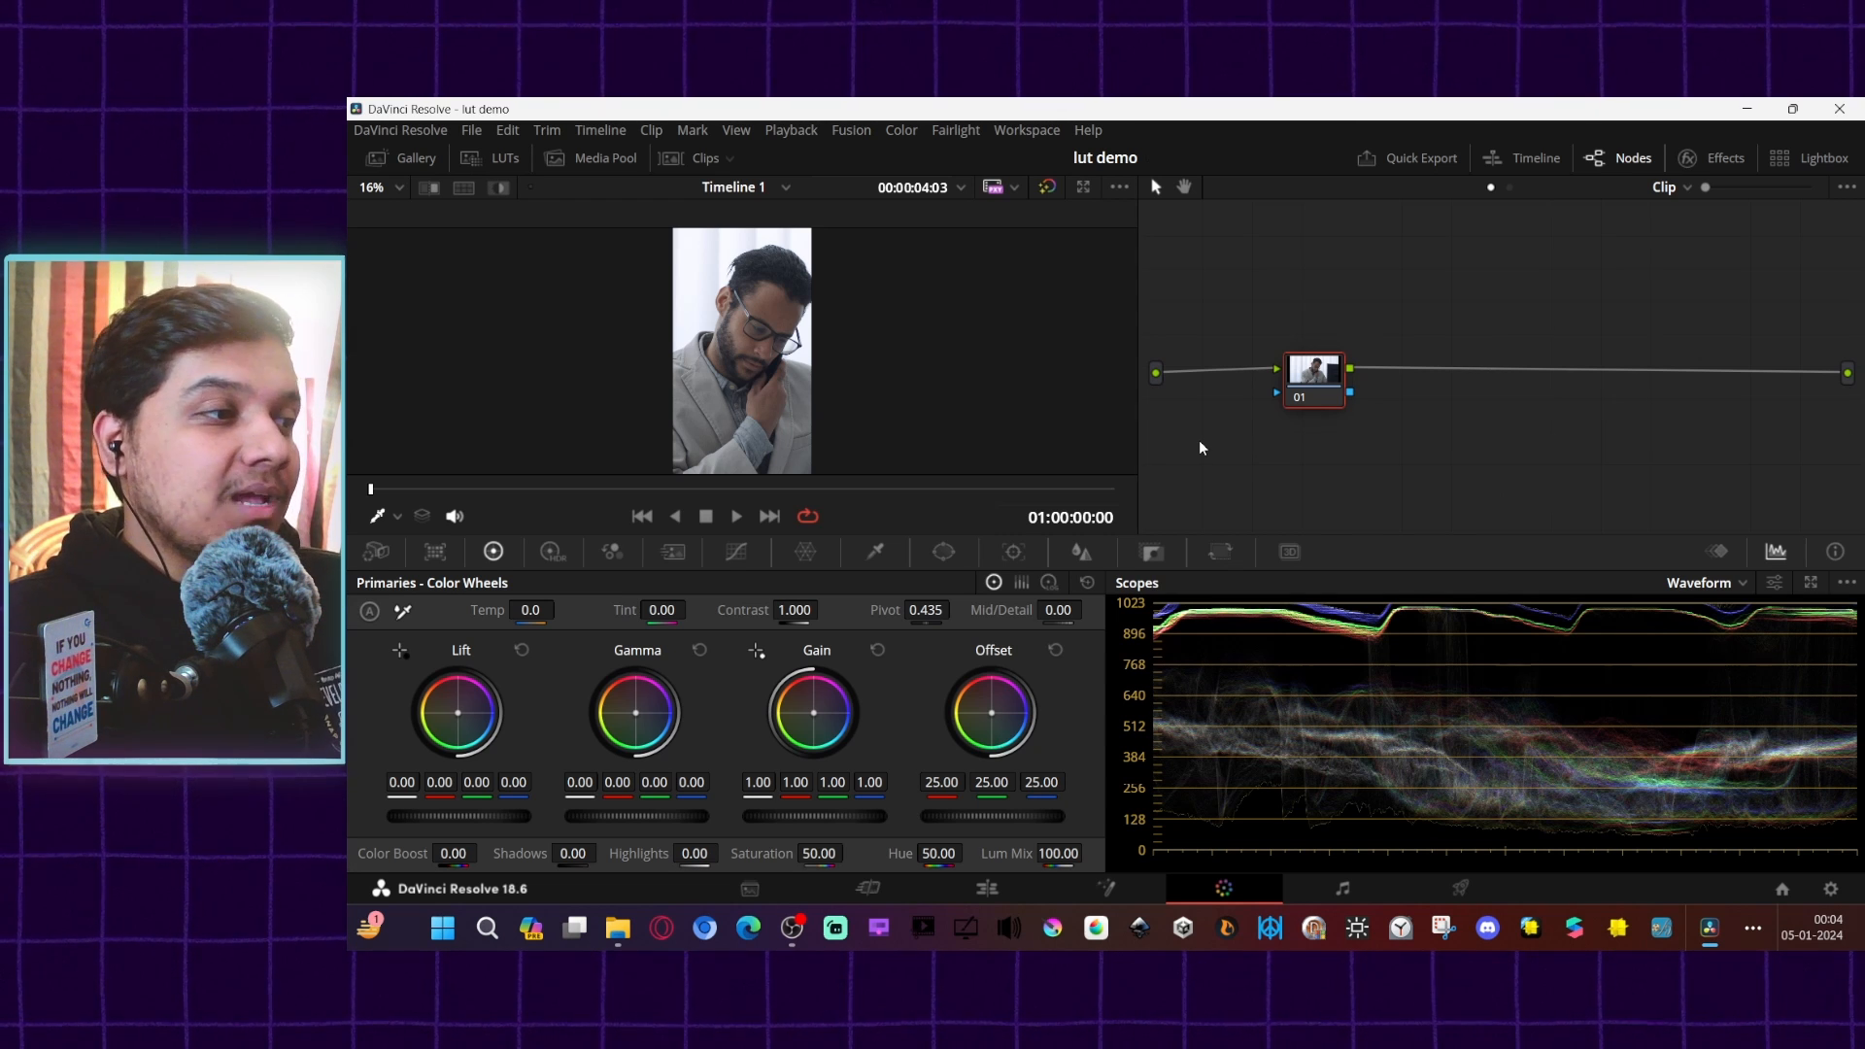
mouse_move(1231, 471)
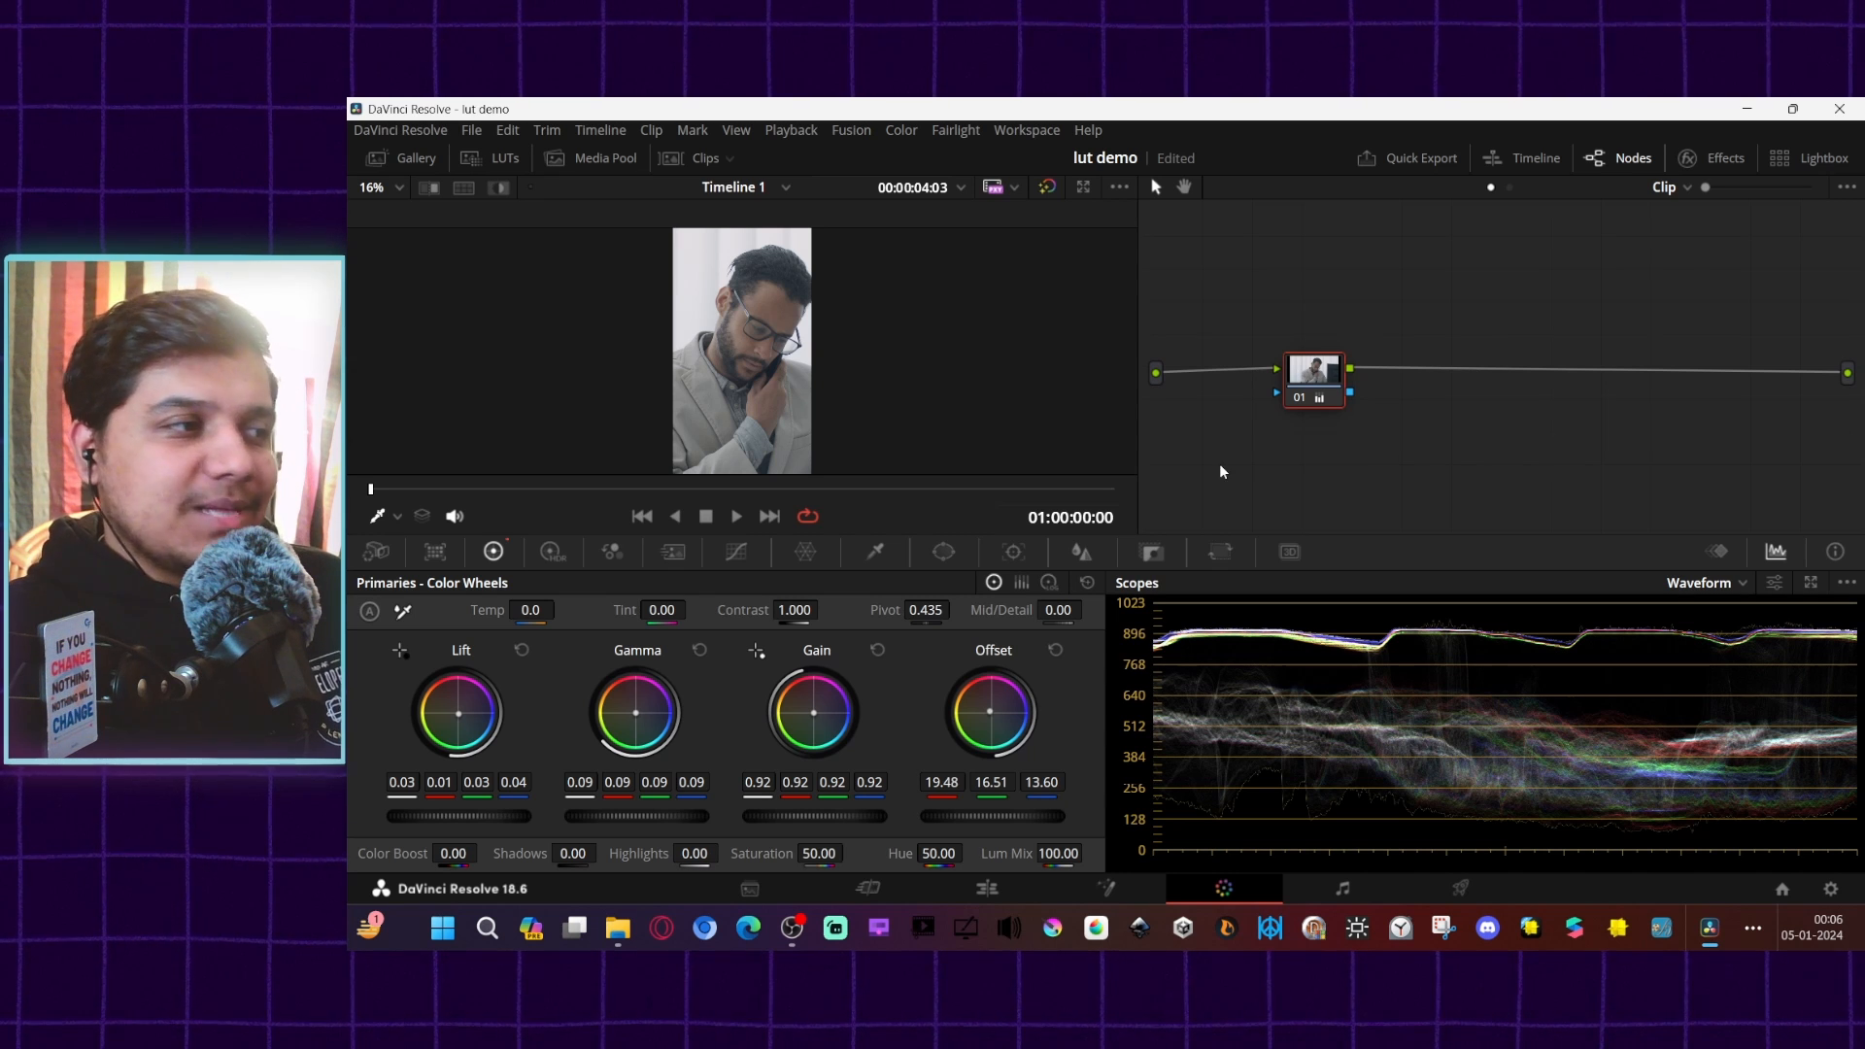
mouse_move(1179, 476)
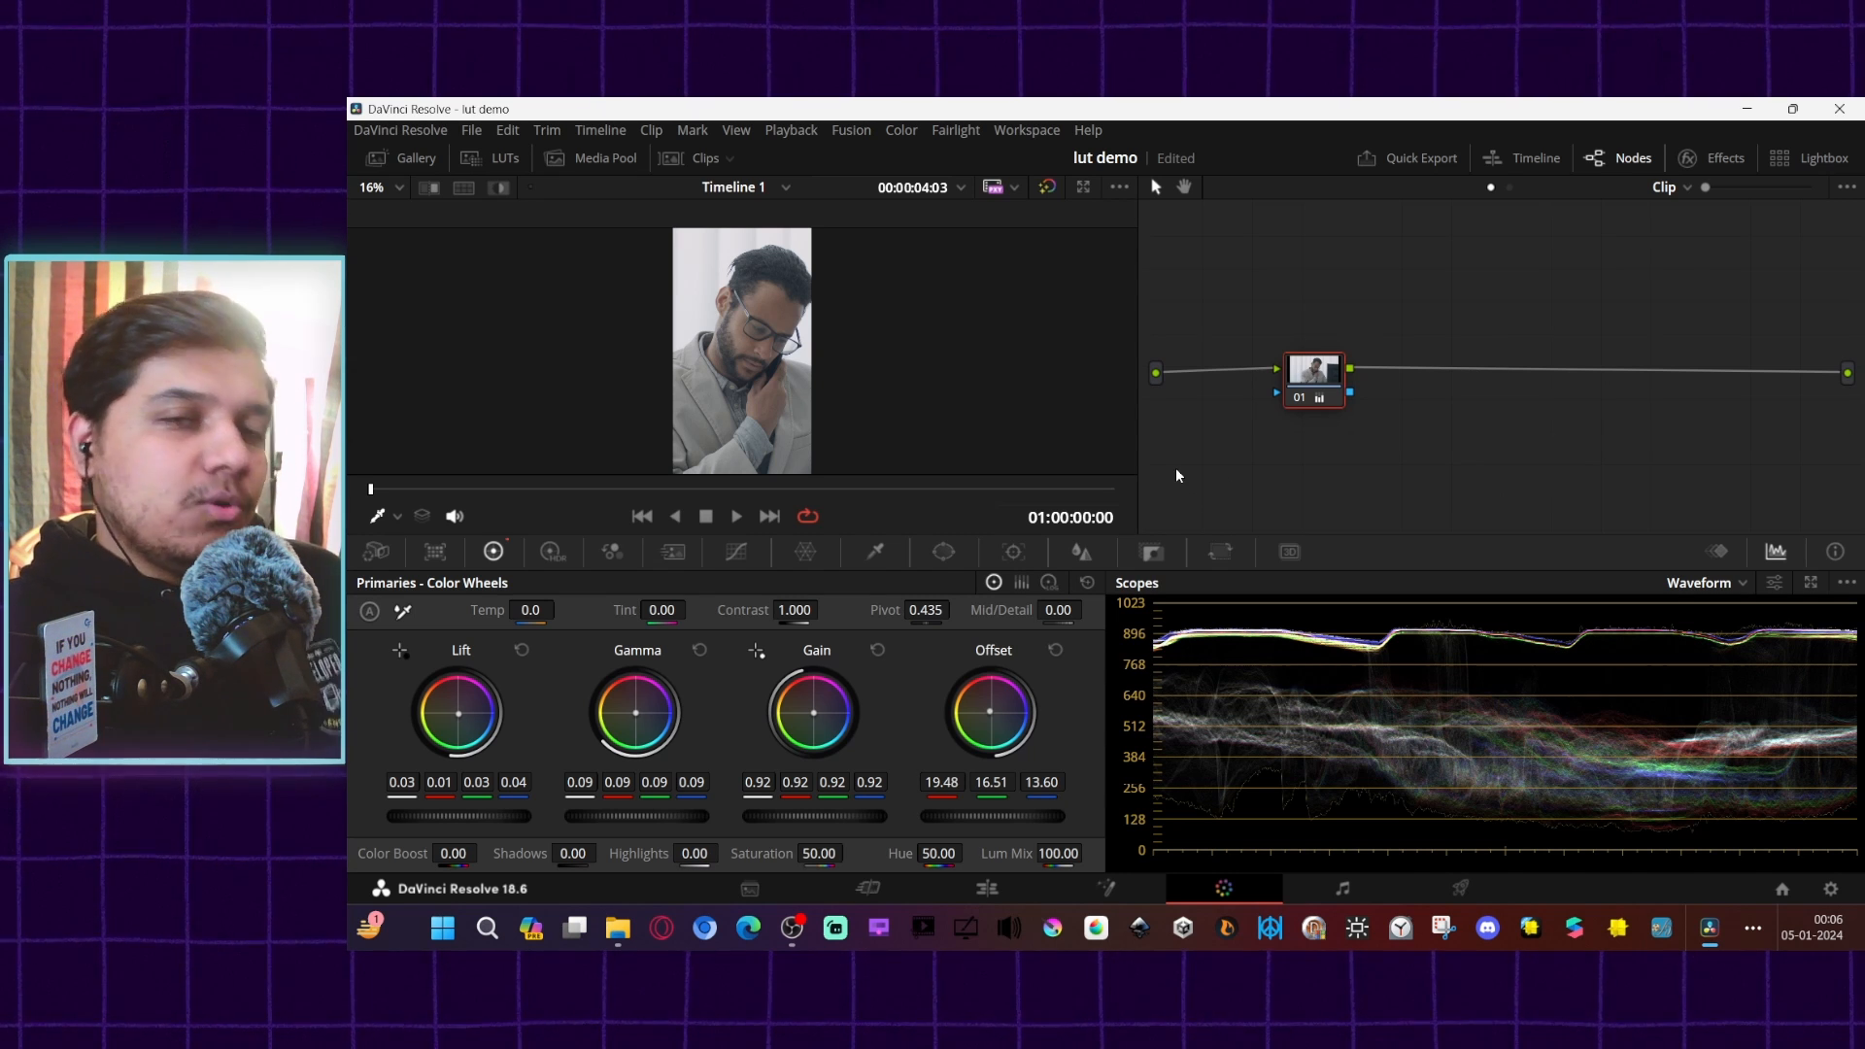
mouse_move(1170, 433)
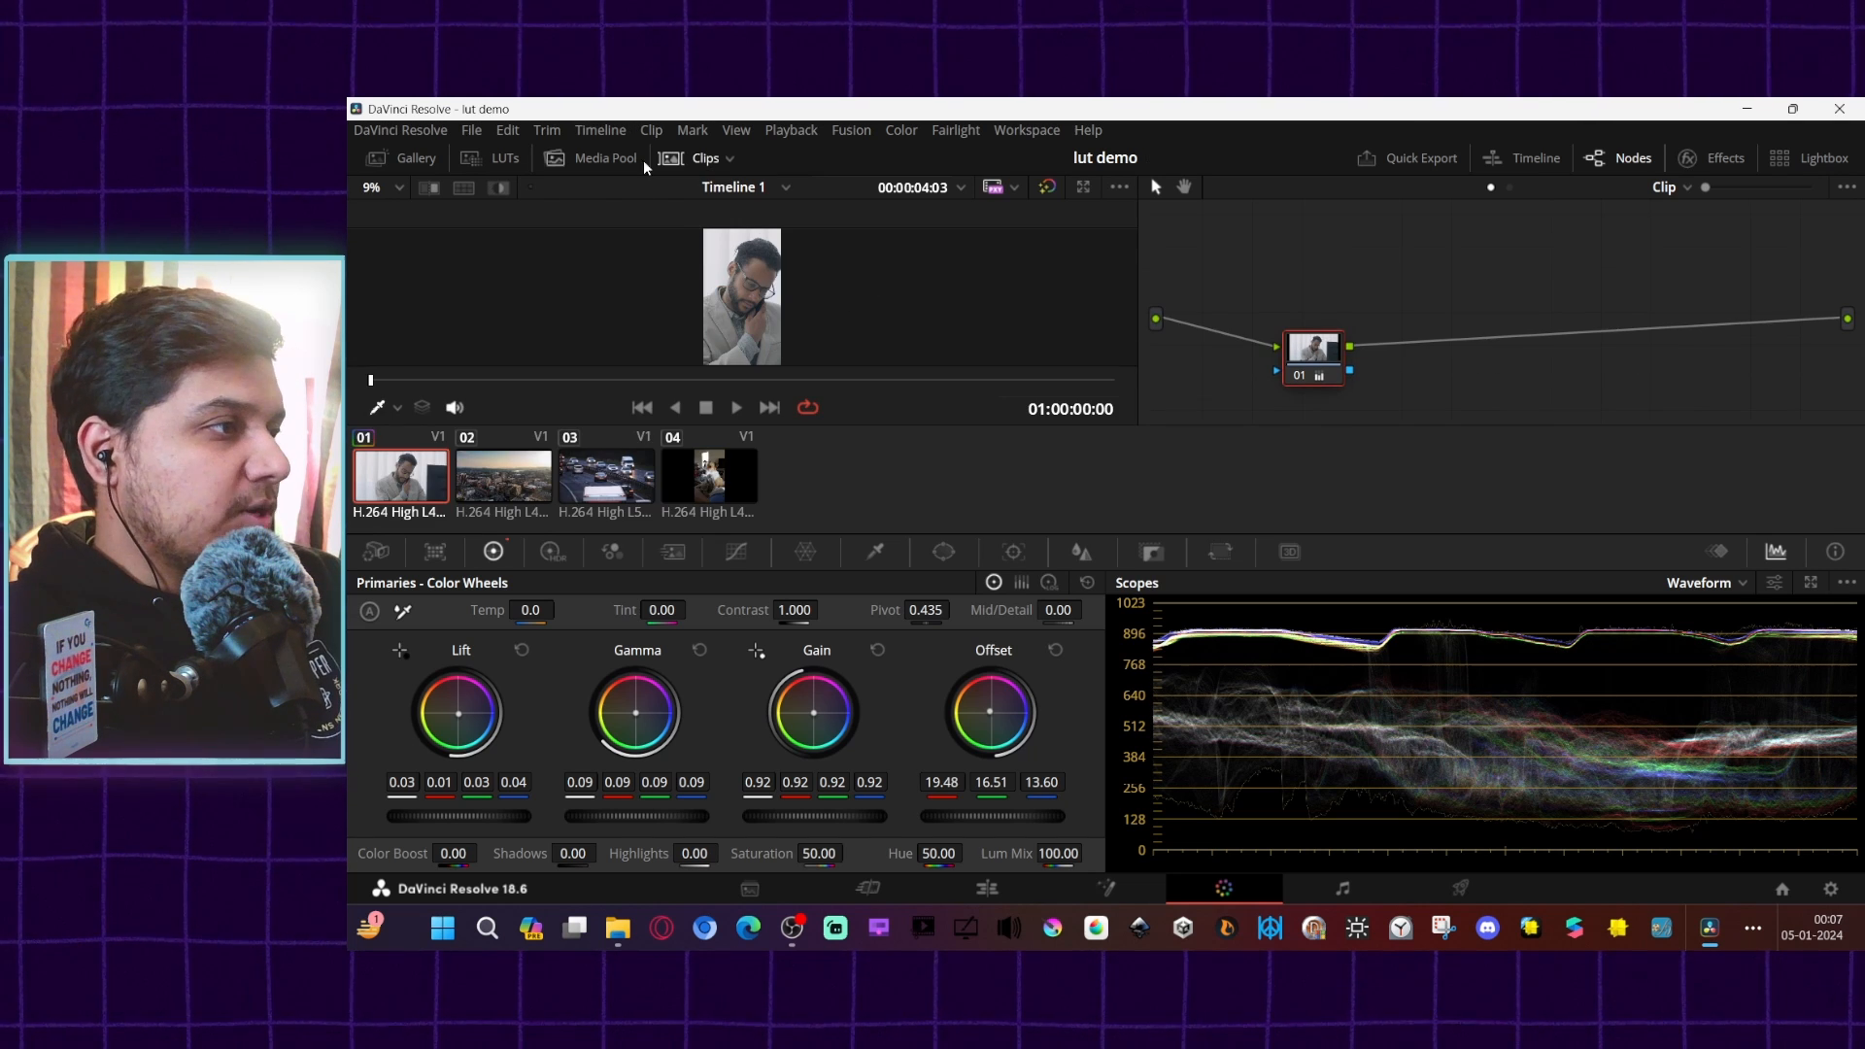
Step: Preview the city skyline, highway cars and dog clips, then return to the man-on-phone clip
click(503, 477)
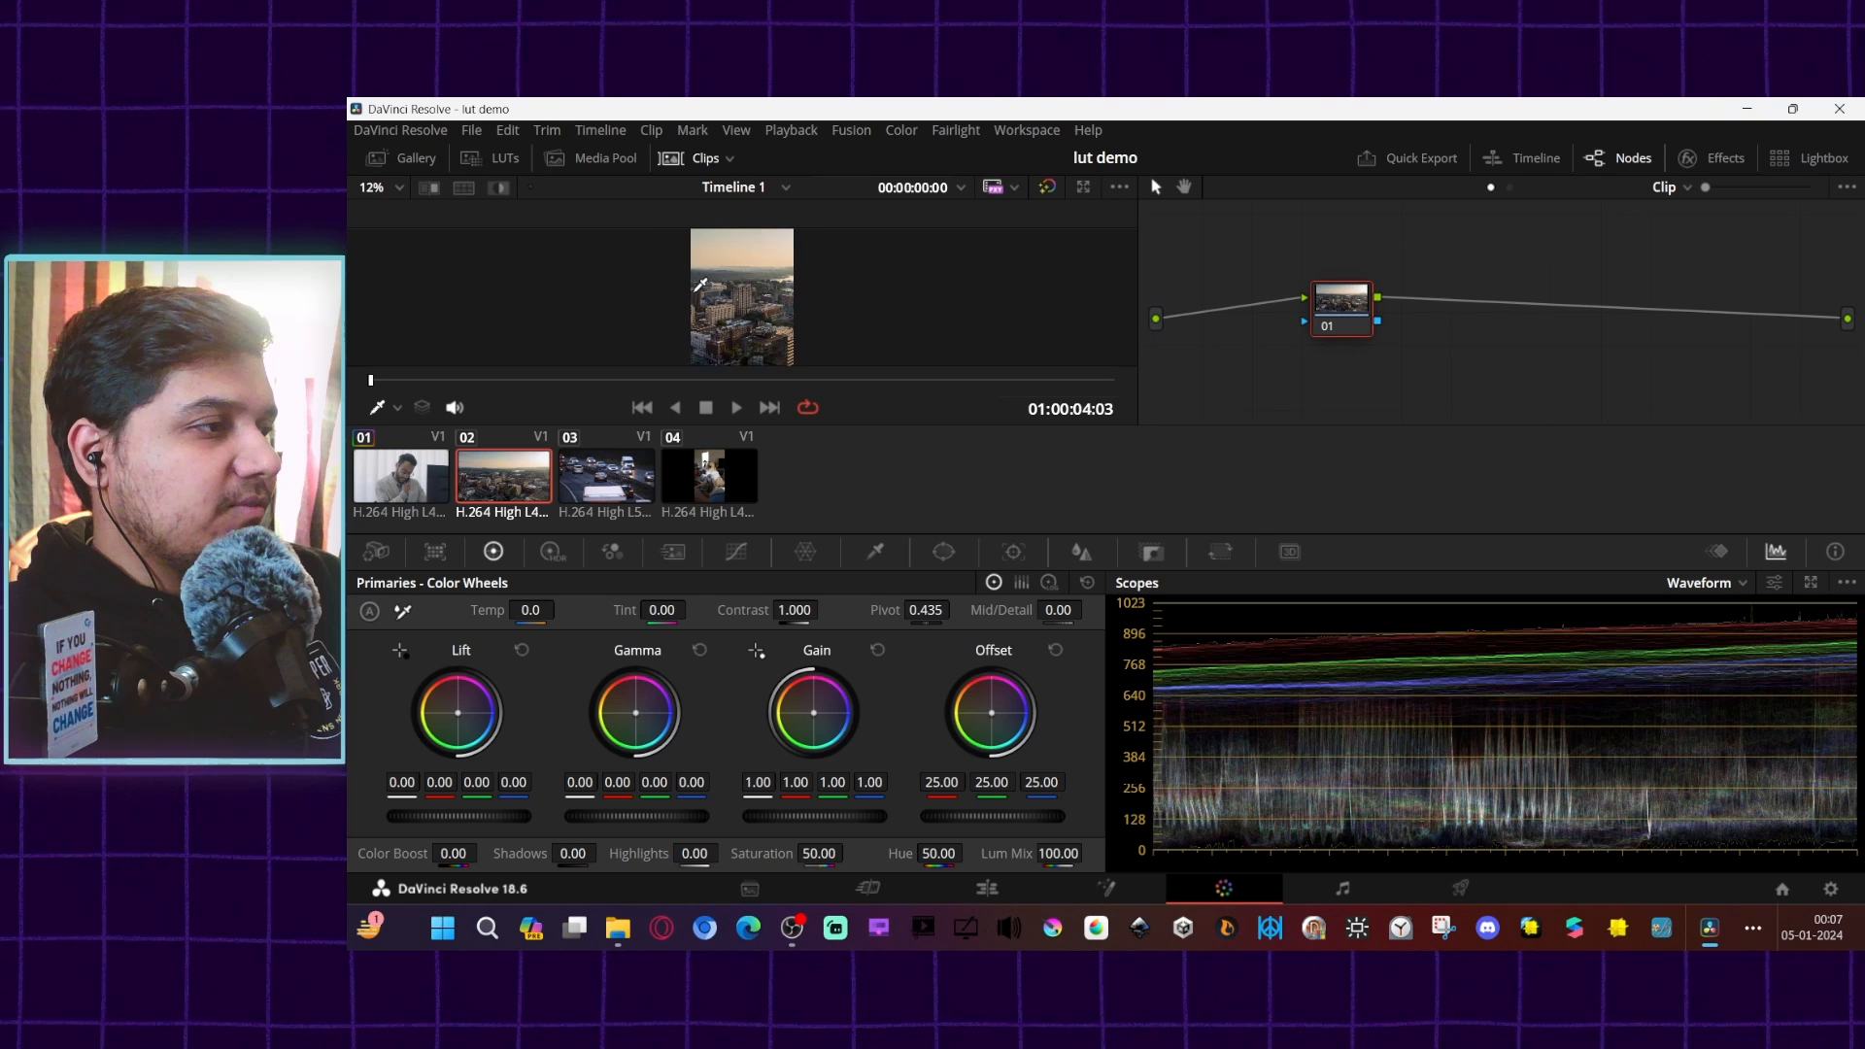
click(605, 475)
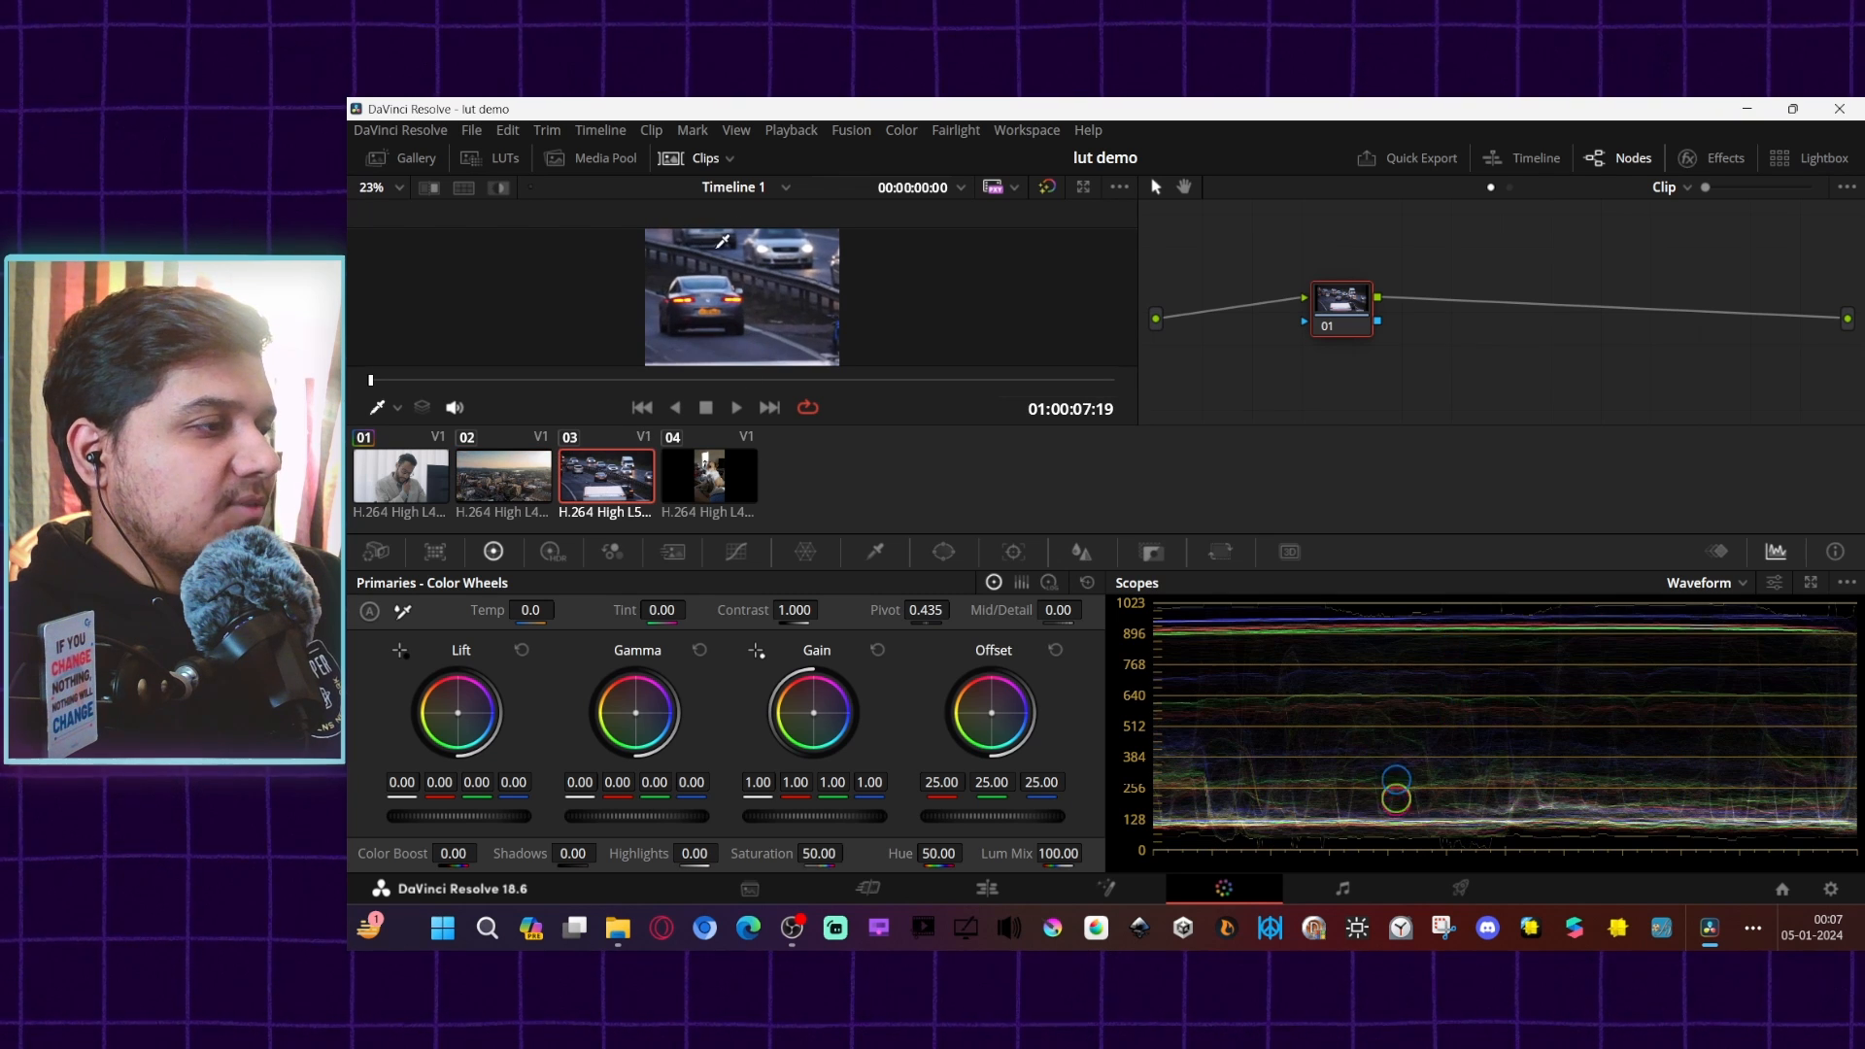
click(709, 477)
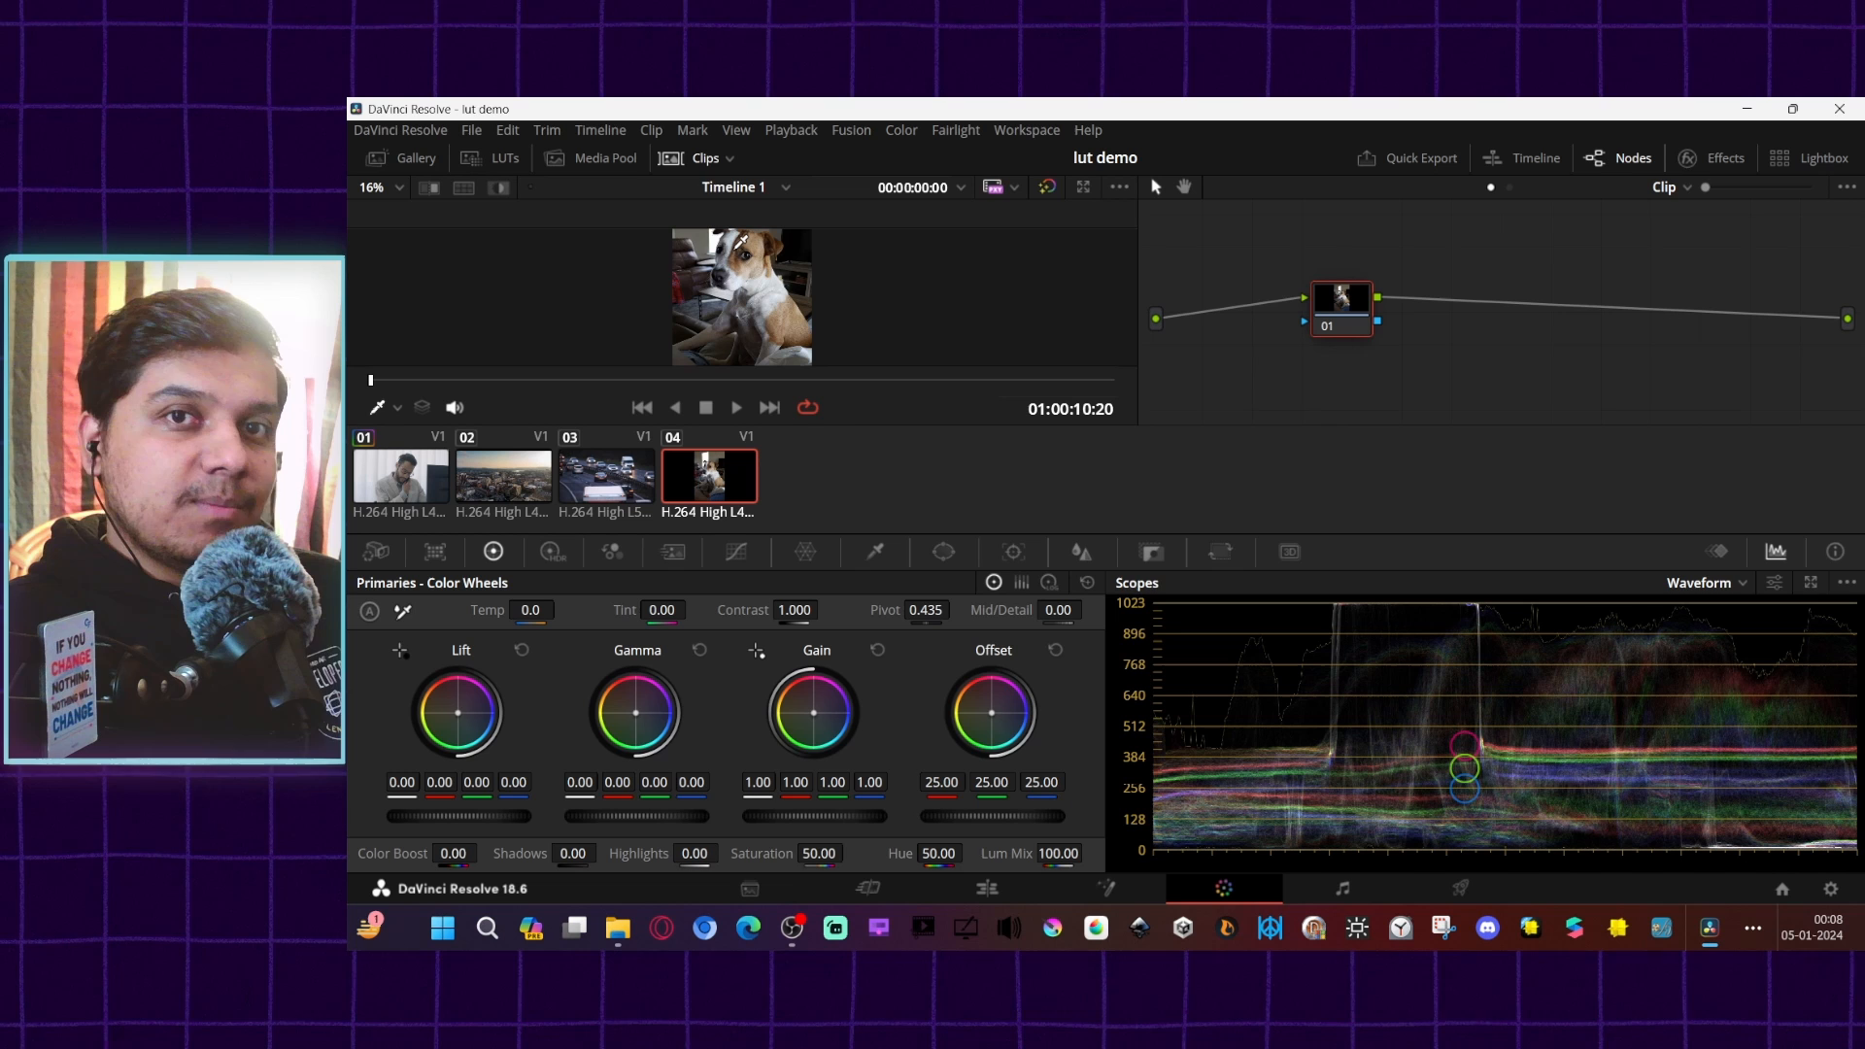
click(401, 475)
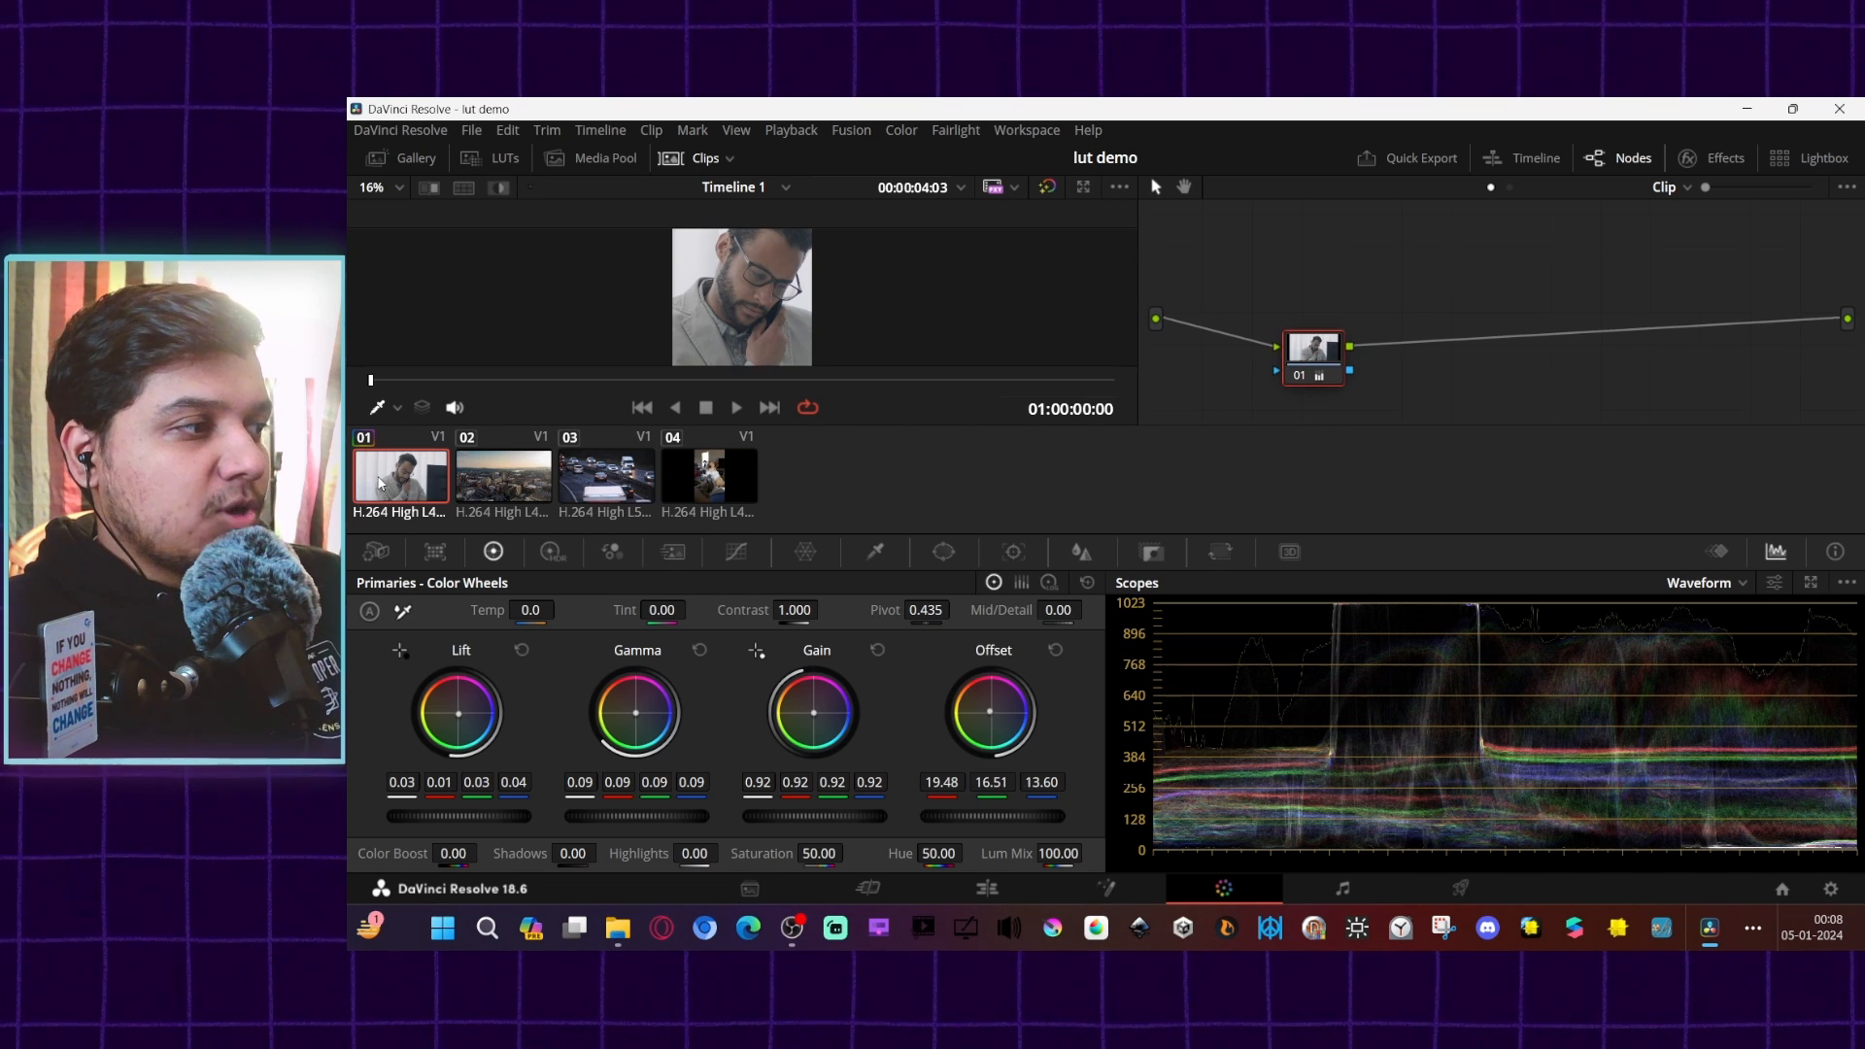
Step: Apply the man-on-phone clip's grade to the highway cars clip and return to clip 01
click(503, 475)
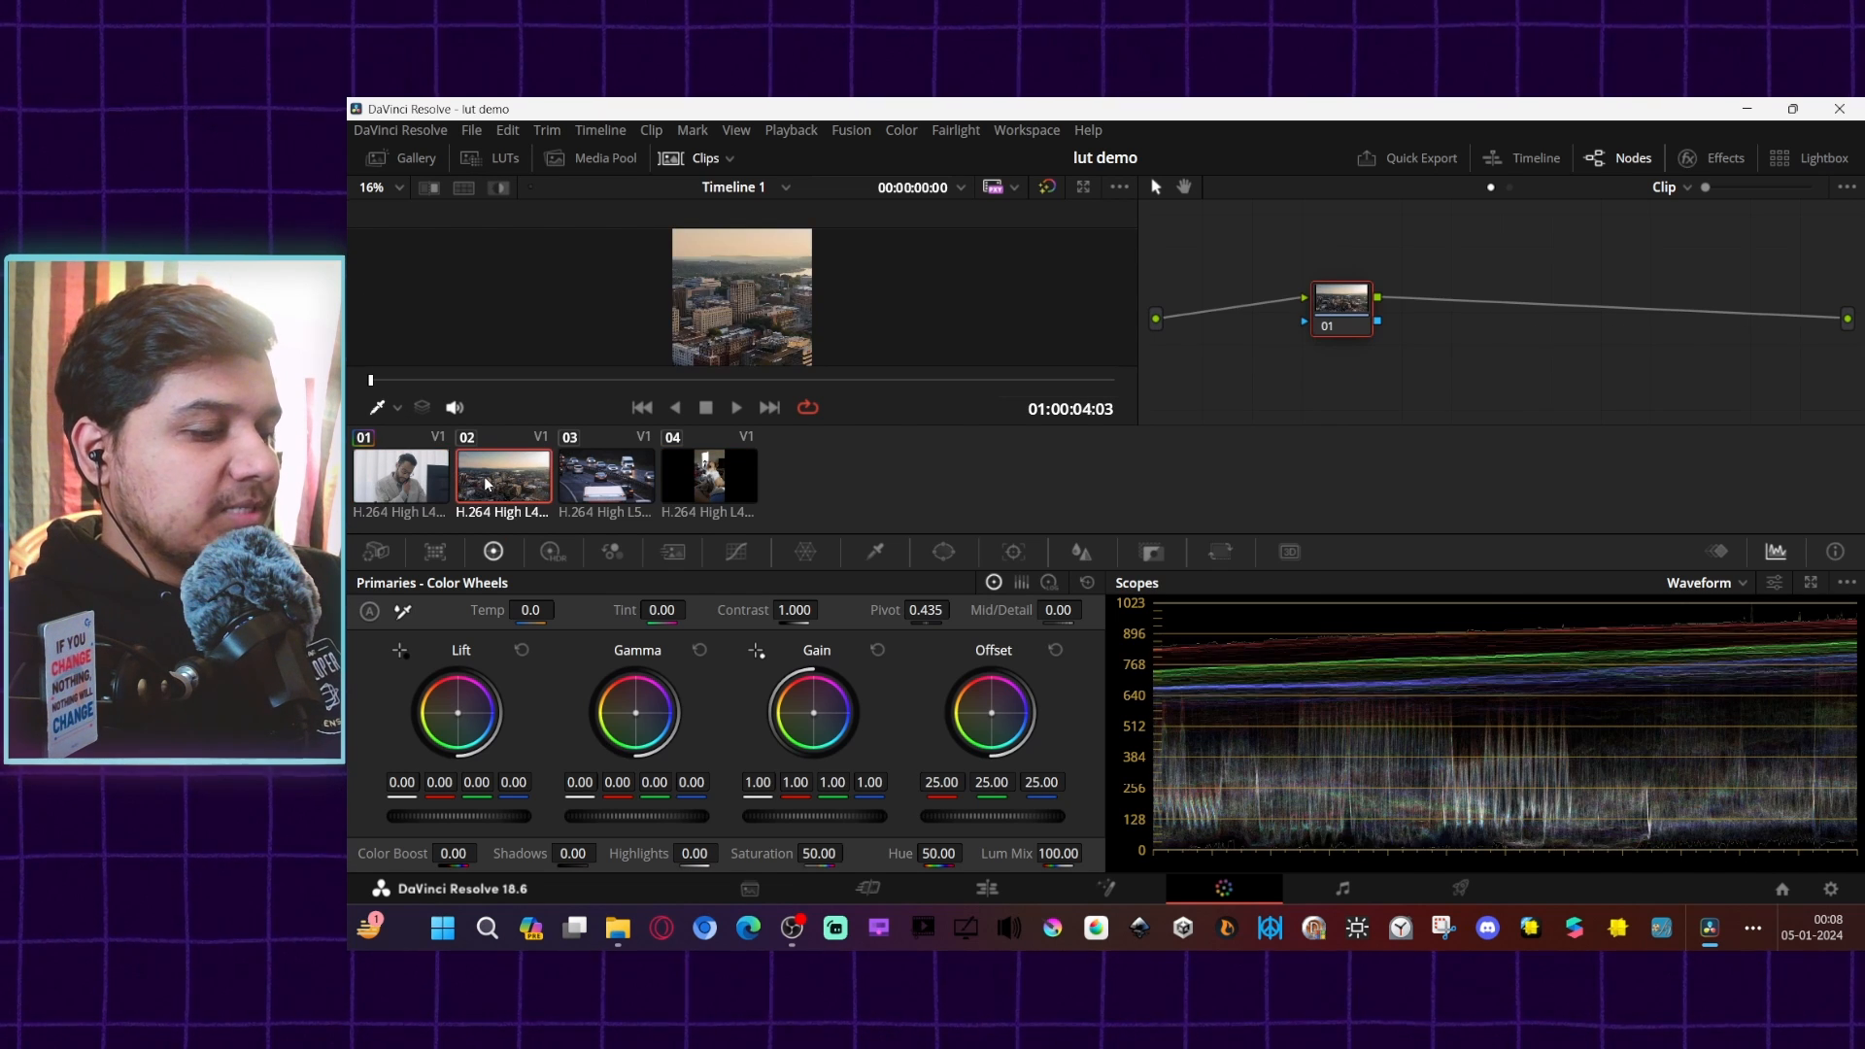
click(606, 477)
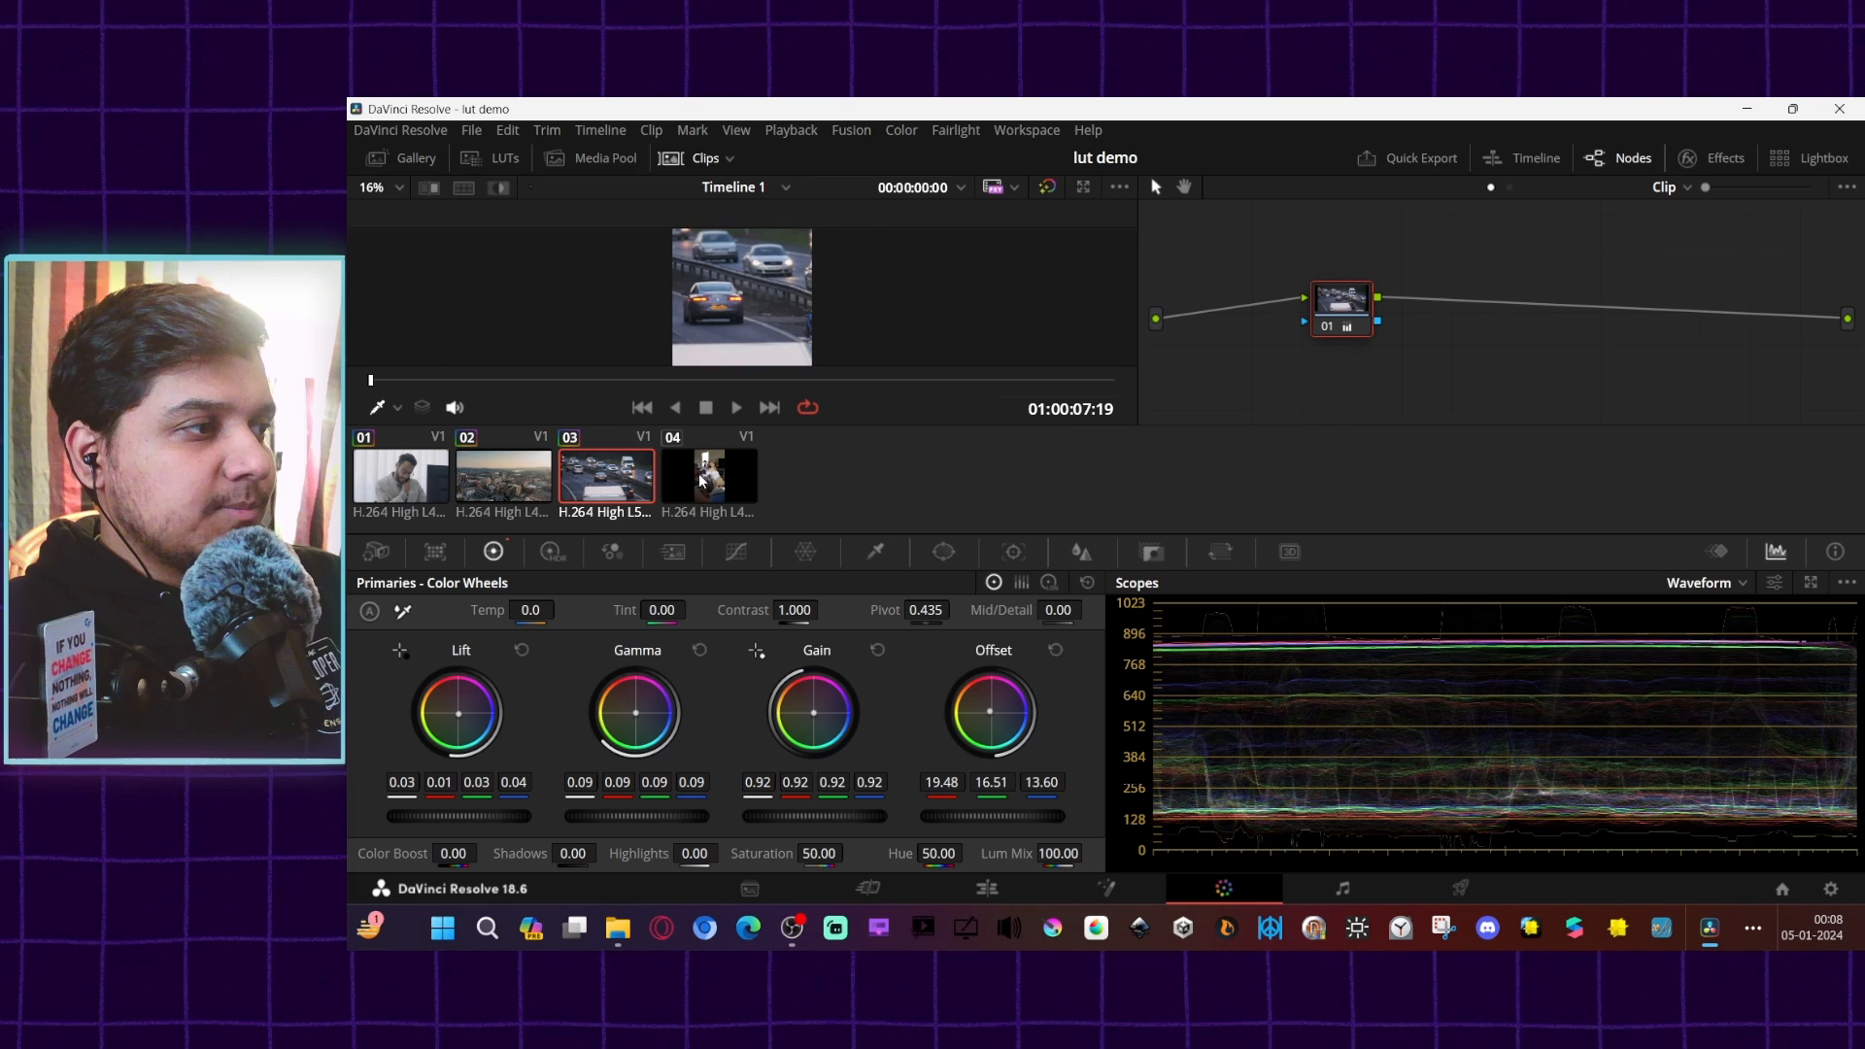
click(710, 475)
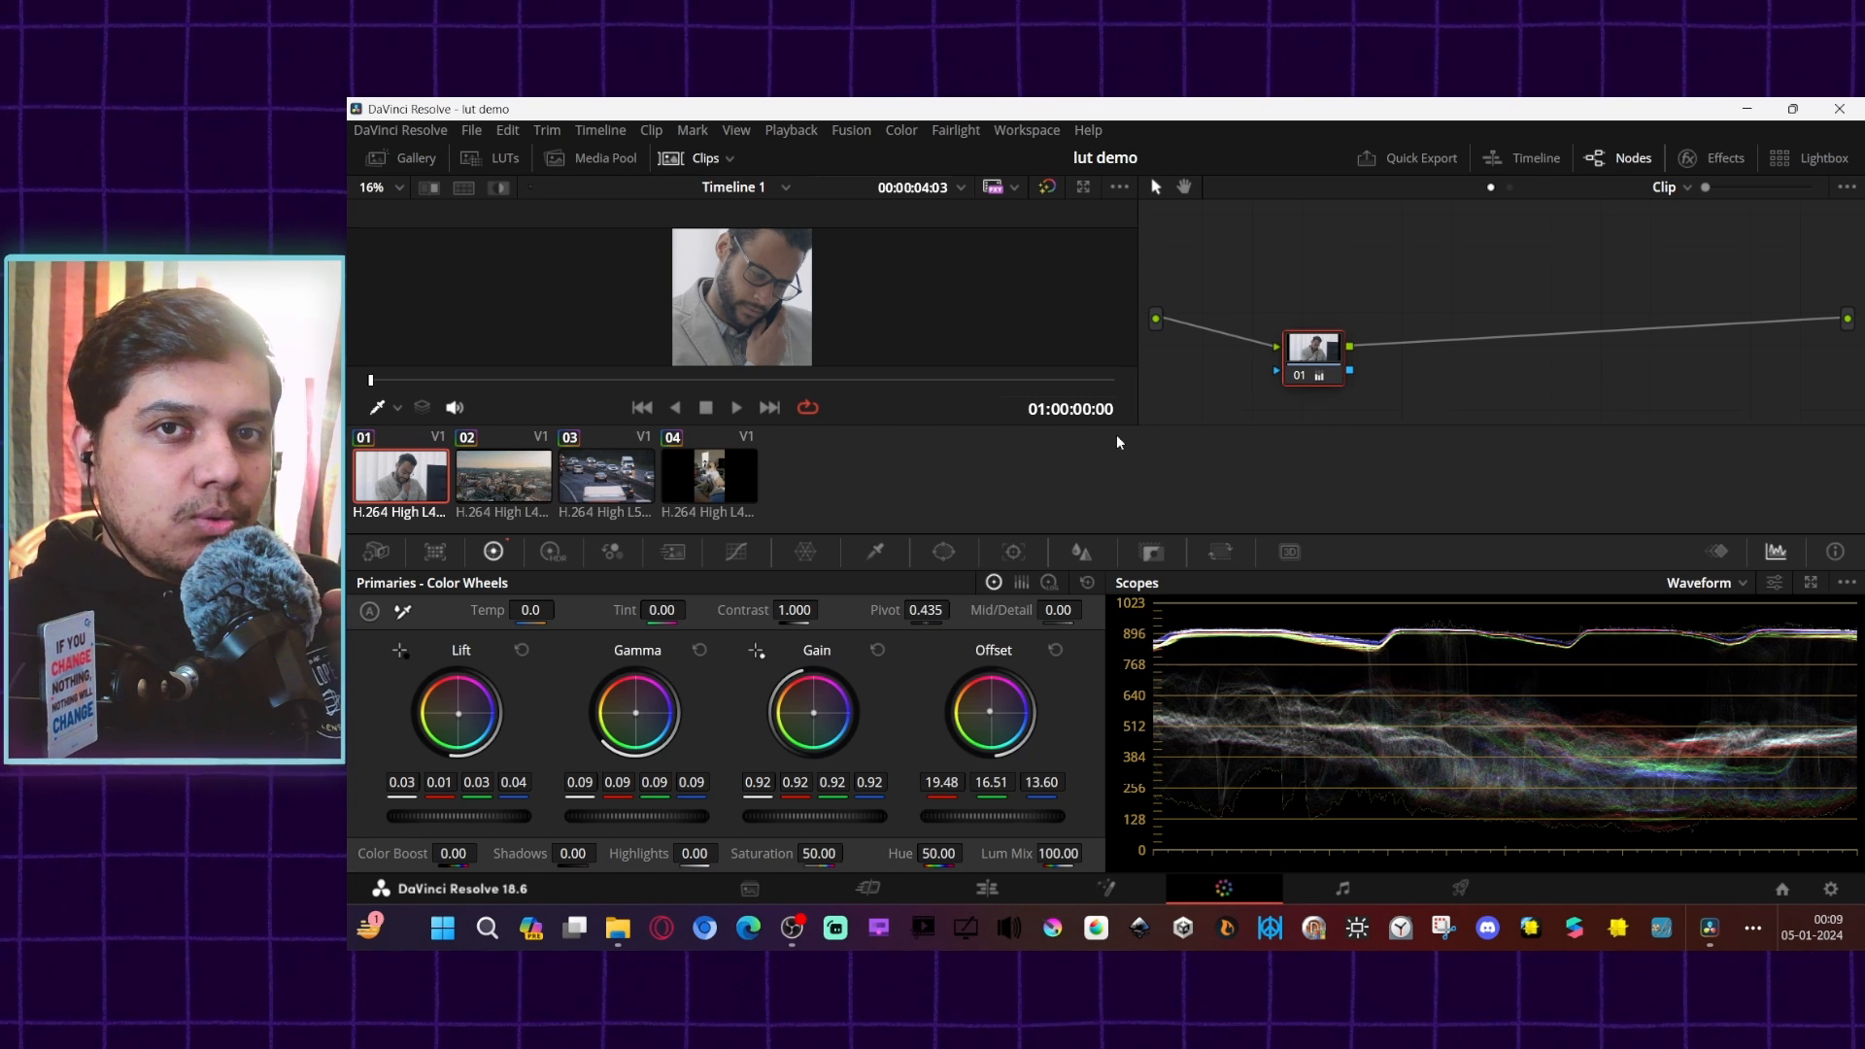
click(617, 927)
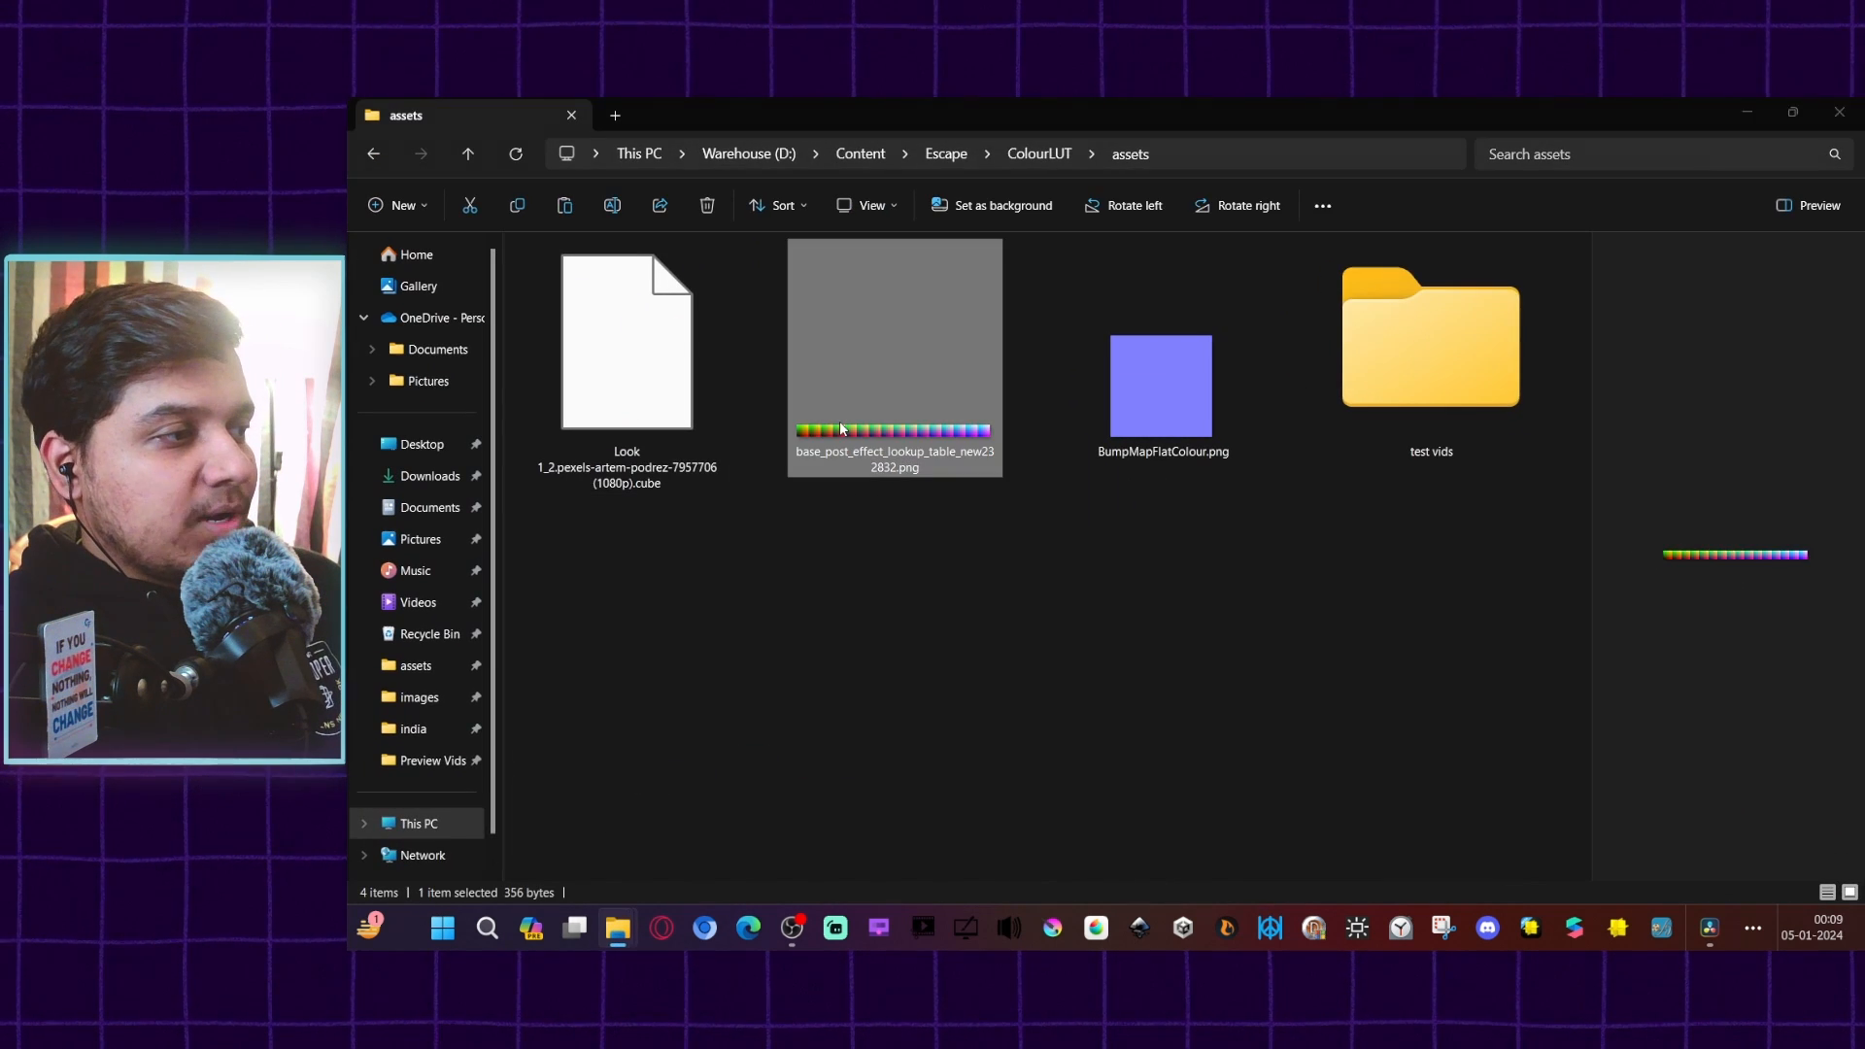
double_click(844, 349)
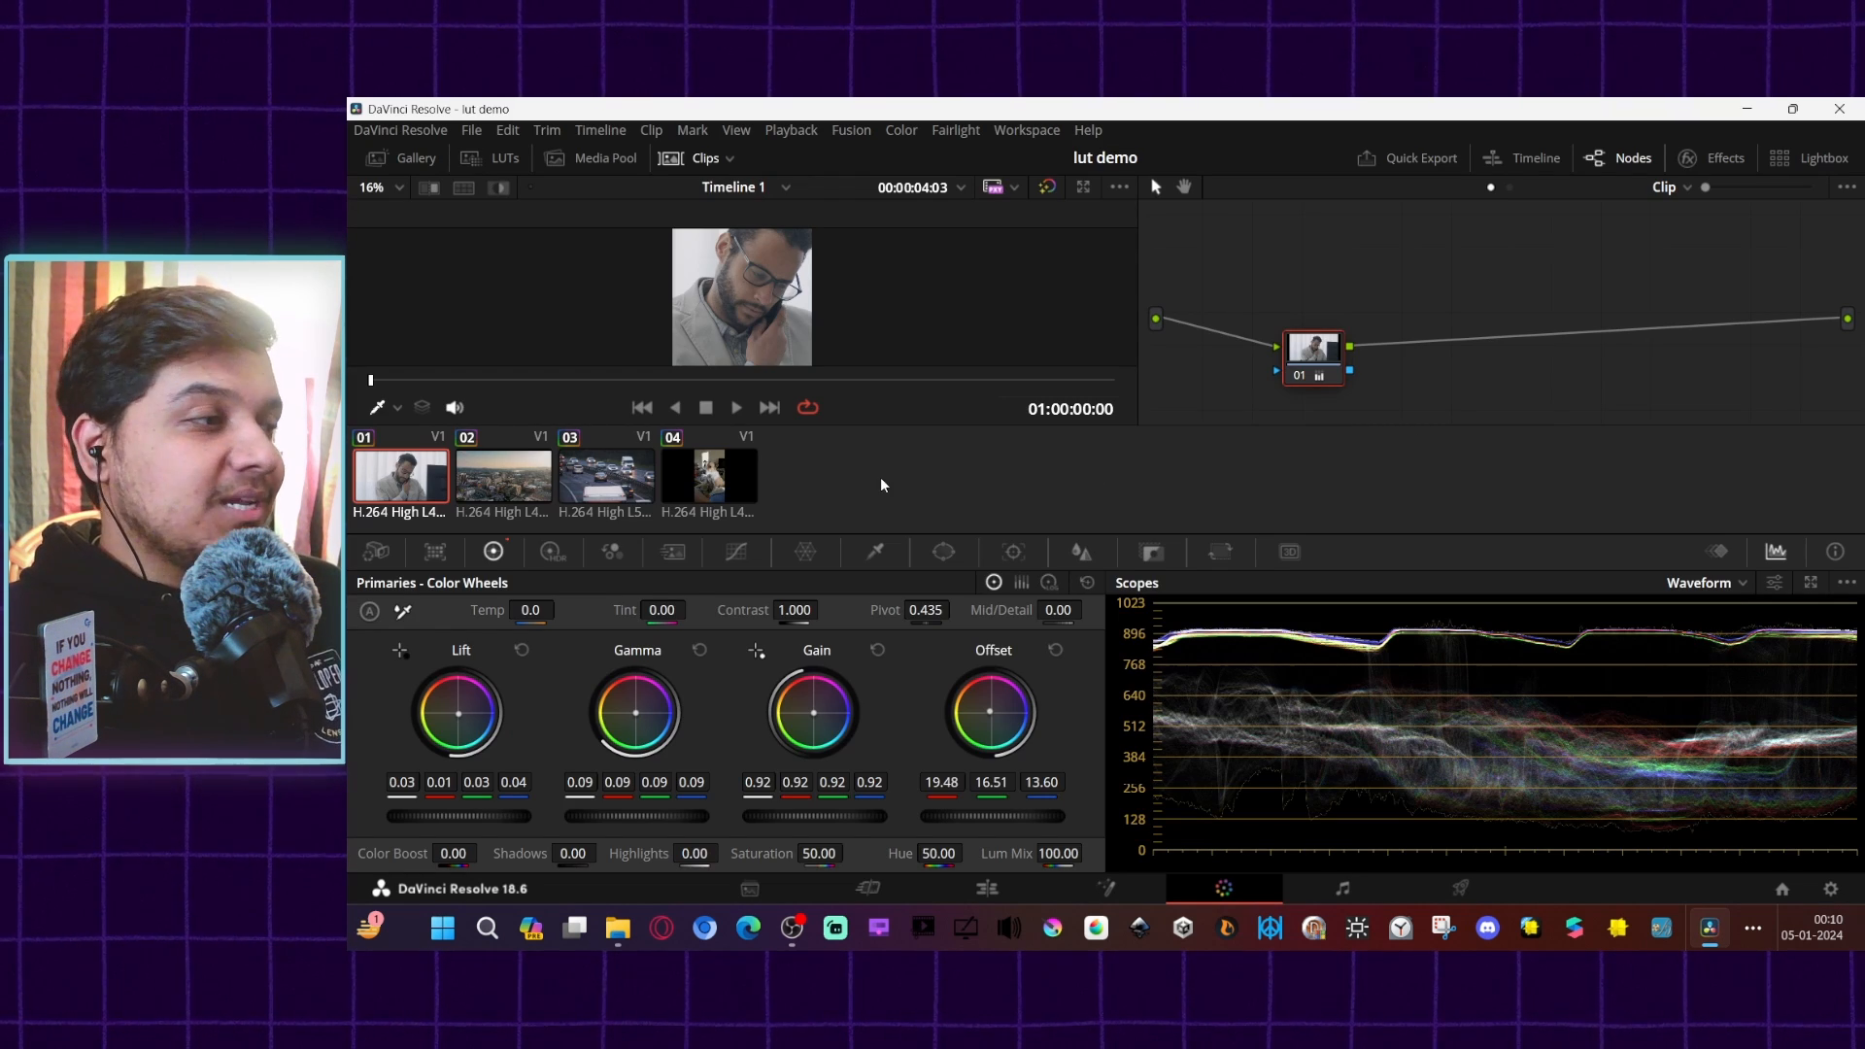
Step: Open the portrait clip's context menu to reach the Generate LUT options
right_click(402, 475)
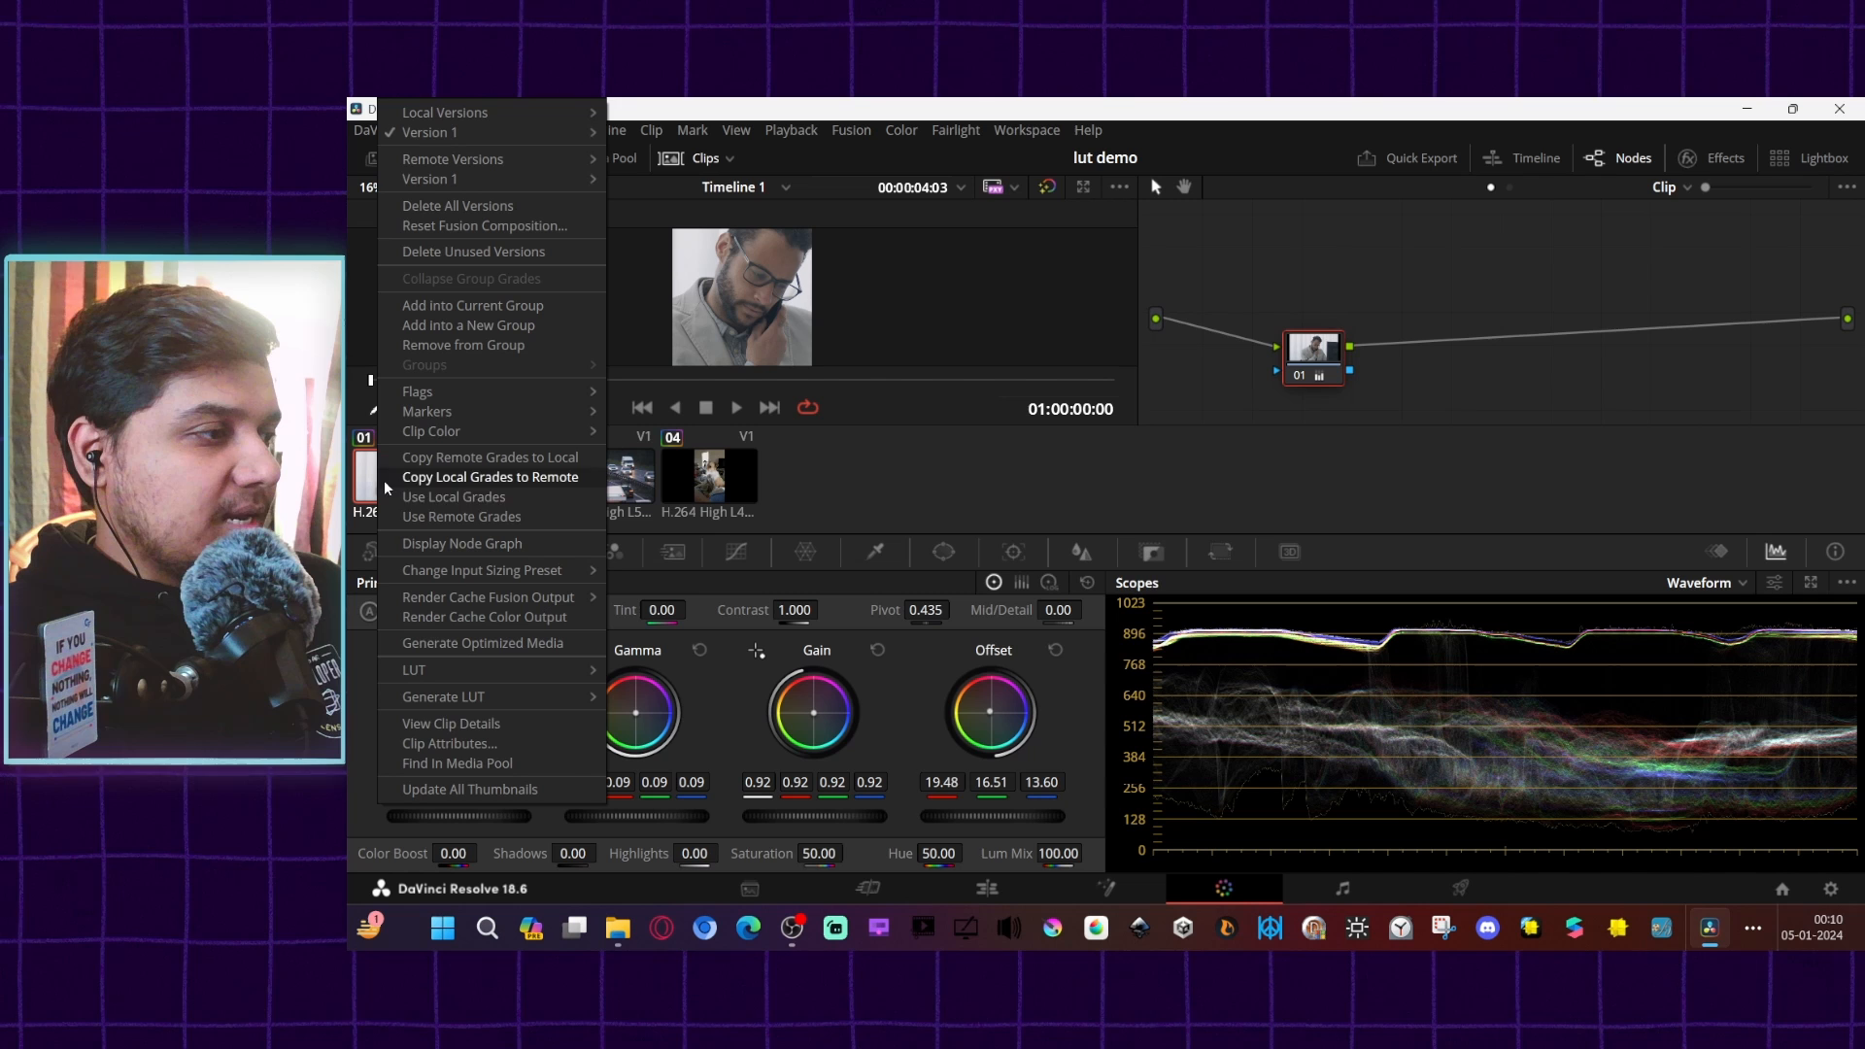
mouse_move(443, 697)
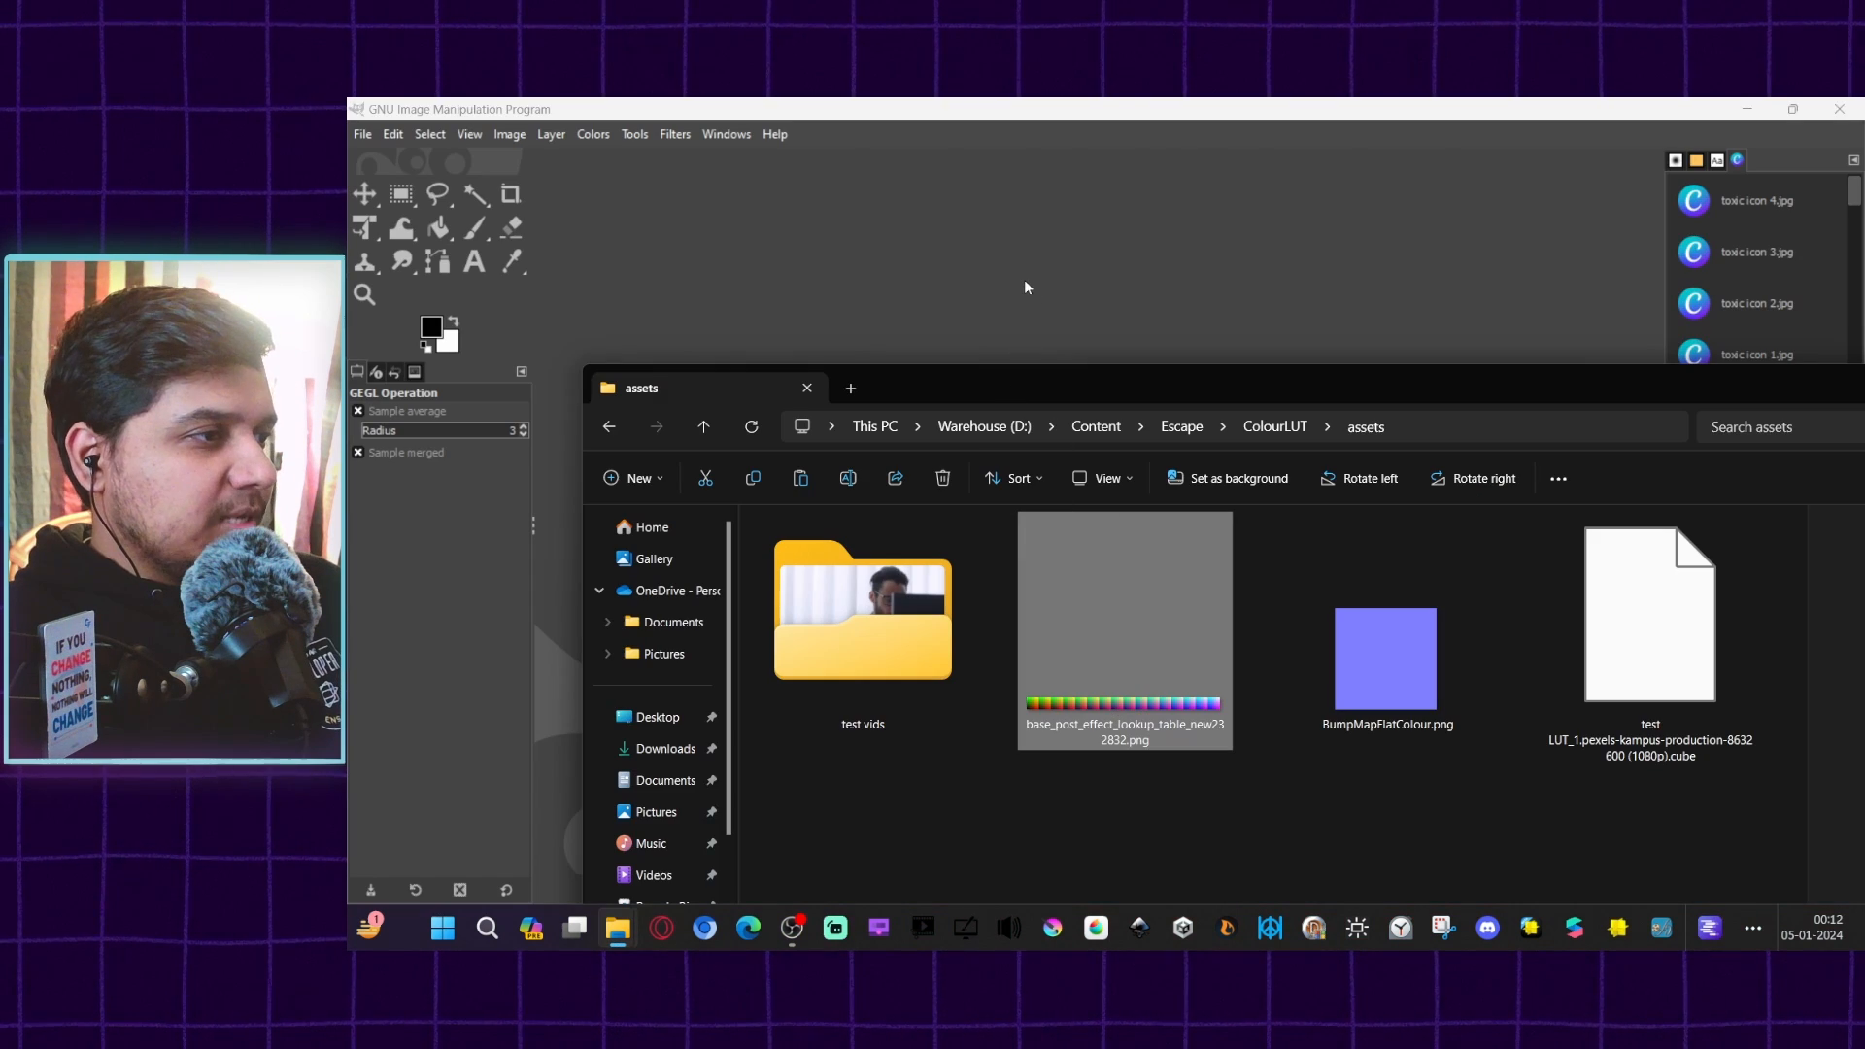
Step: Open base_post_effect_lookup_table_new232832.png in GIMP and show the Filters menu
double_click(1125, 629)
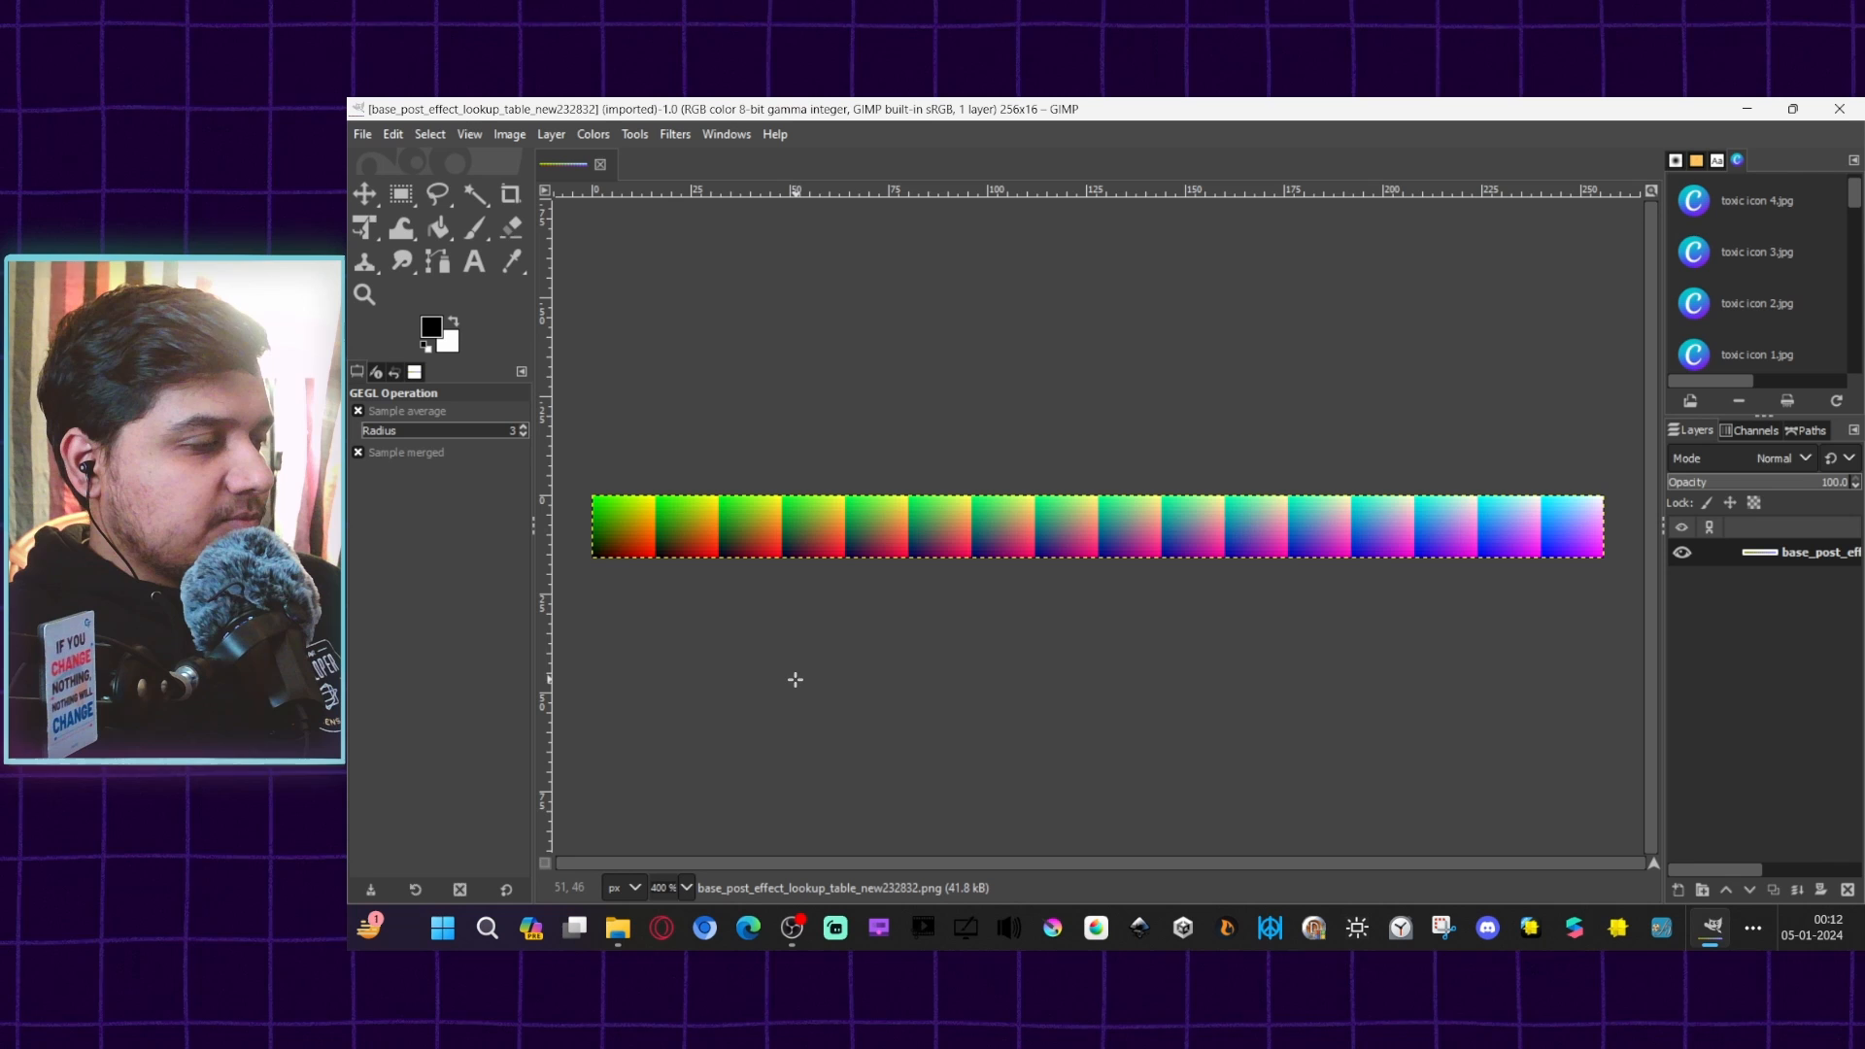
click(674, 134)
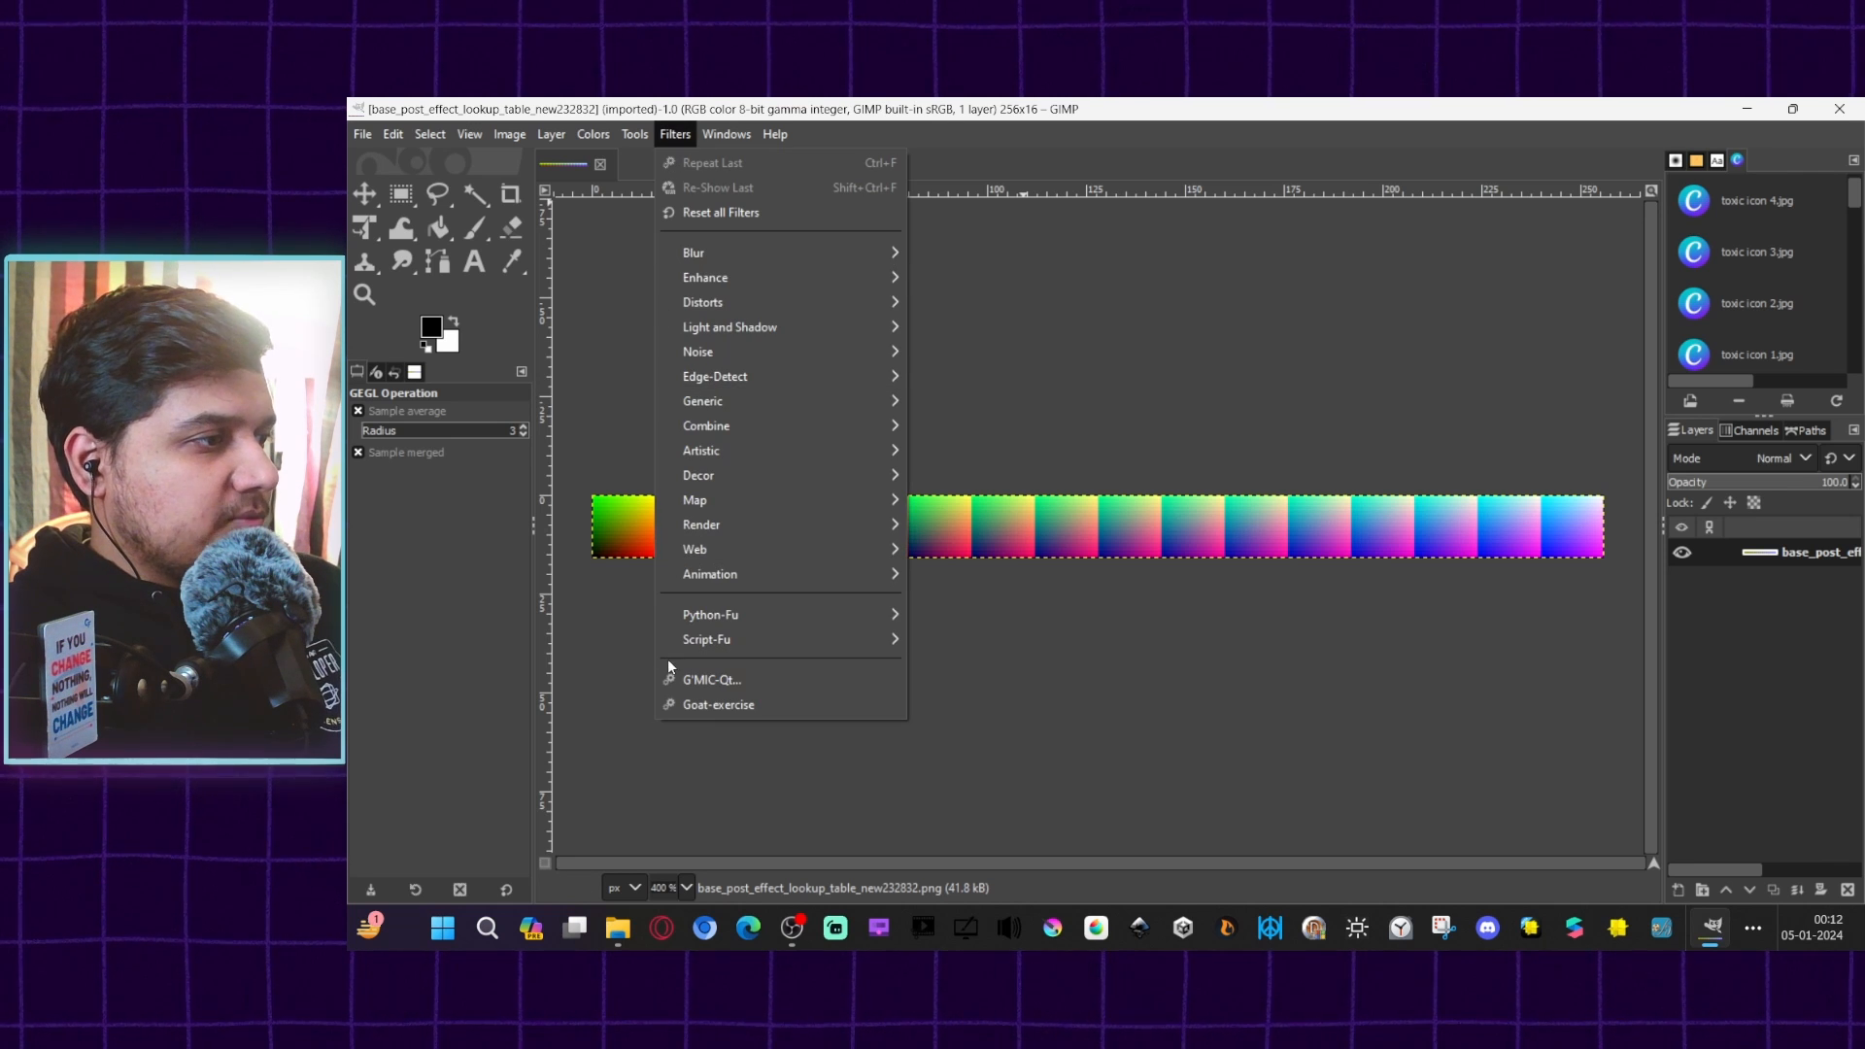
mouse_move(711, 680)
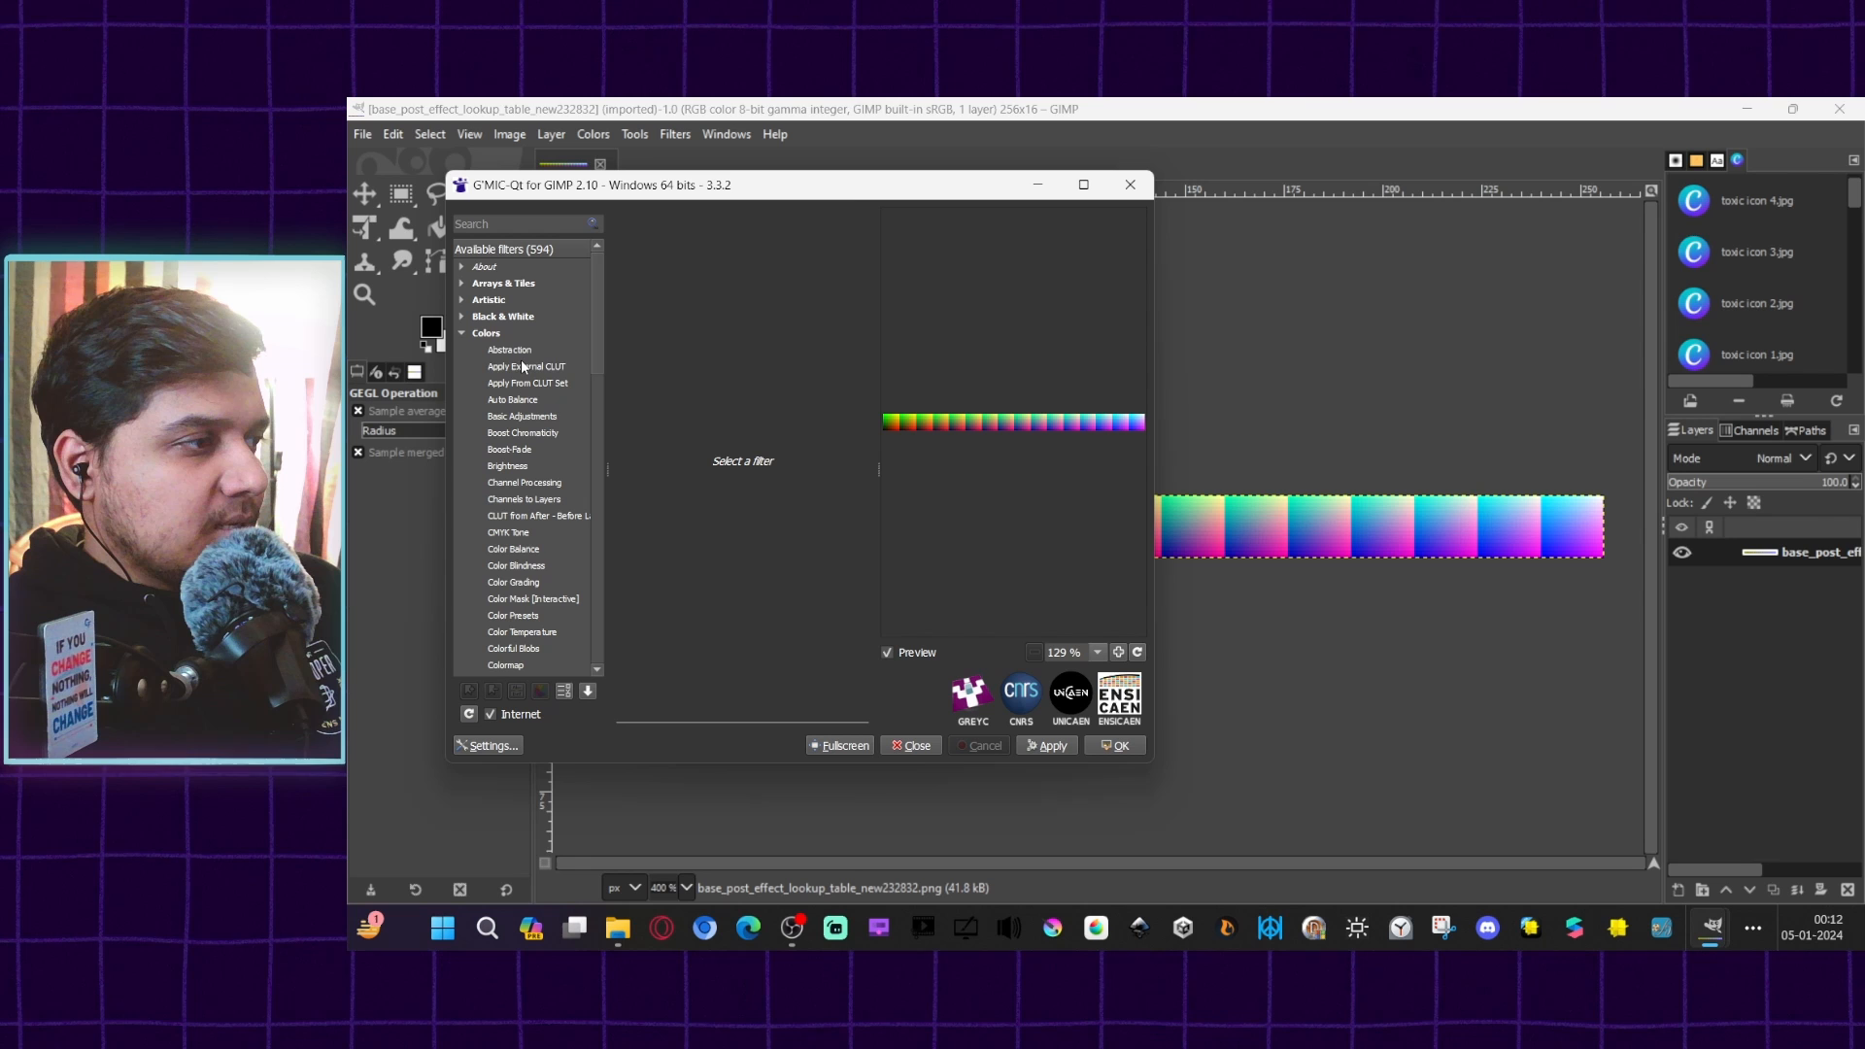
Step: Choose G'MIC's Apply External CLUT filter and load the .cube LUT file
click(525, 366)
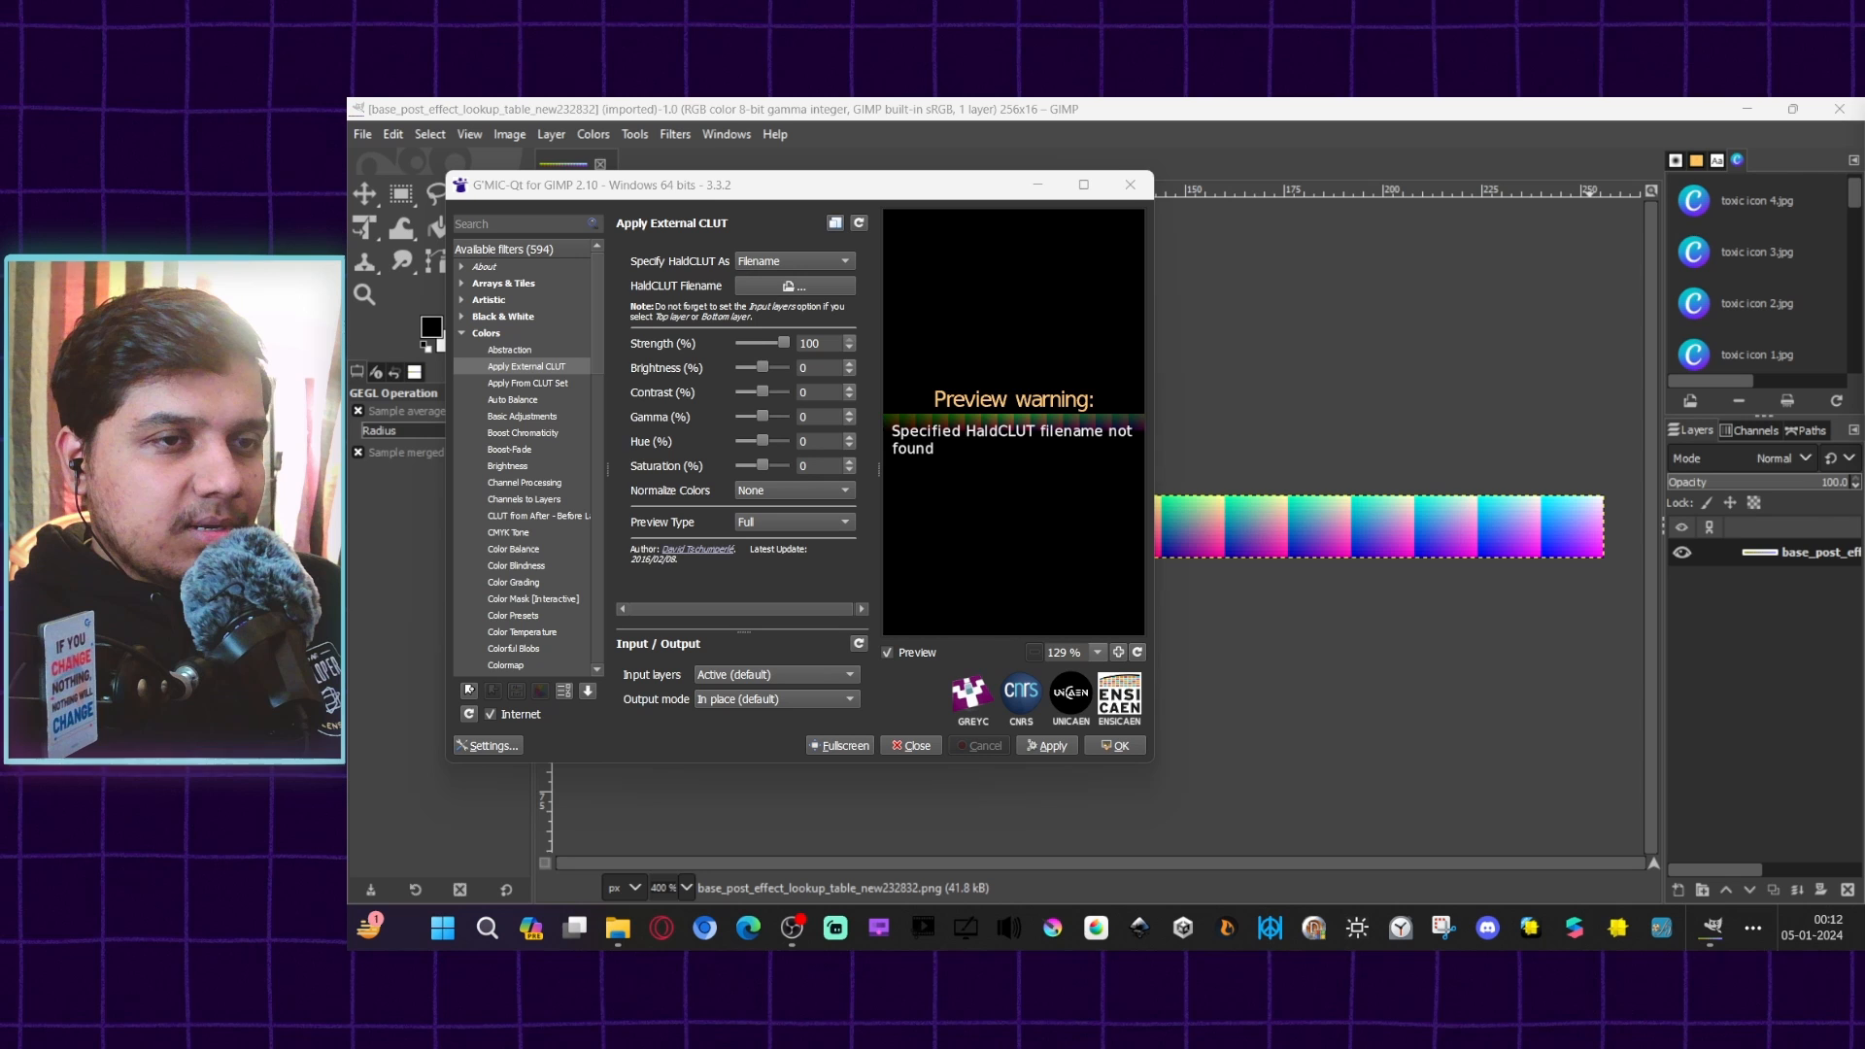
click(794, 285)
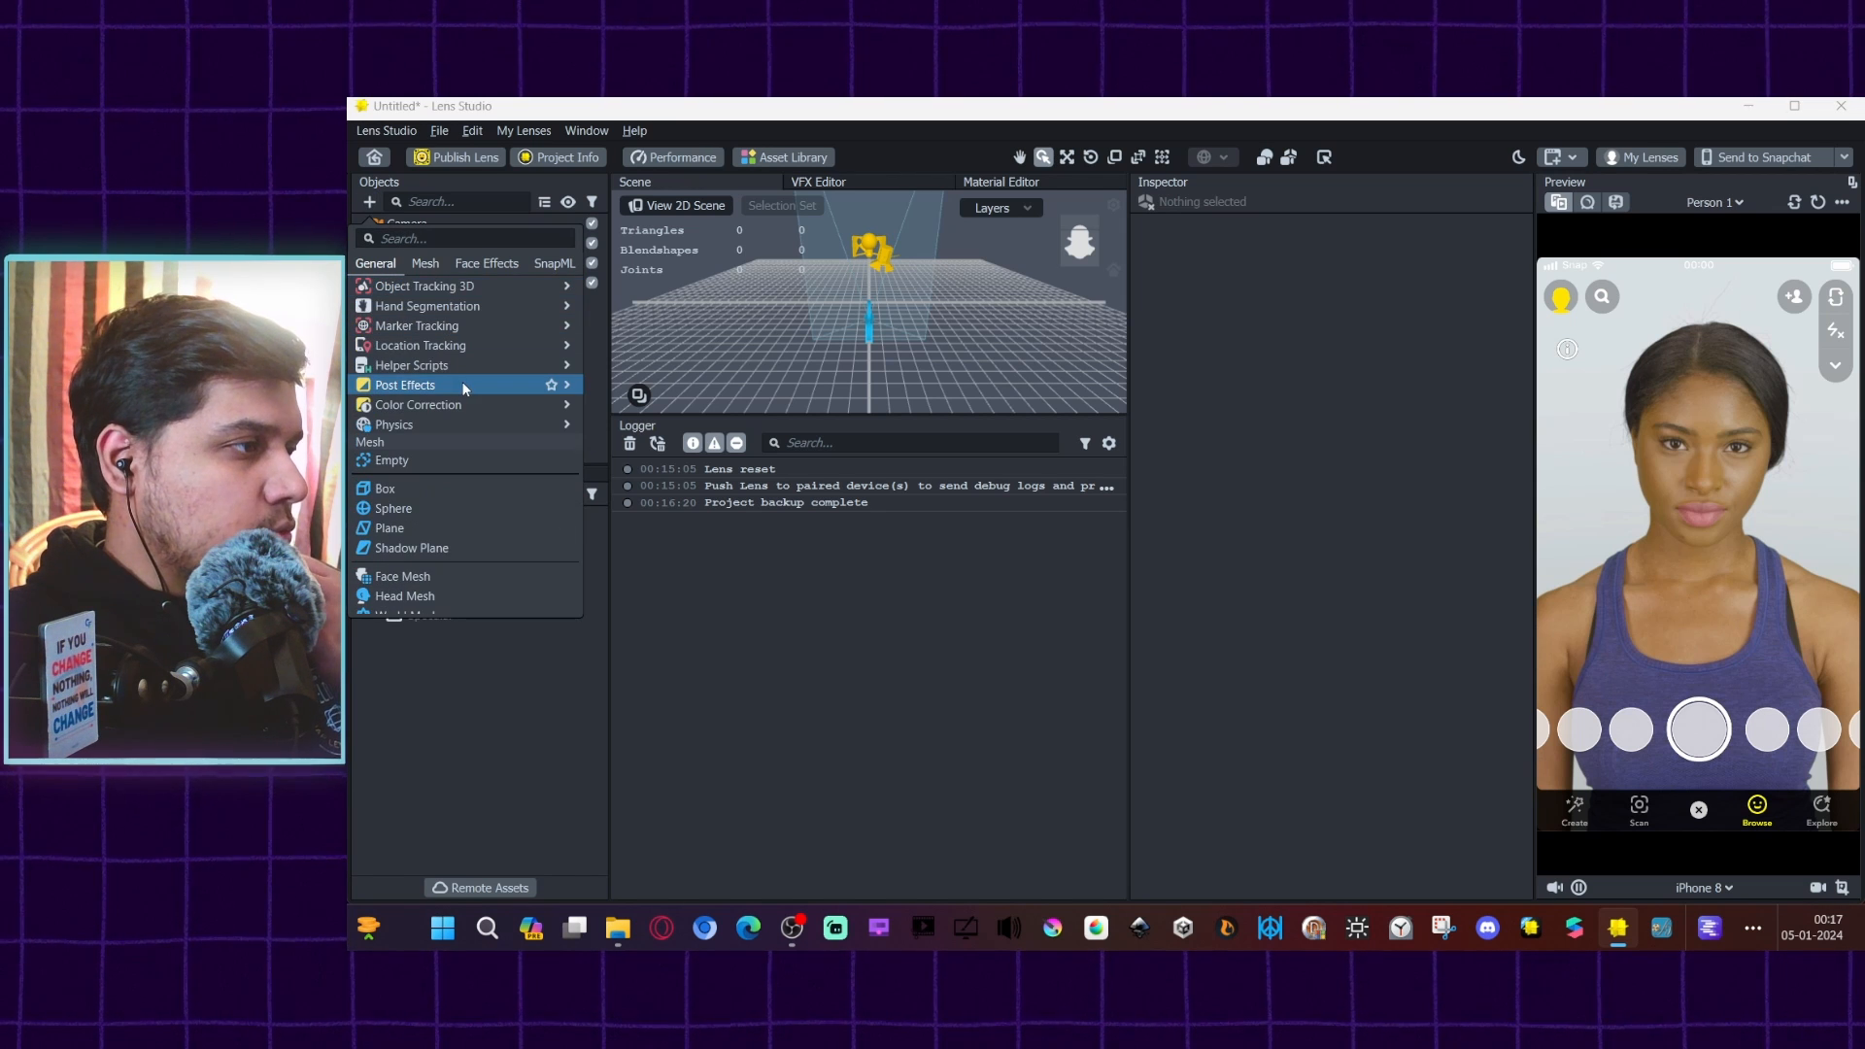
Step: Add the Smoothing post effect and tune its material's Base Color slider to 0.50
click(404, 385)
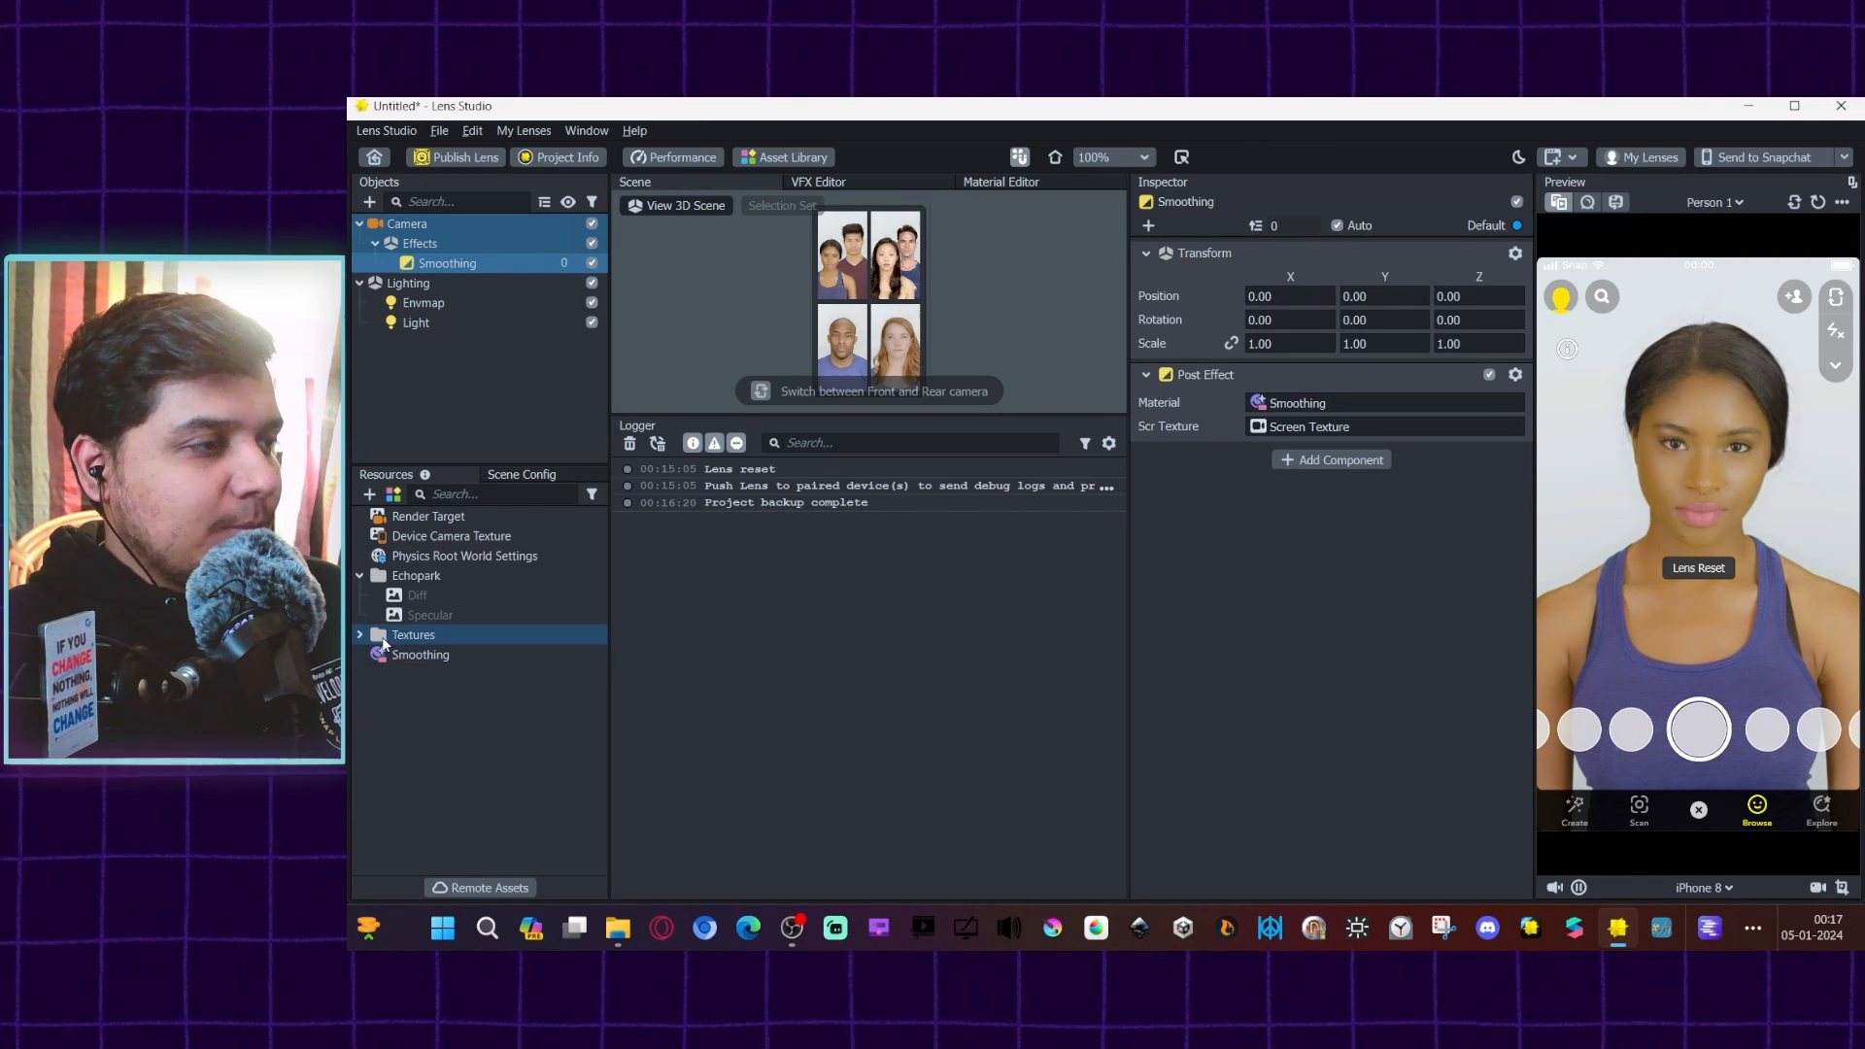
click(419, 655)
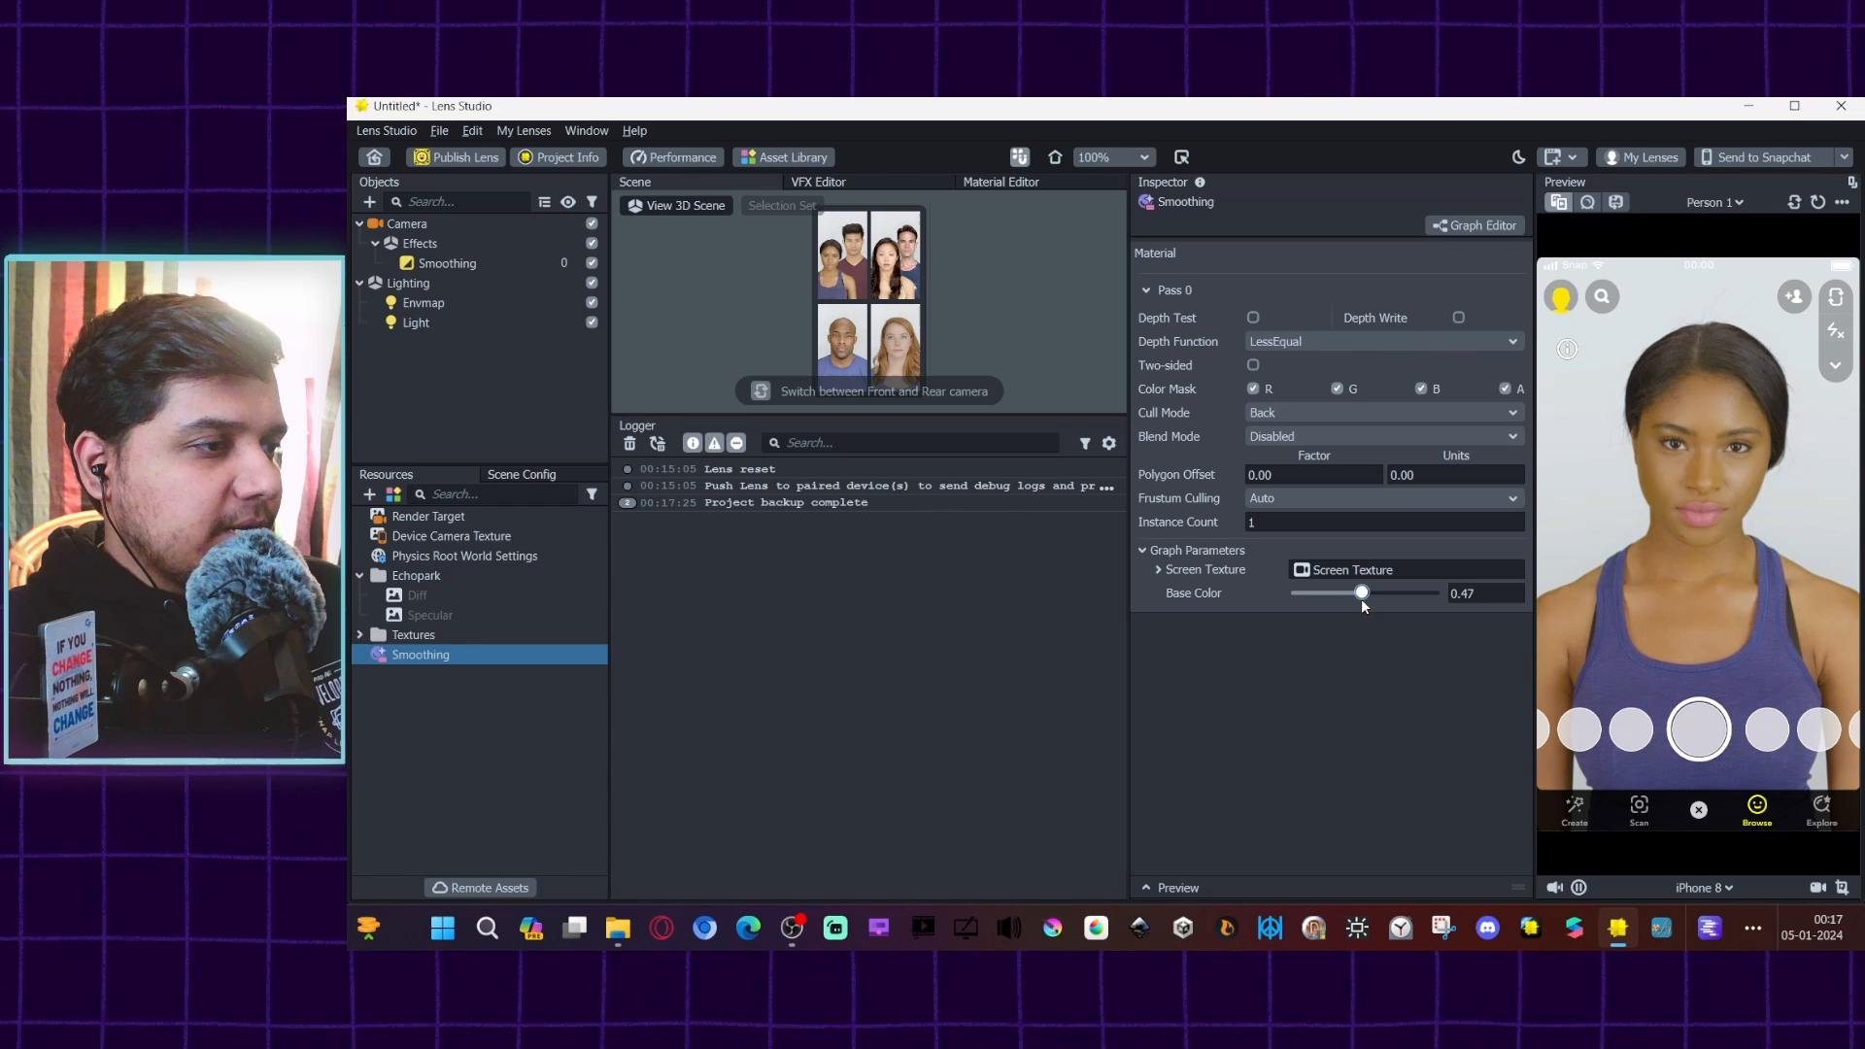
drag(1362, 594, 1368, 594)
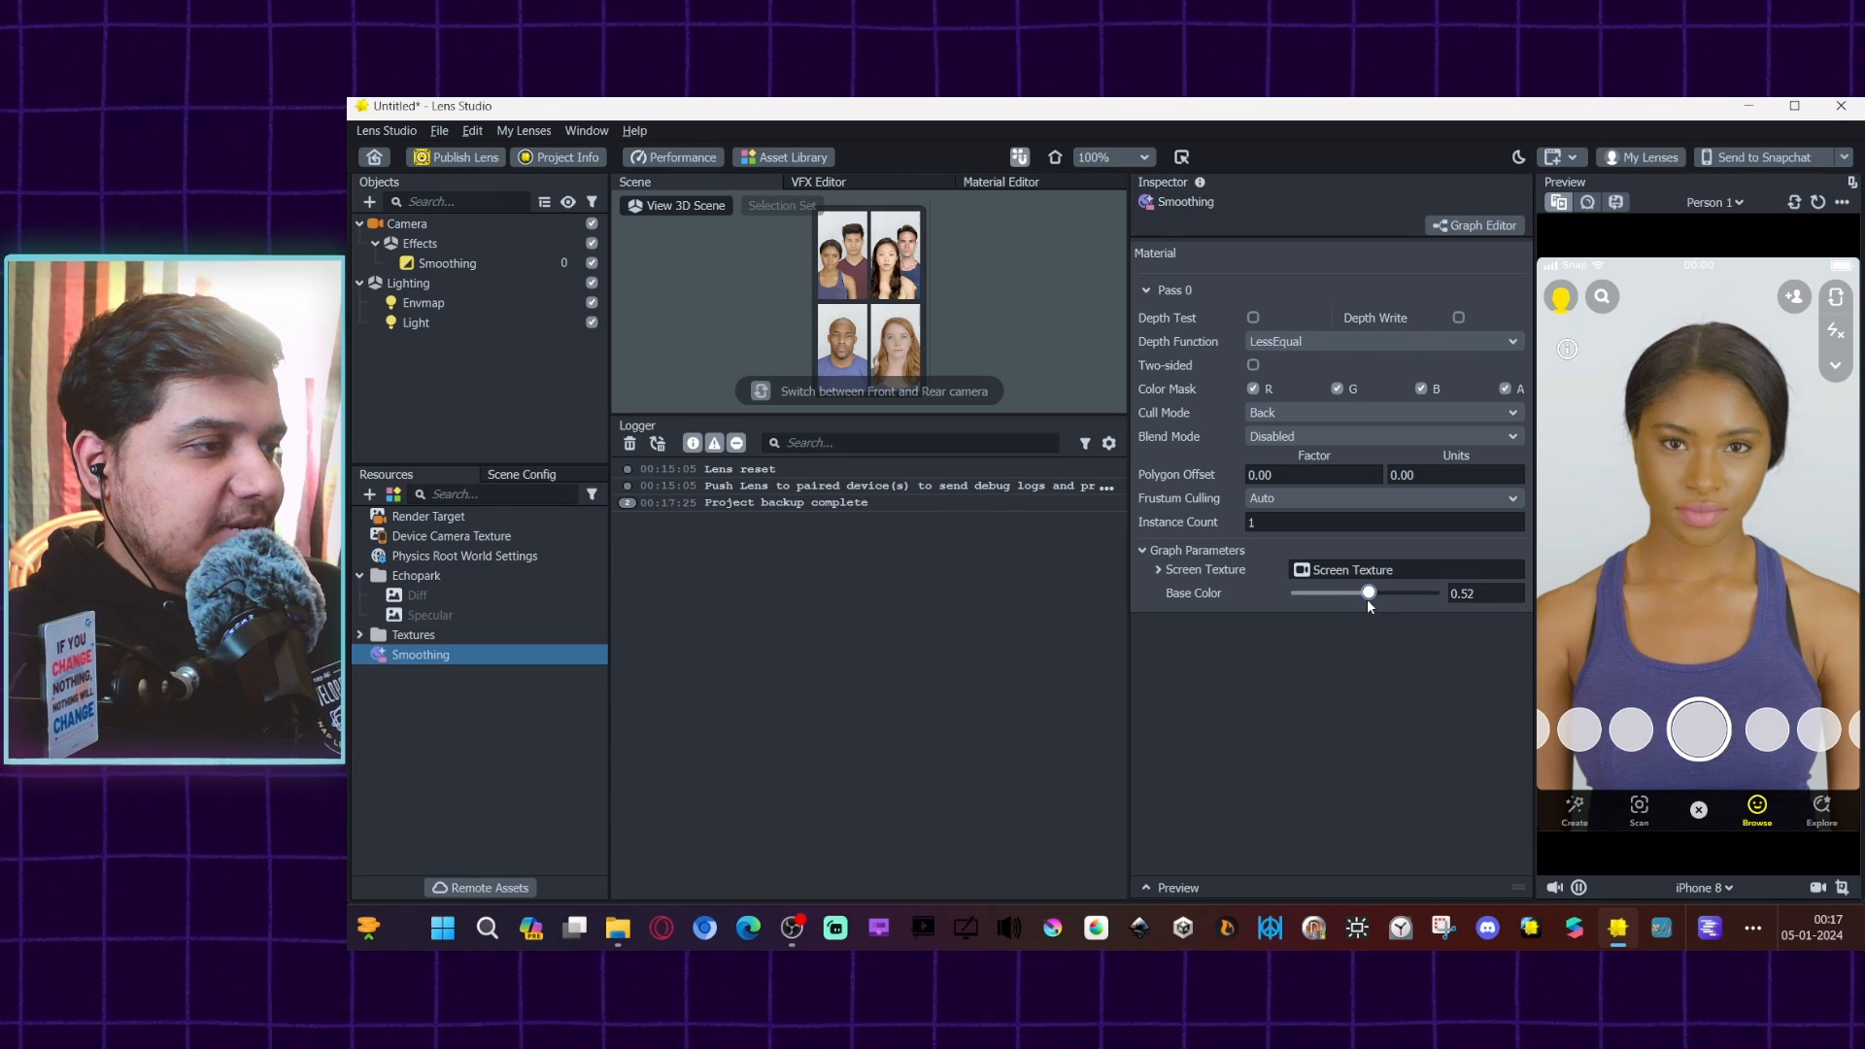
drag(1368, 593, 1364, 593)
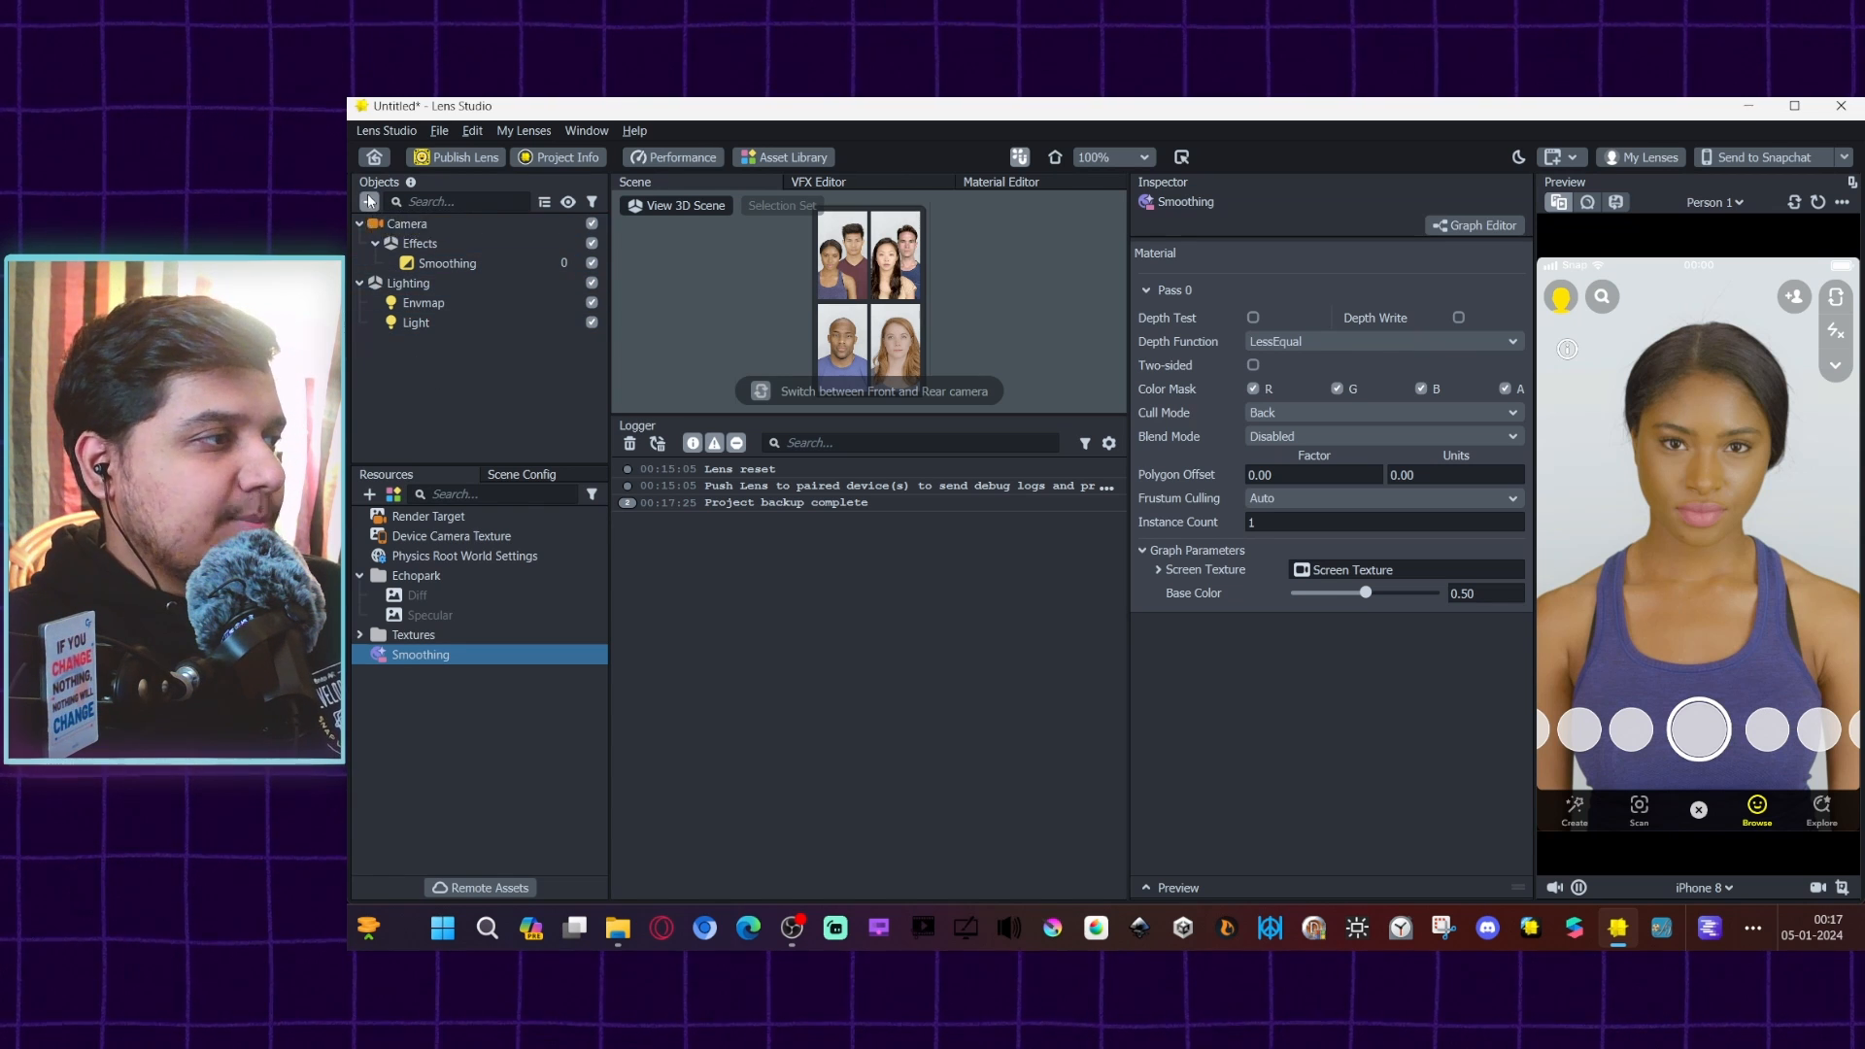
Step: Add a Color Correction post effect and import test look.png as its LUT
click(369, 201)
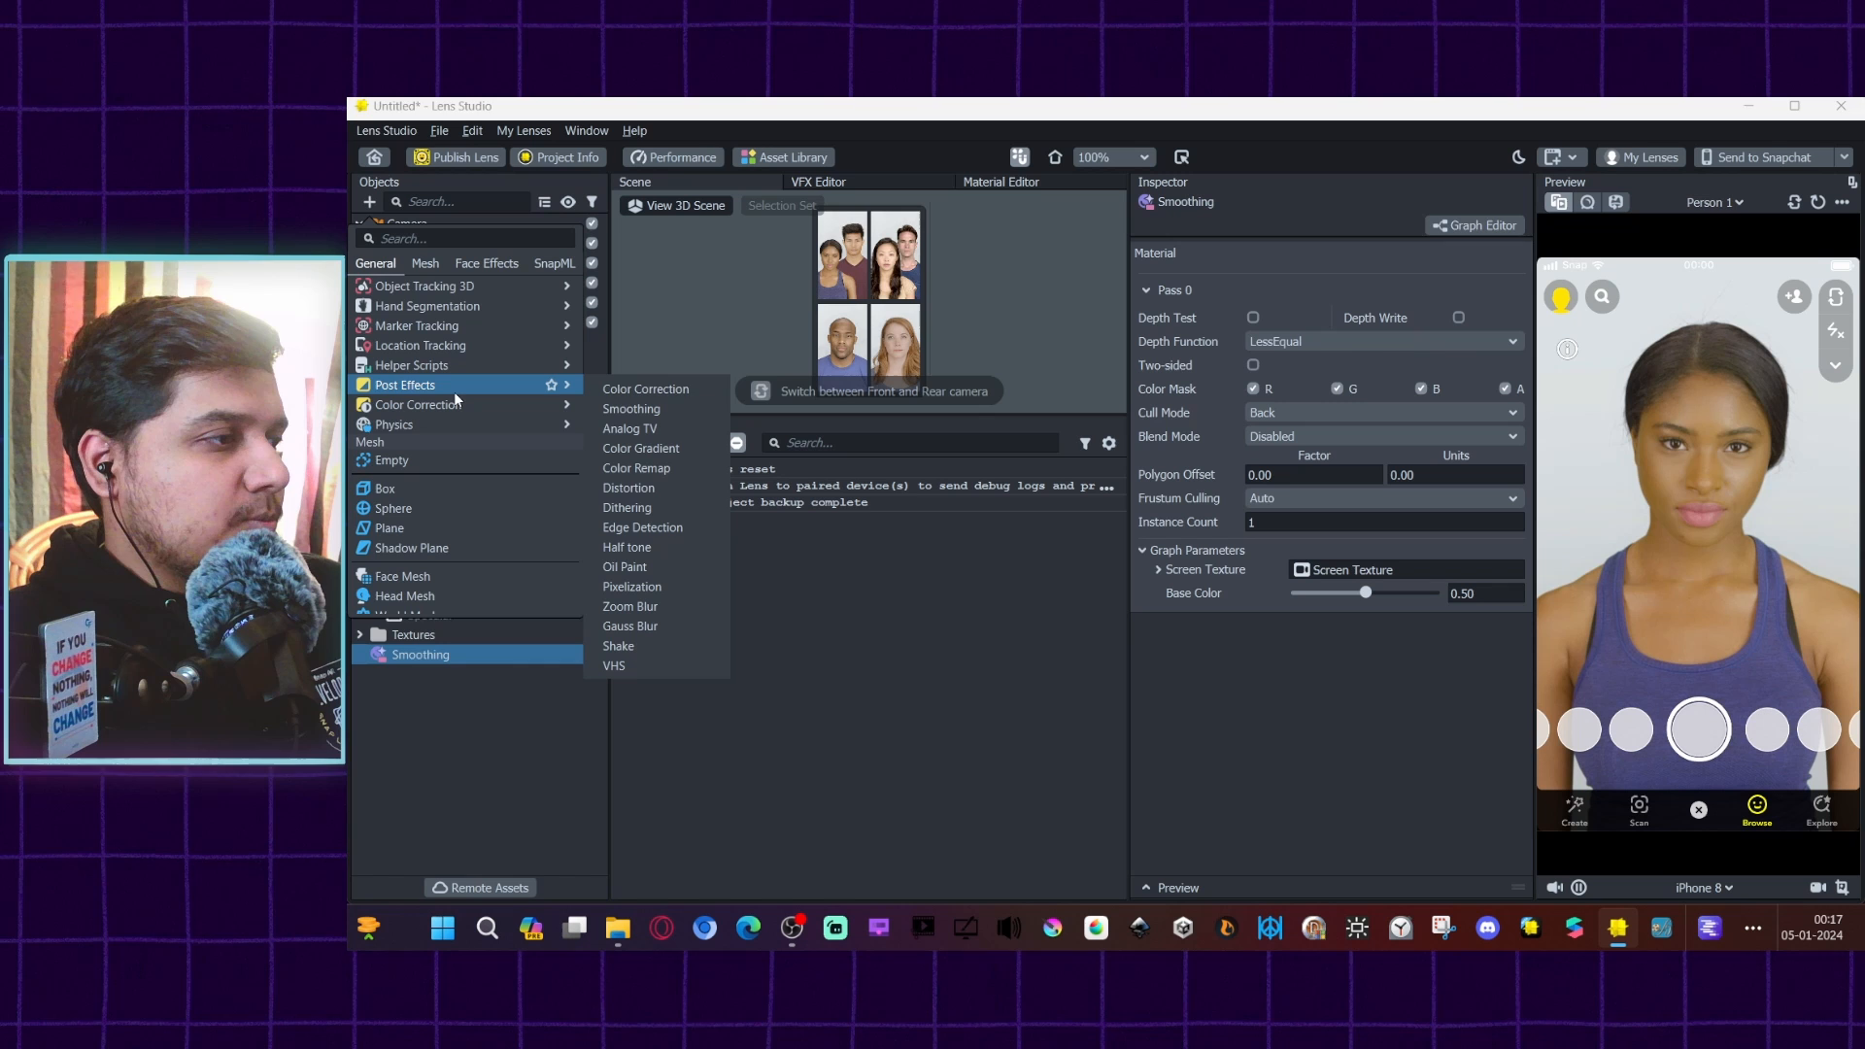
click(645, 389)
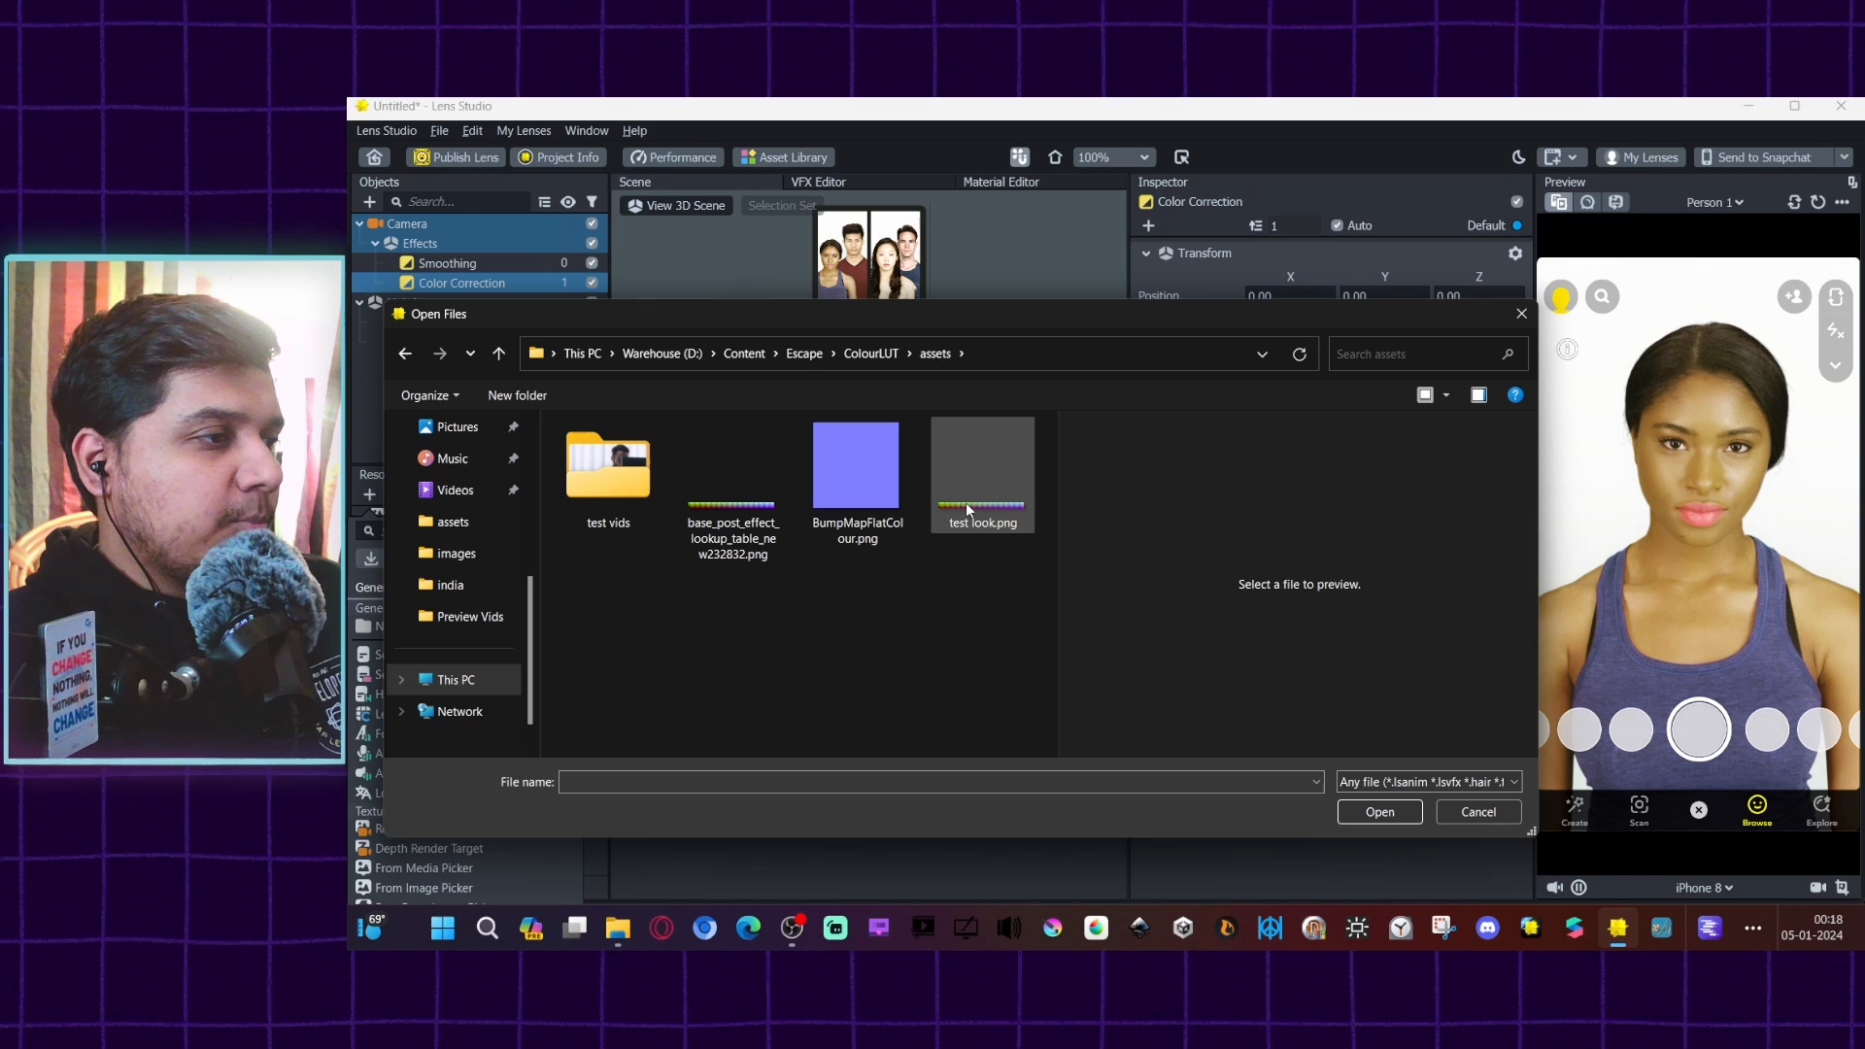
click(982, 467)
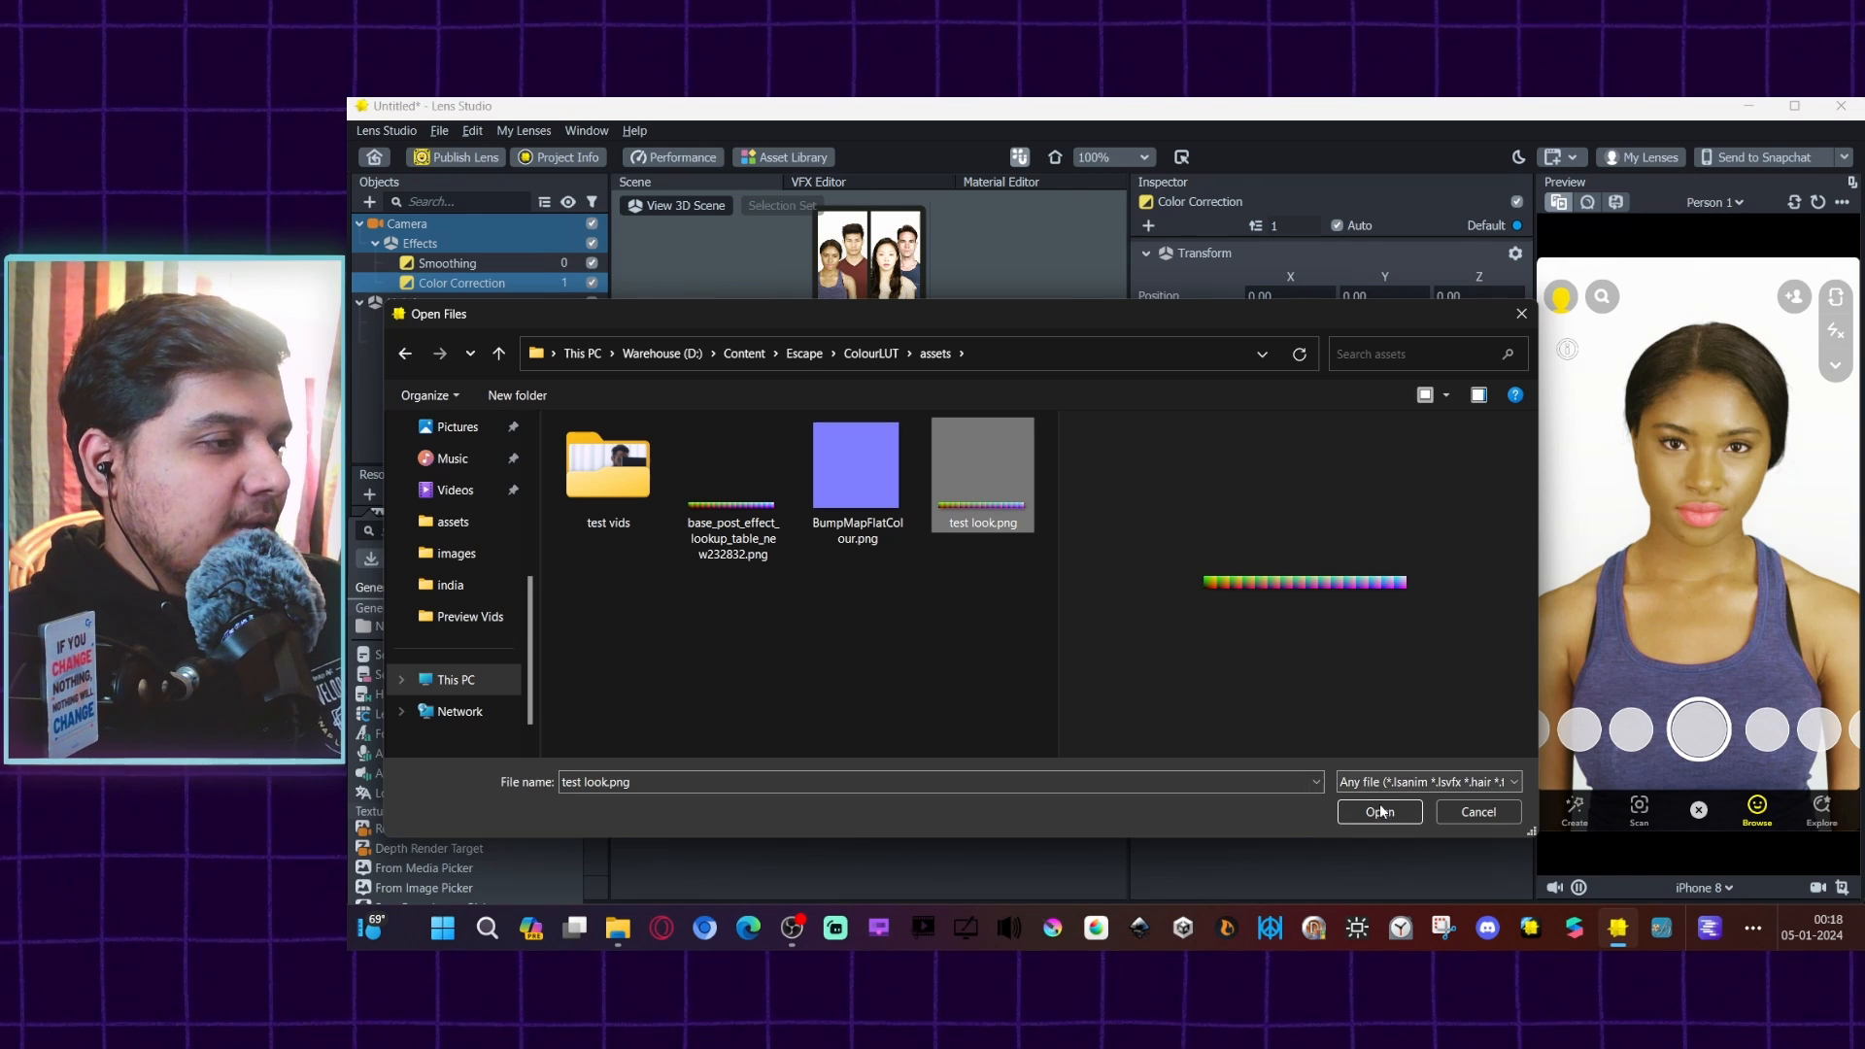
click(1379, 811)
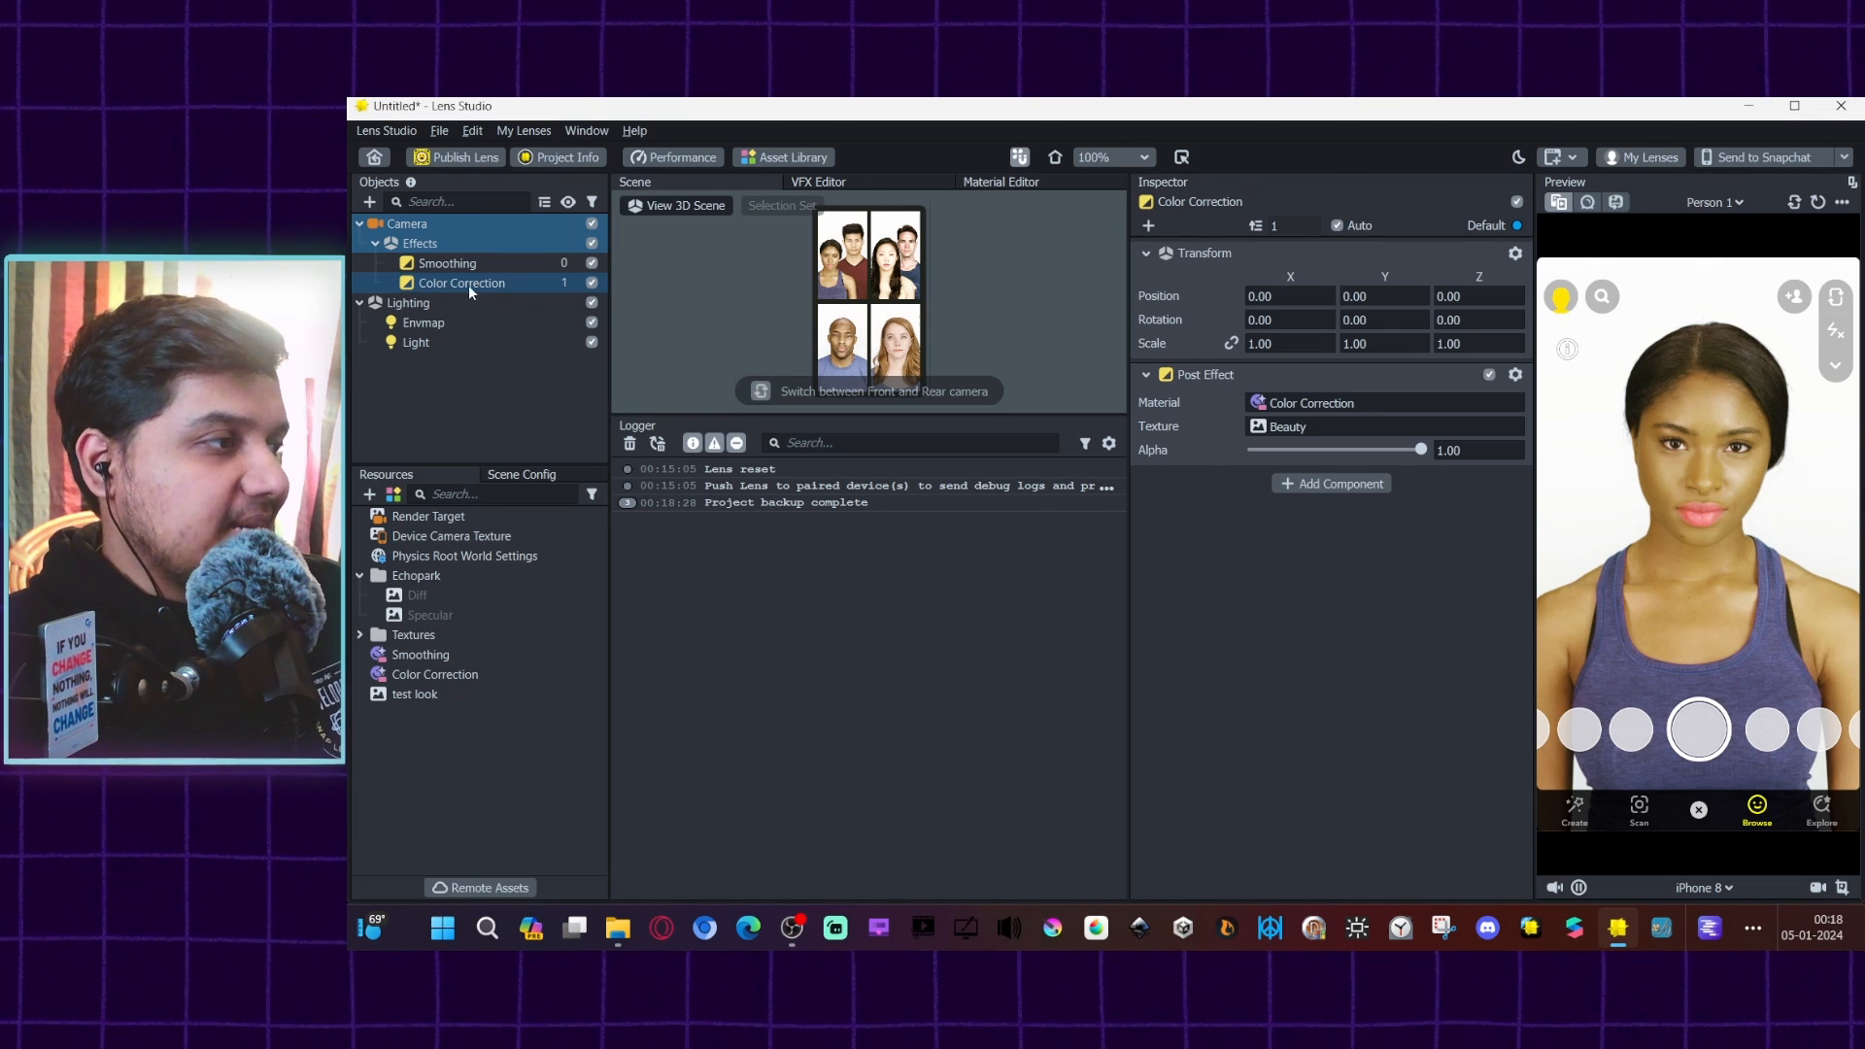
Step: Lower the Color Correction effect's alpha to 0.80
click(414, 694)
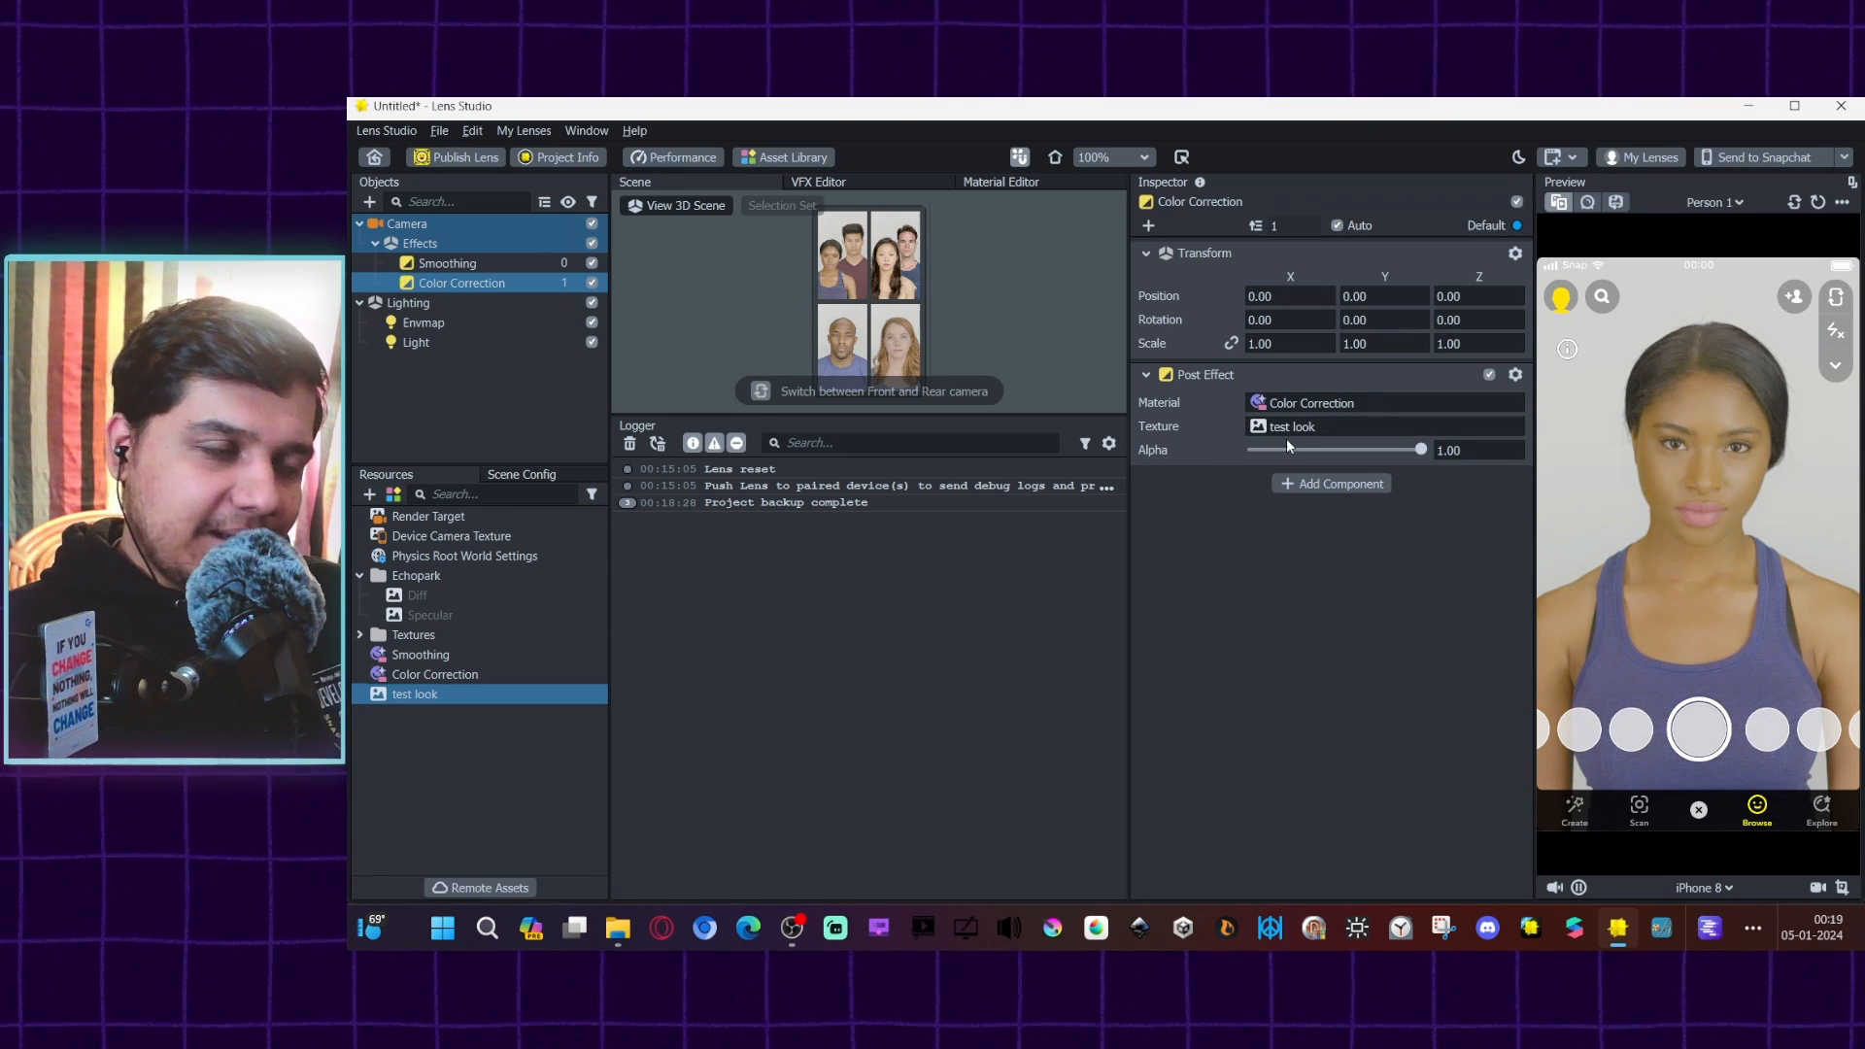
drag(1420, 450, 1394, 450)
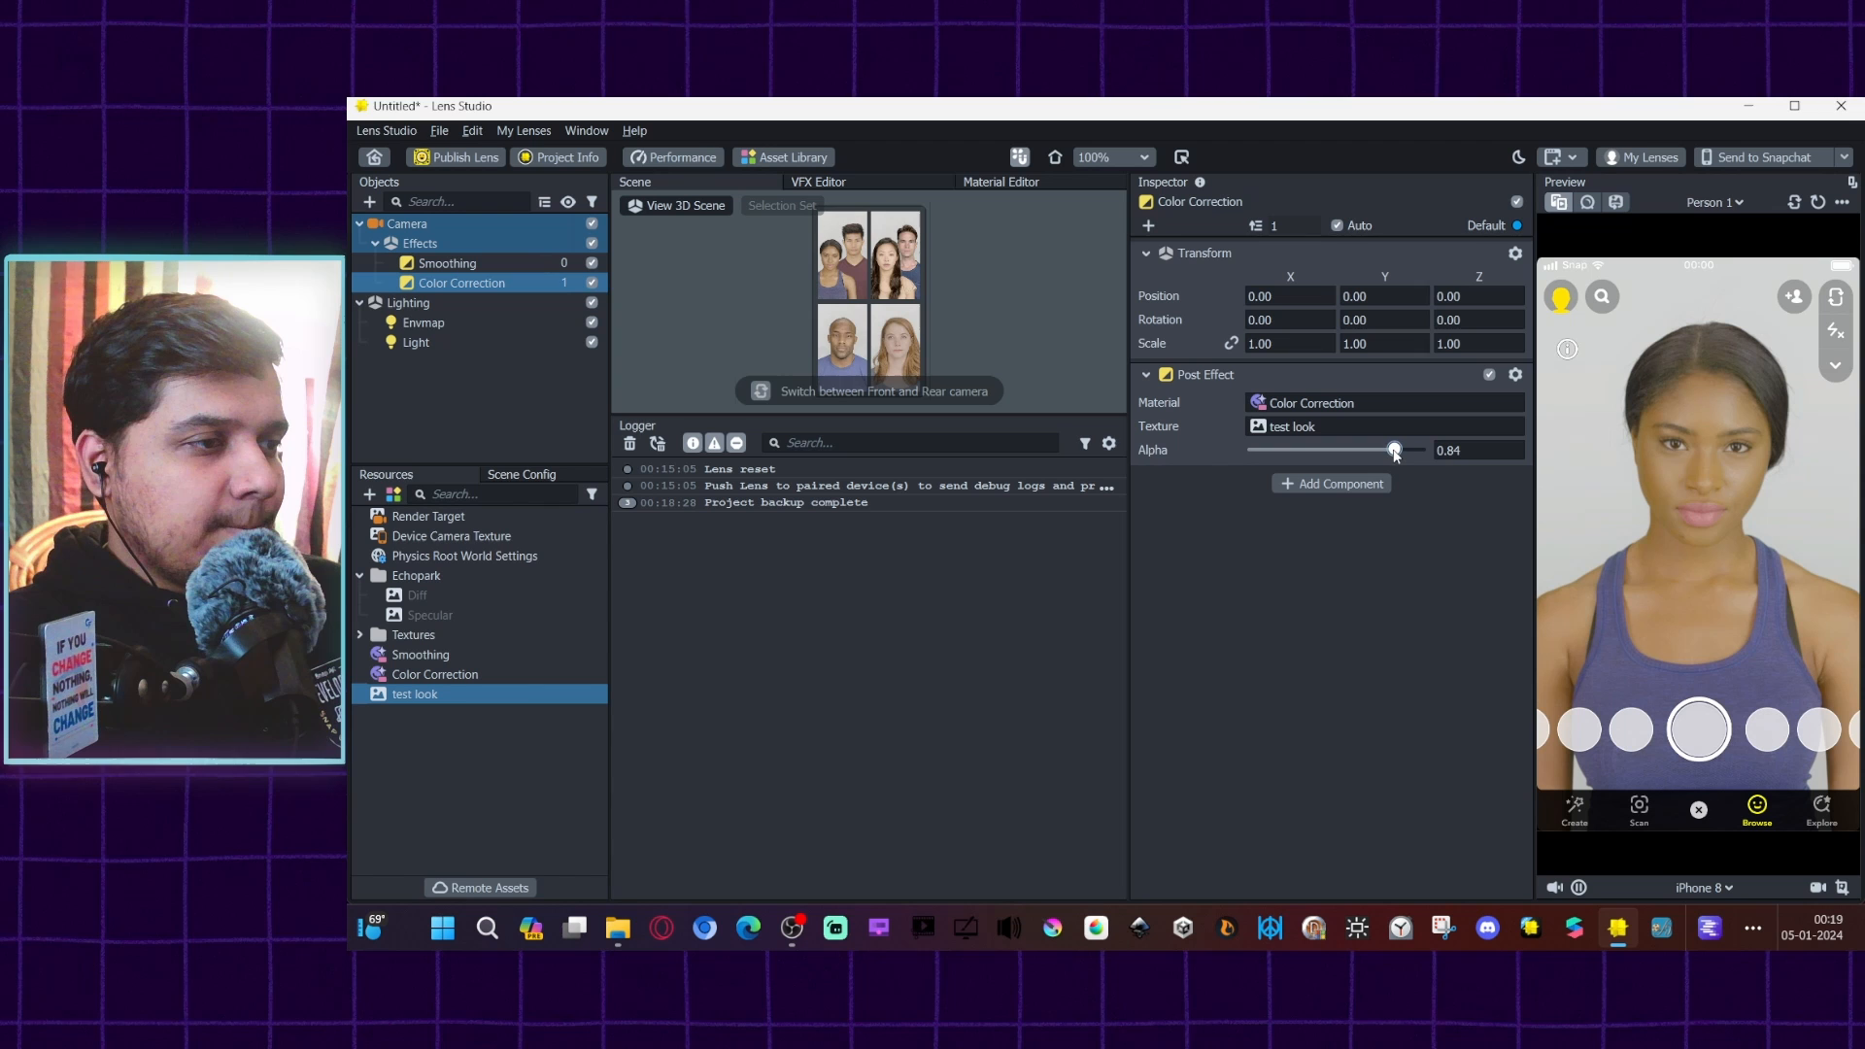
drag(1394, 450, 1384, 450)
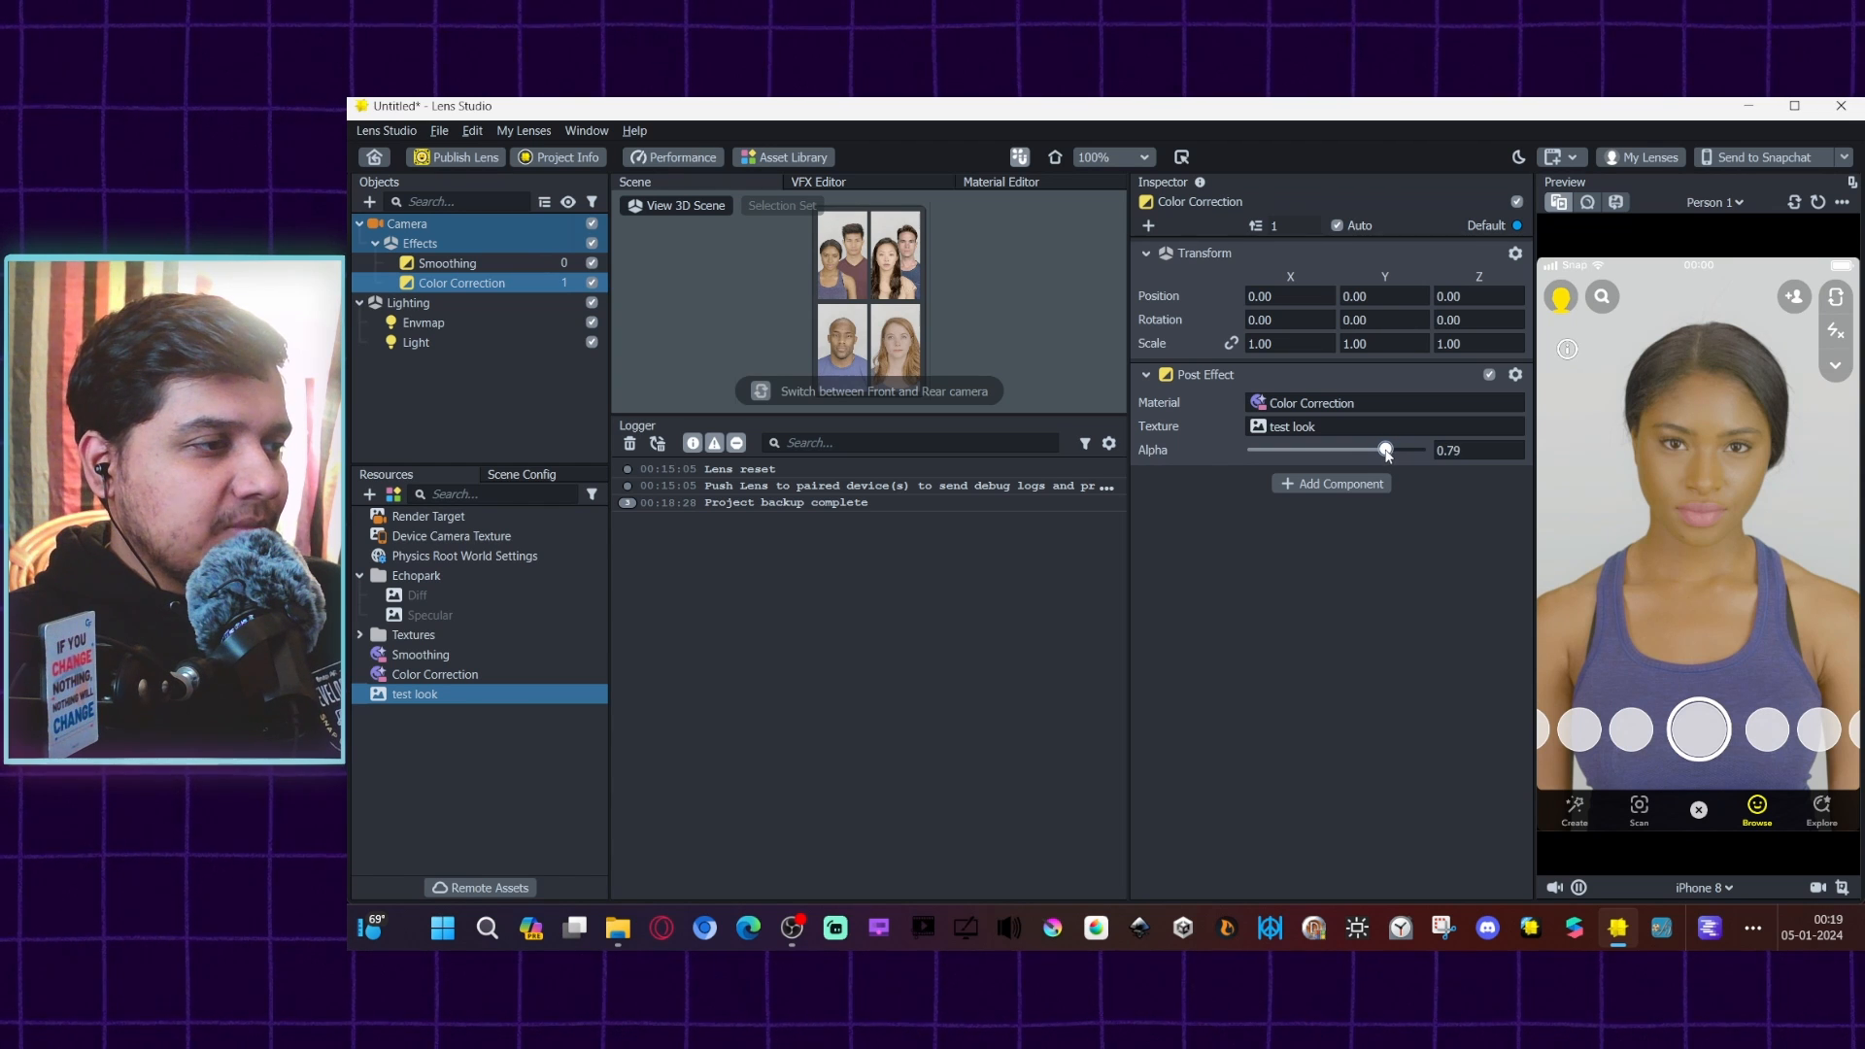
drag(1383, 450, 1387, 449)
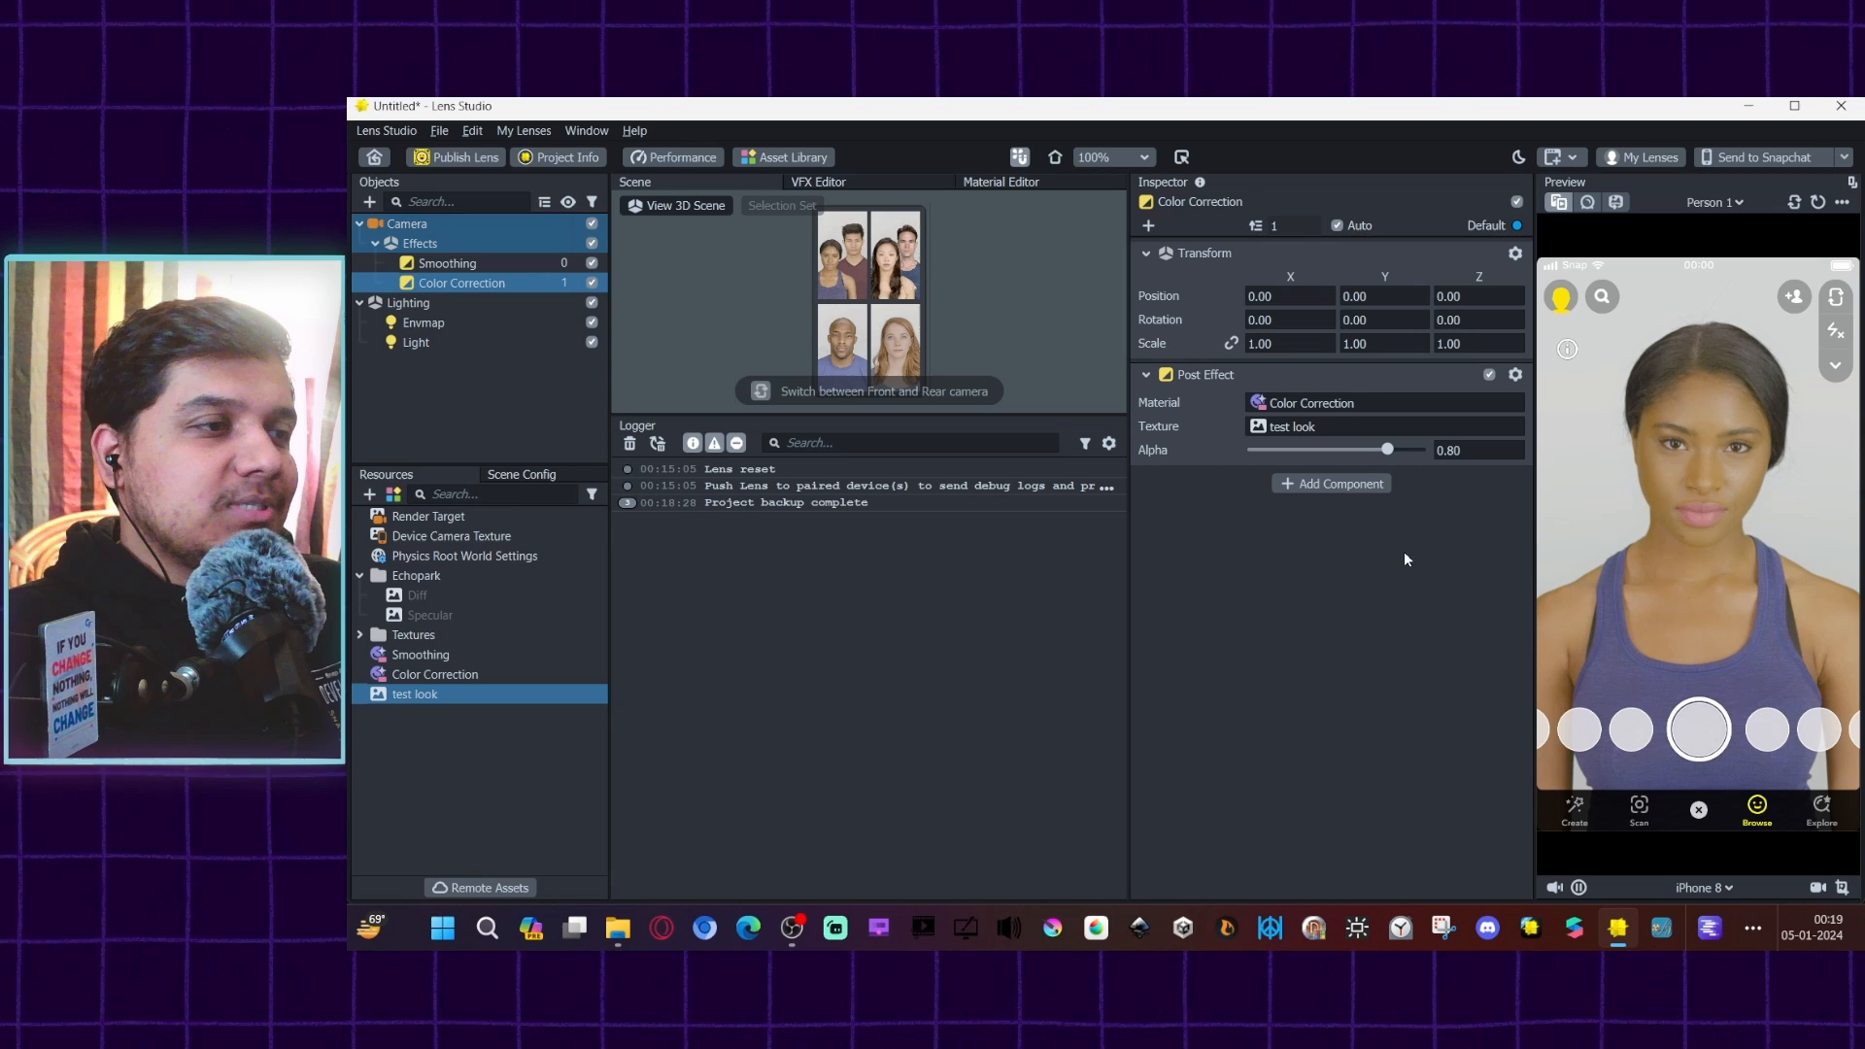
mouse_move(1389, 561)
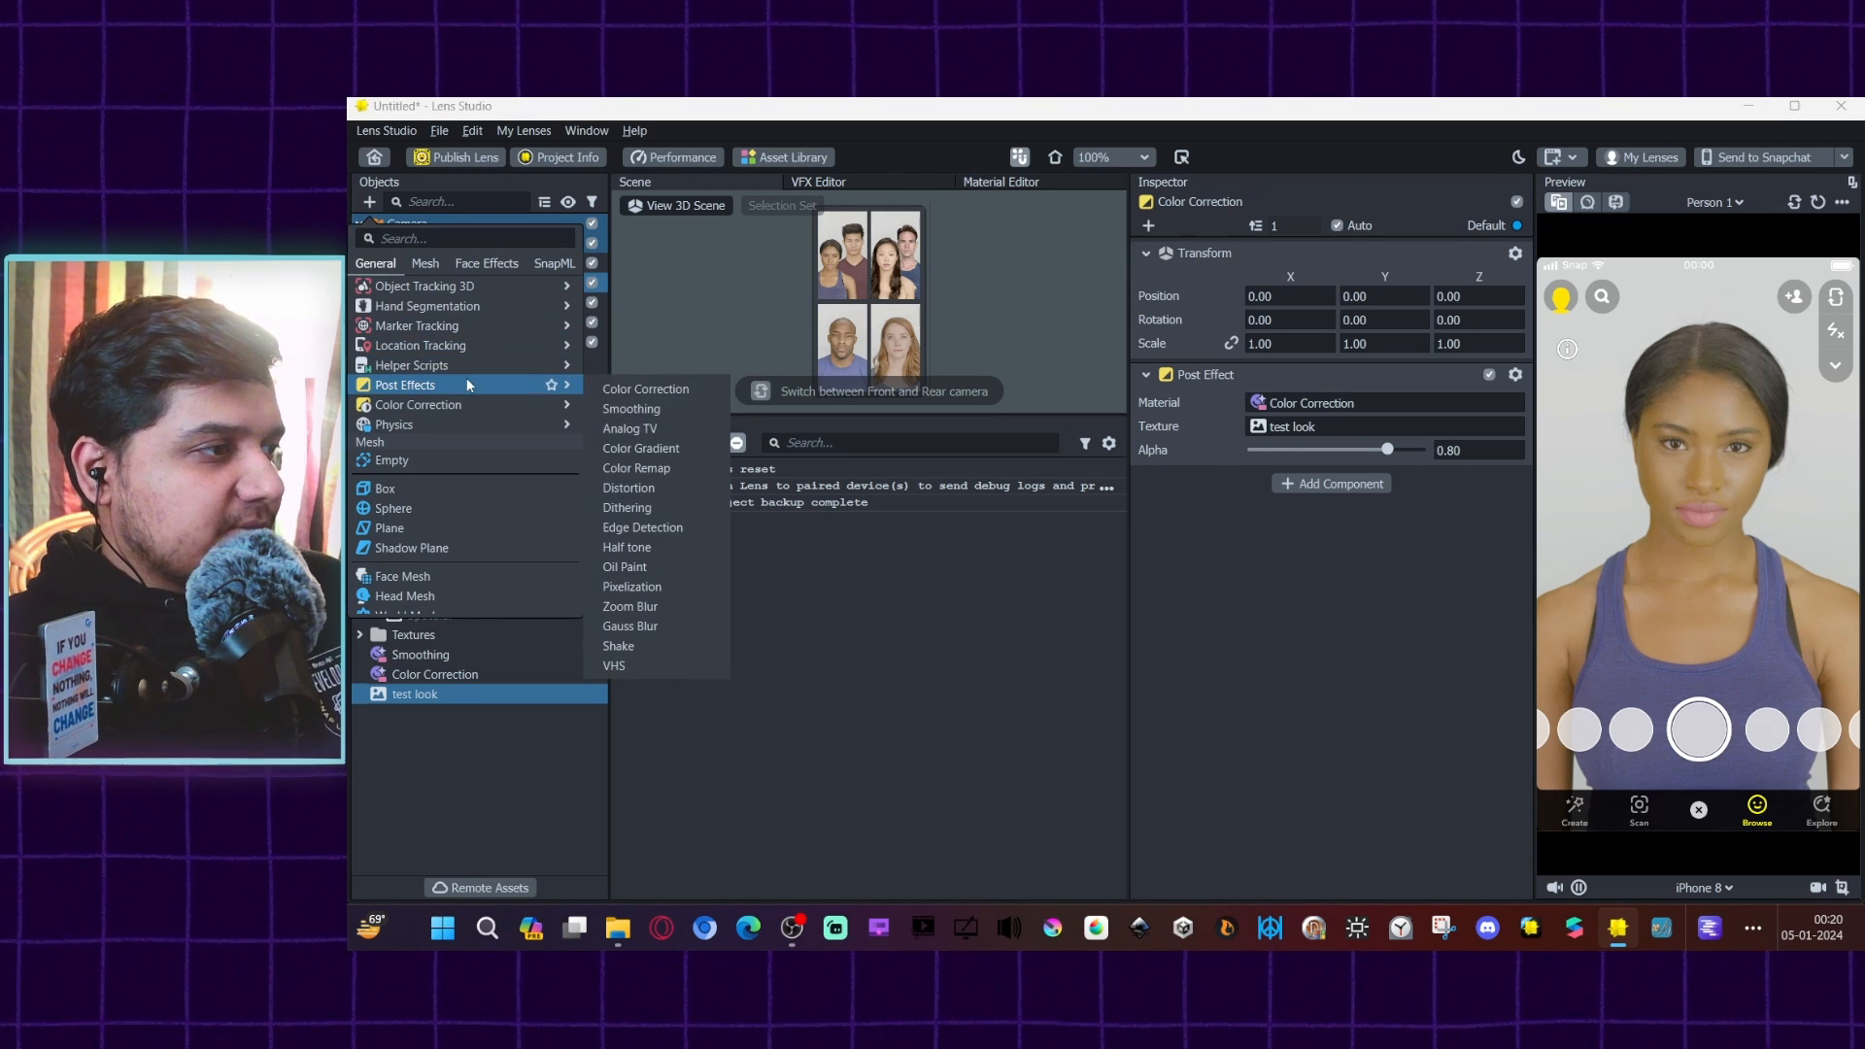
Step: Add an Analog TV post effect with Chromatic Aberration and Distortion Intensity set to 0
click(645, 389)
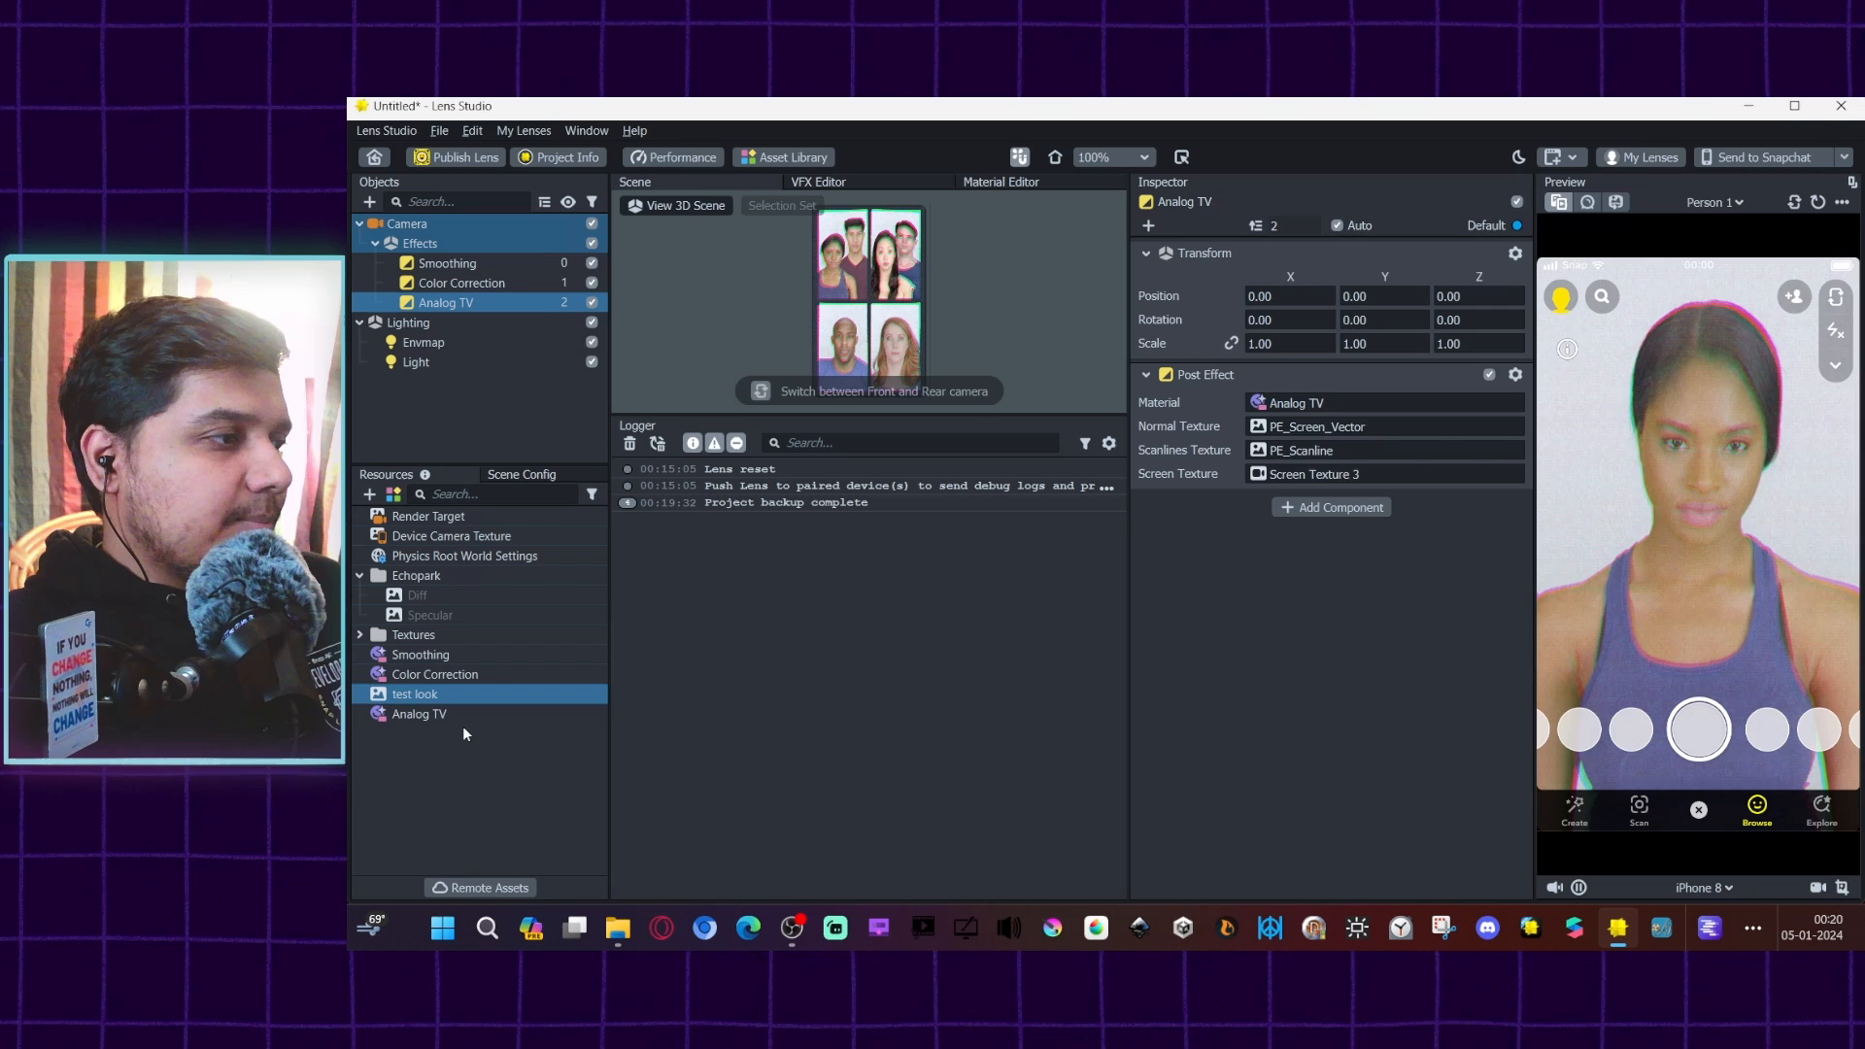
click(418, 714)
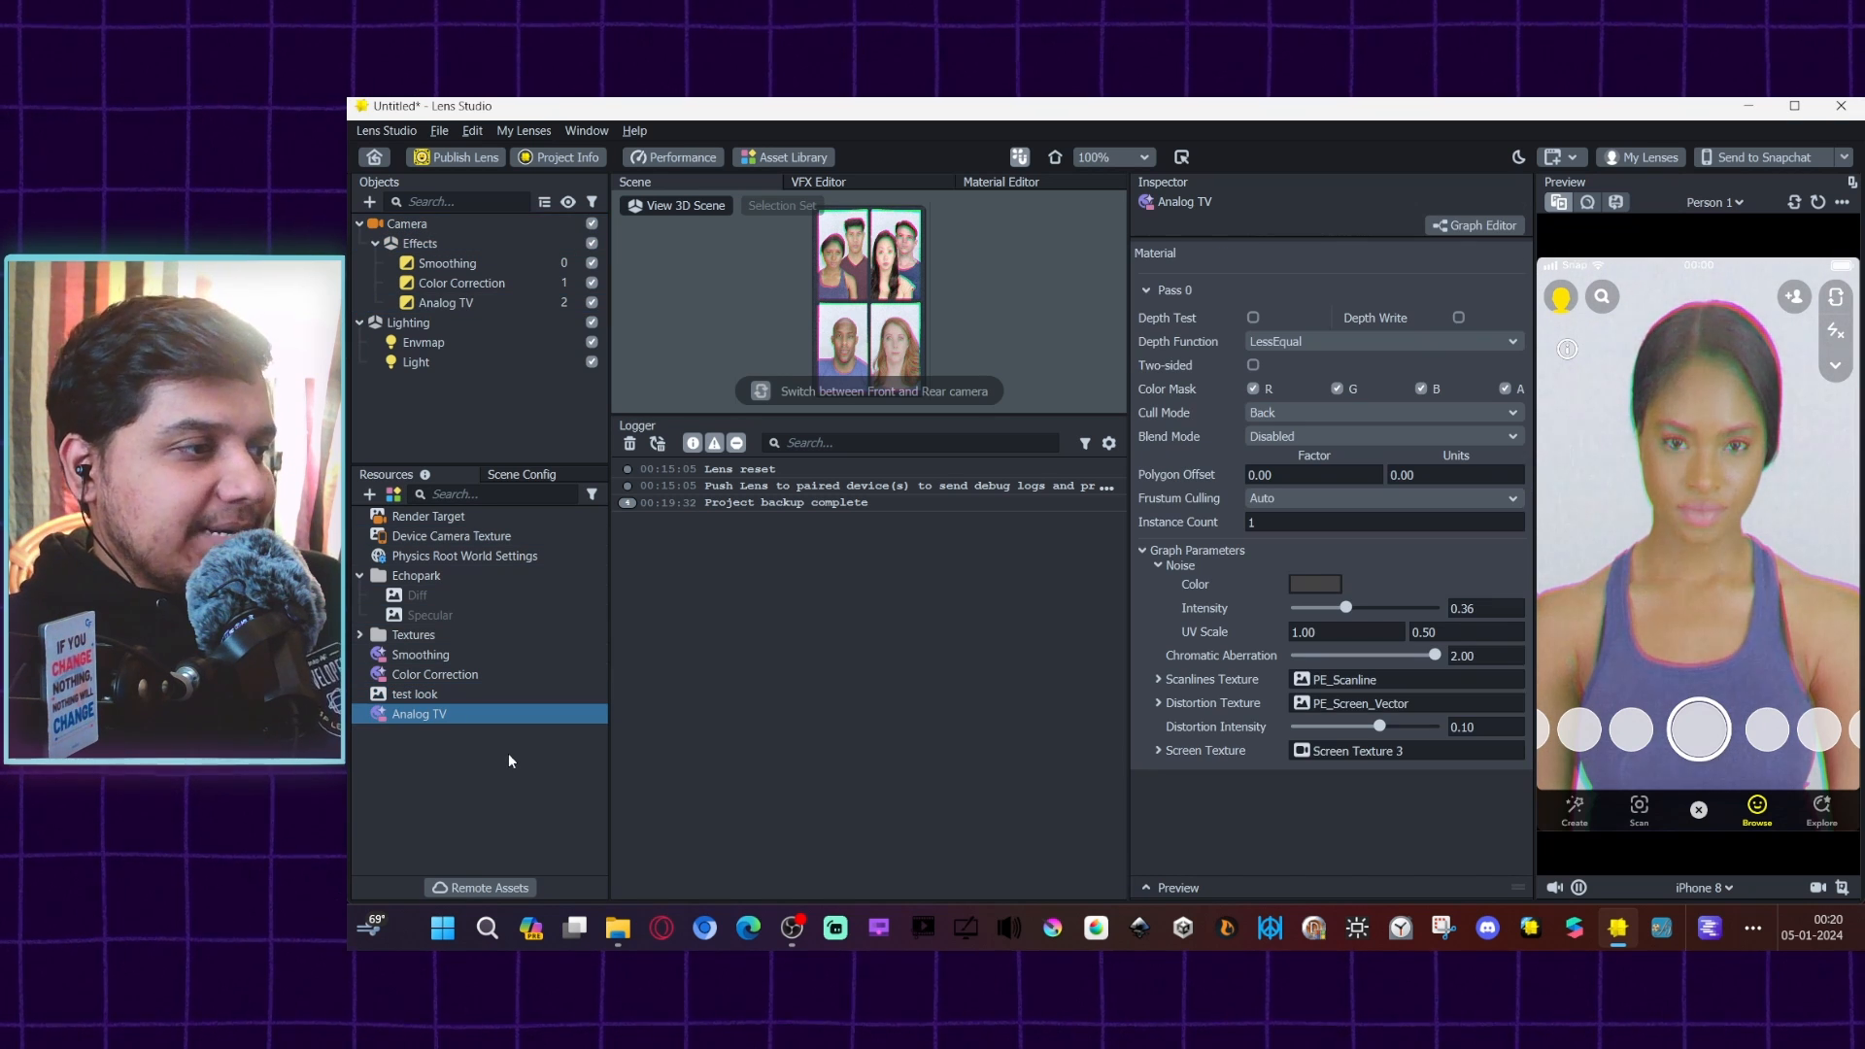
drag(1435, 656, 1297, 656)
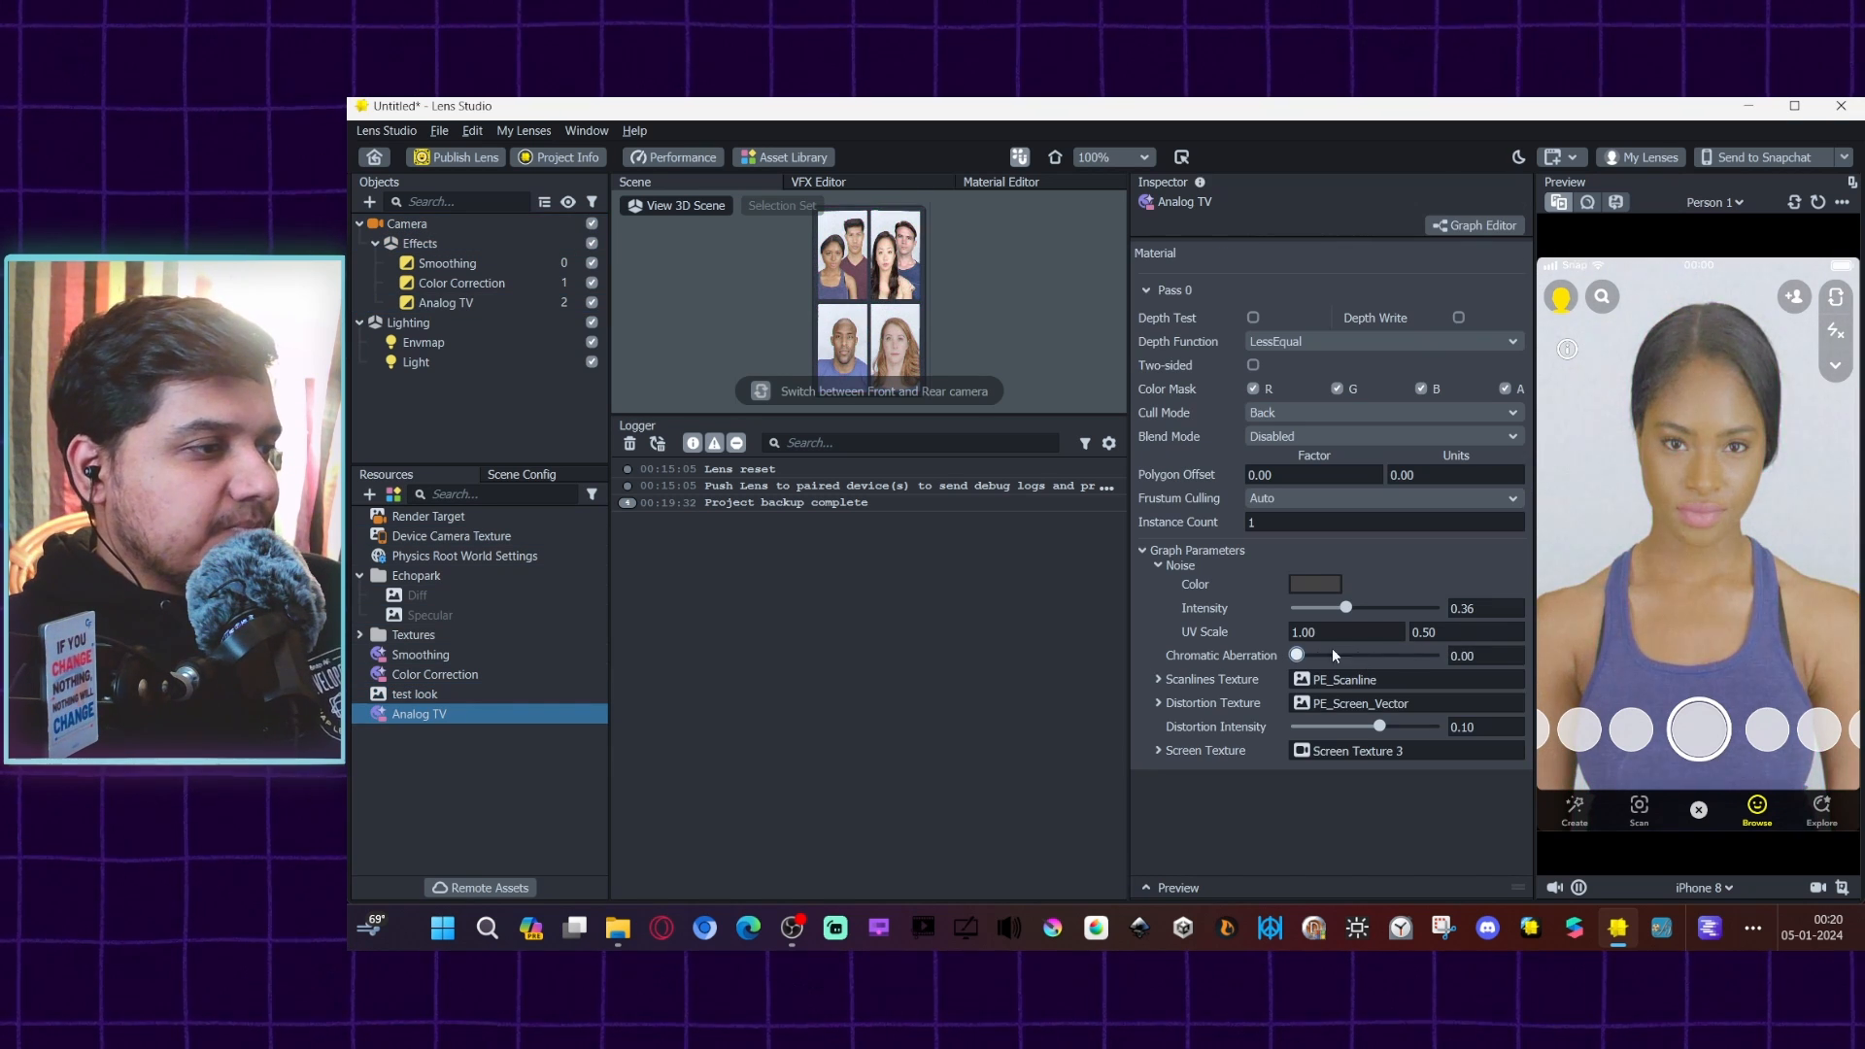
click(1480, 727)
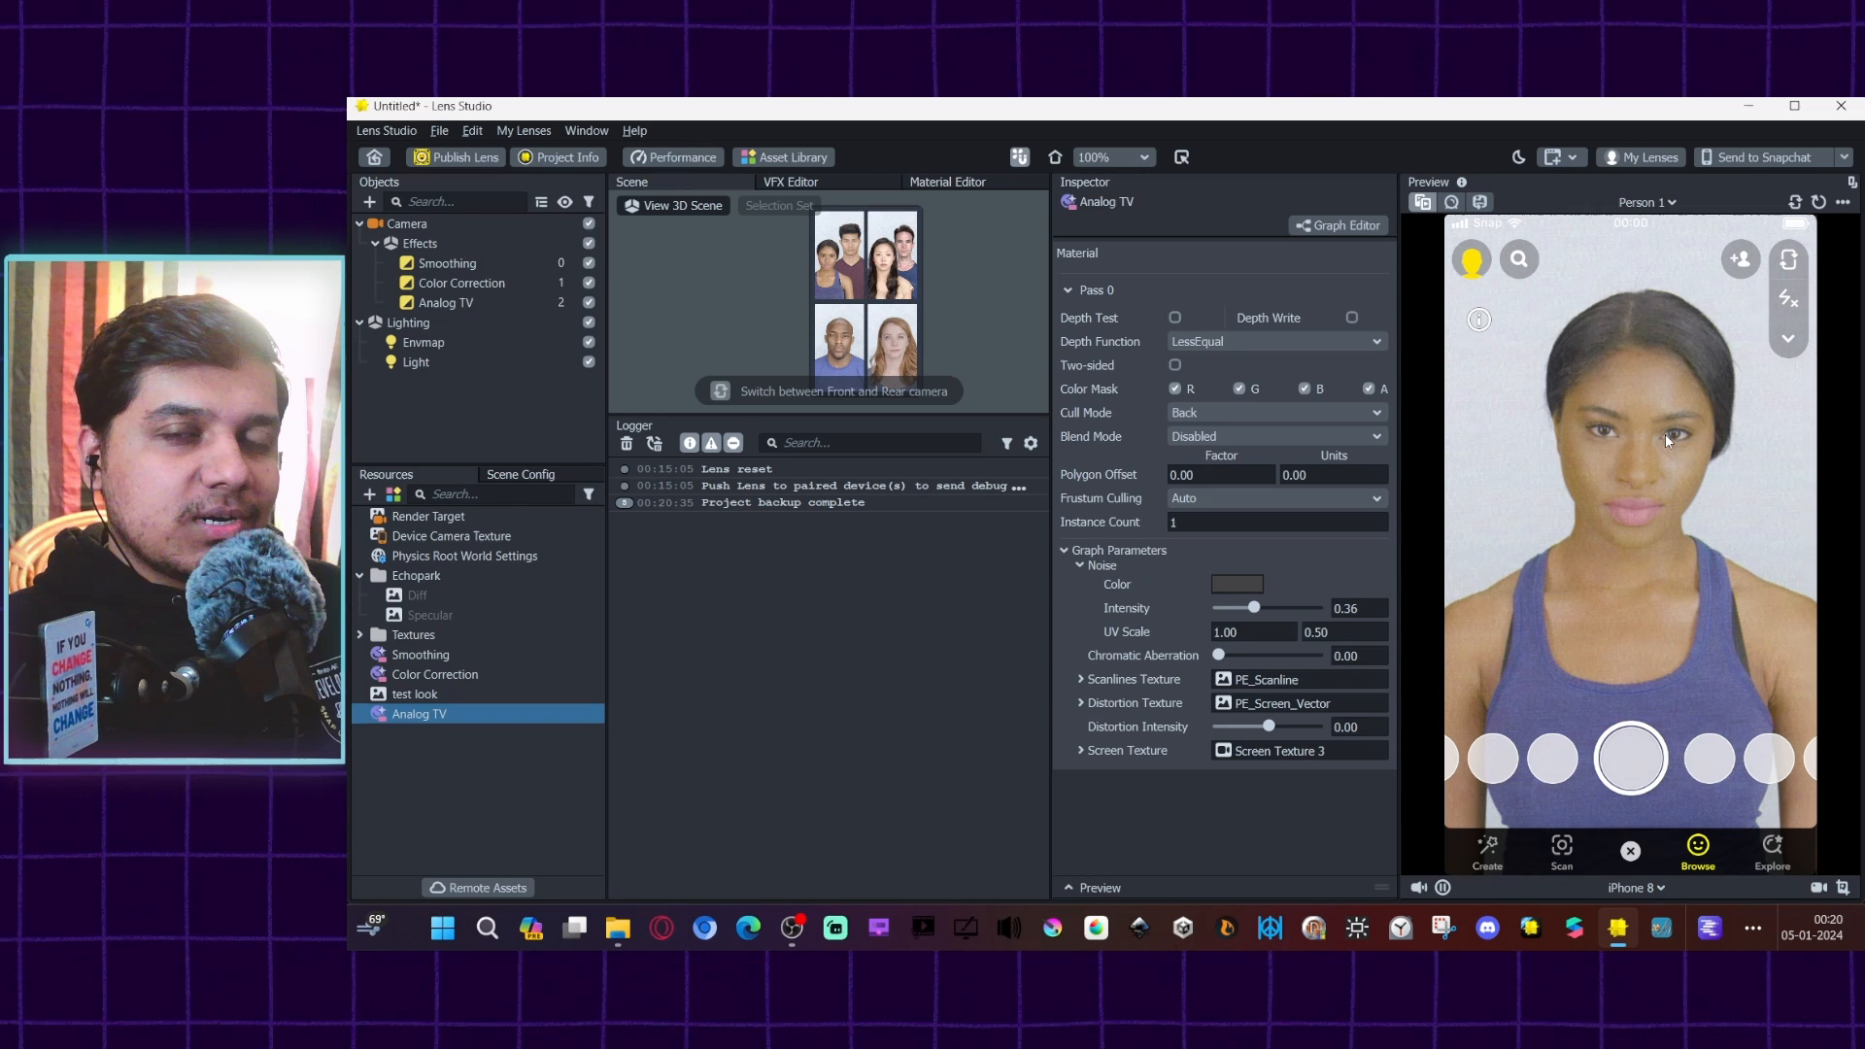
mouse_move(1602, 369)
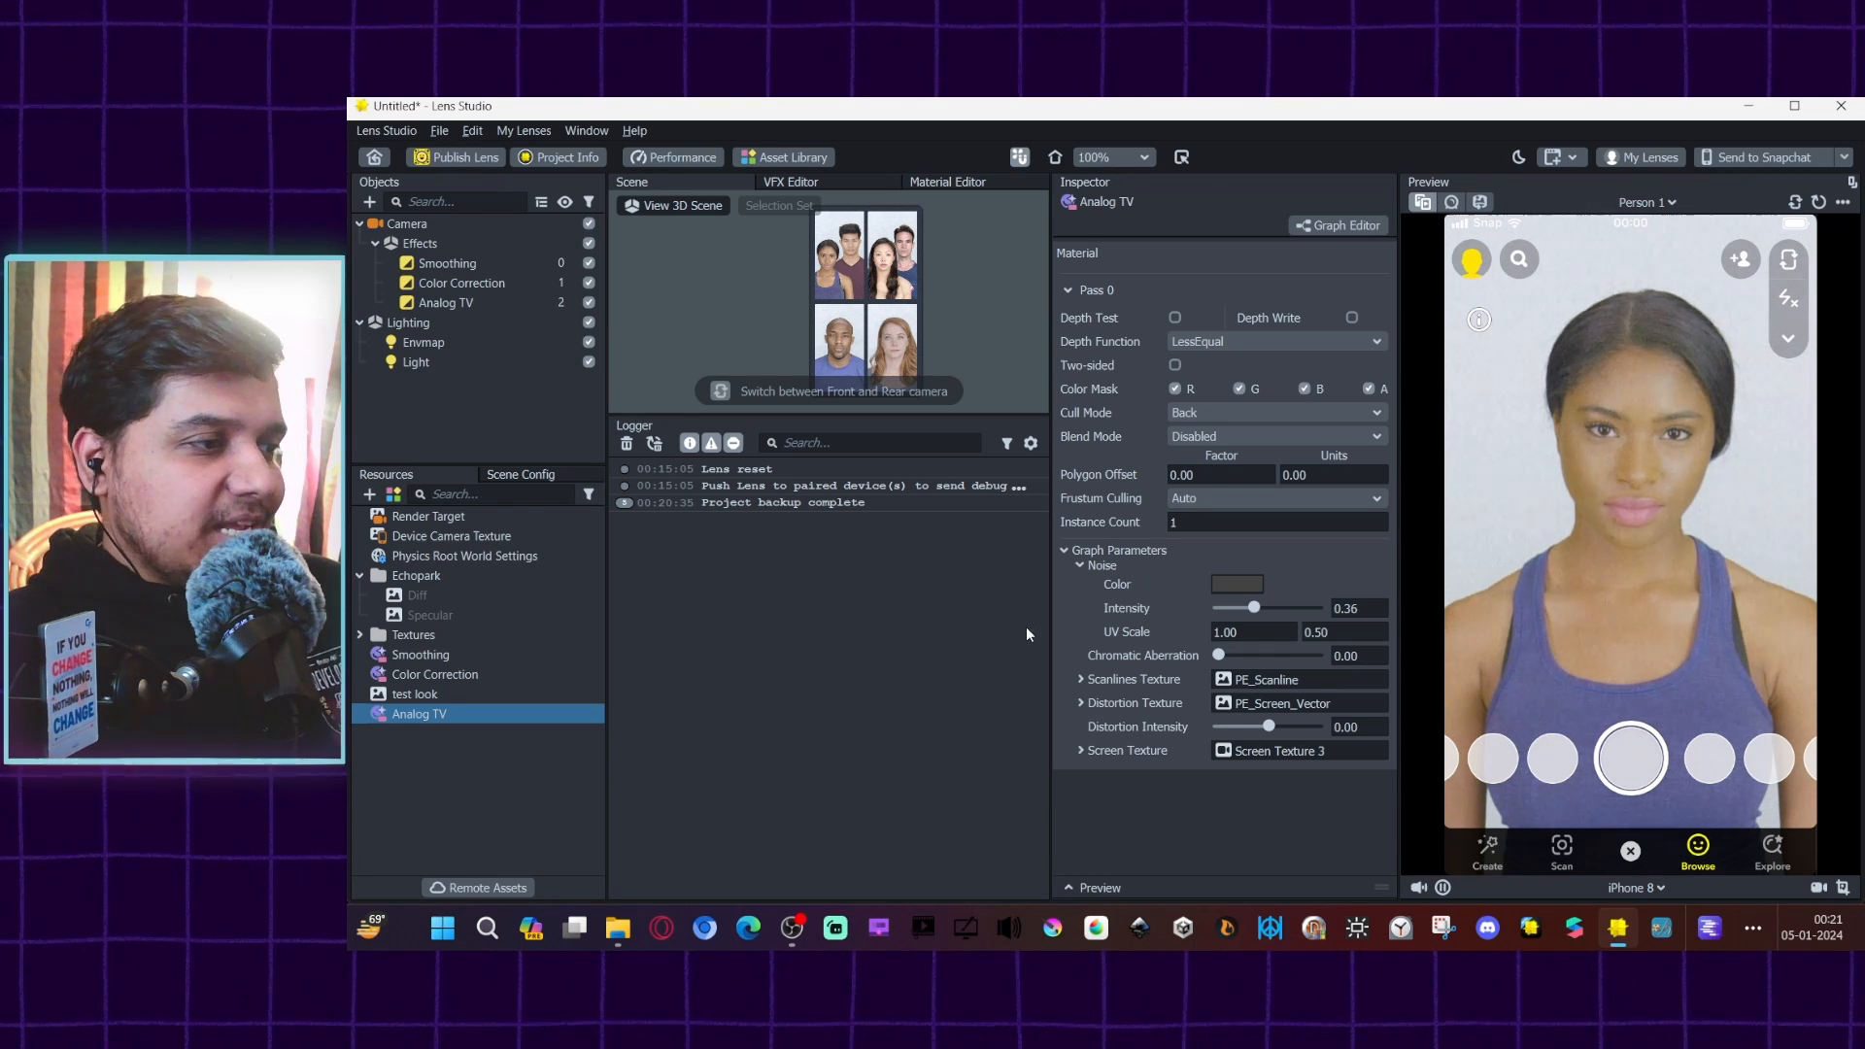
mouse_move(369, 494)
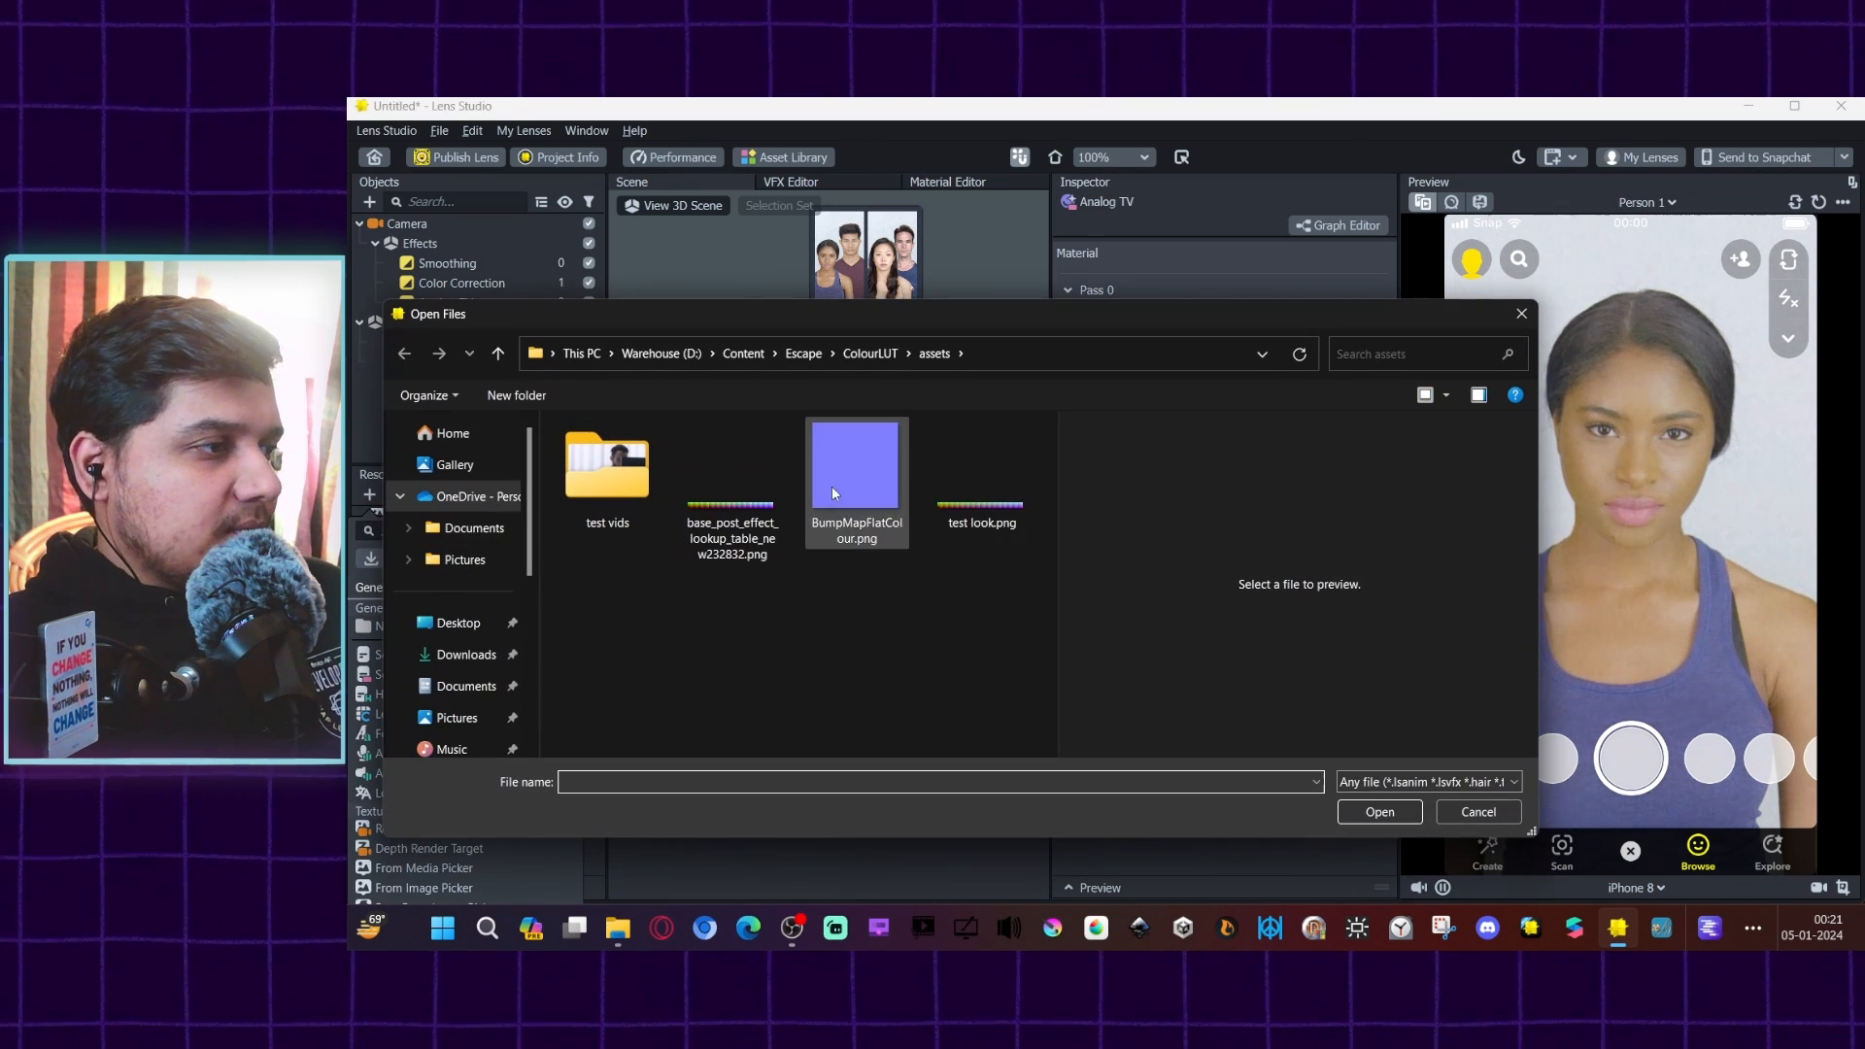
Step: Import BumpMapFlatColour.png and assign it as the Analog TV Scanlines Texture
click(857, 469)
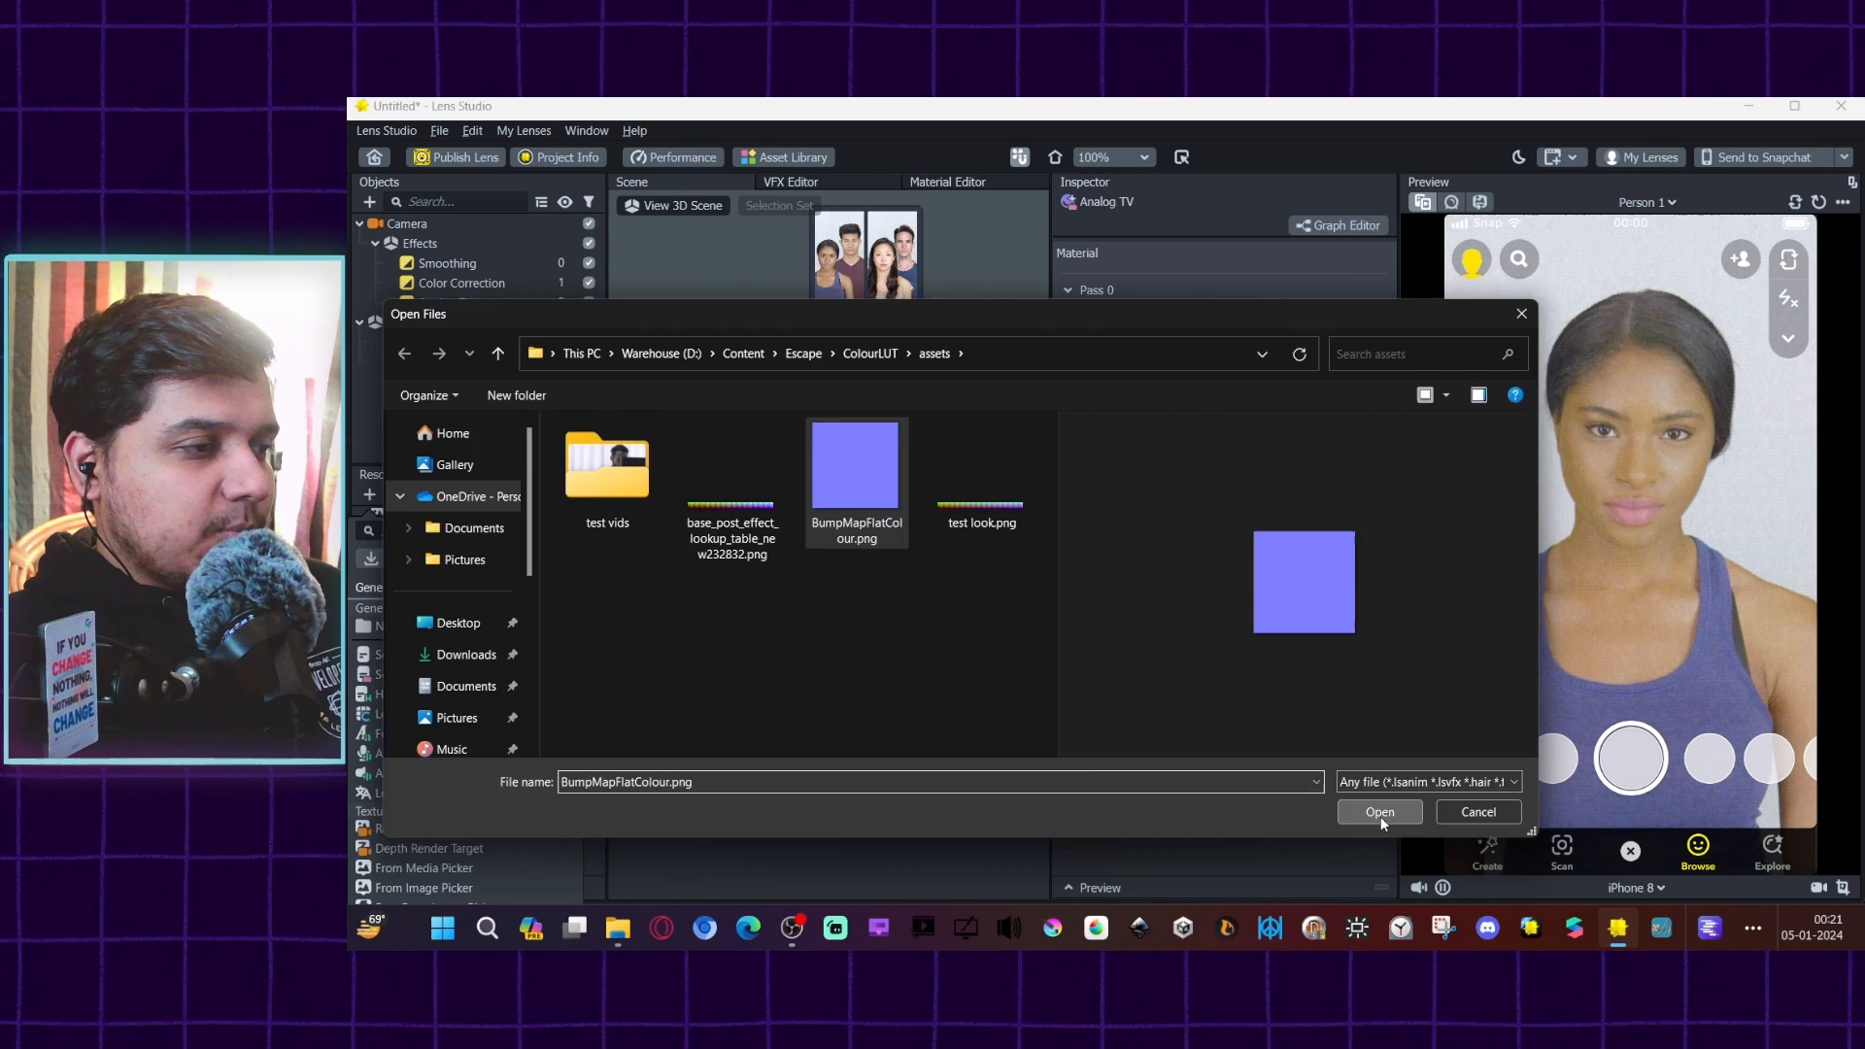
click(1379, 812)
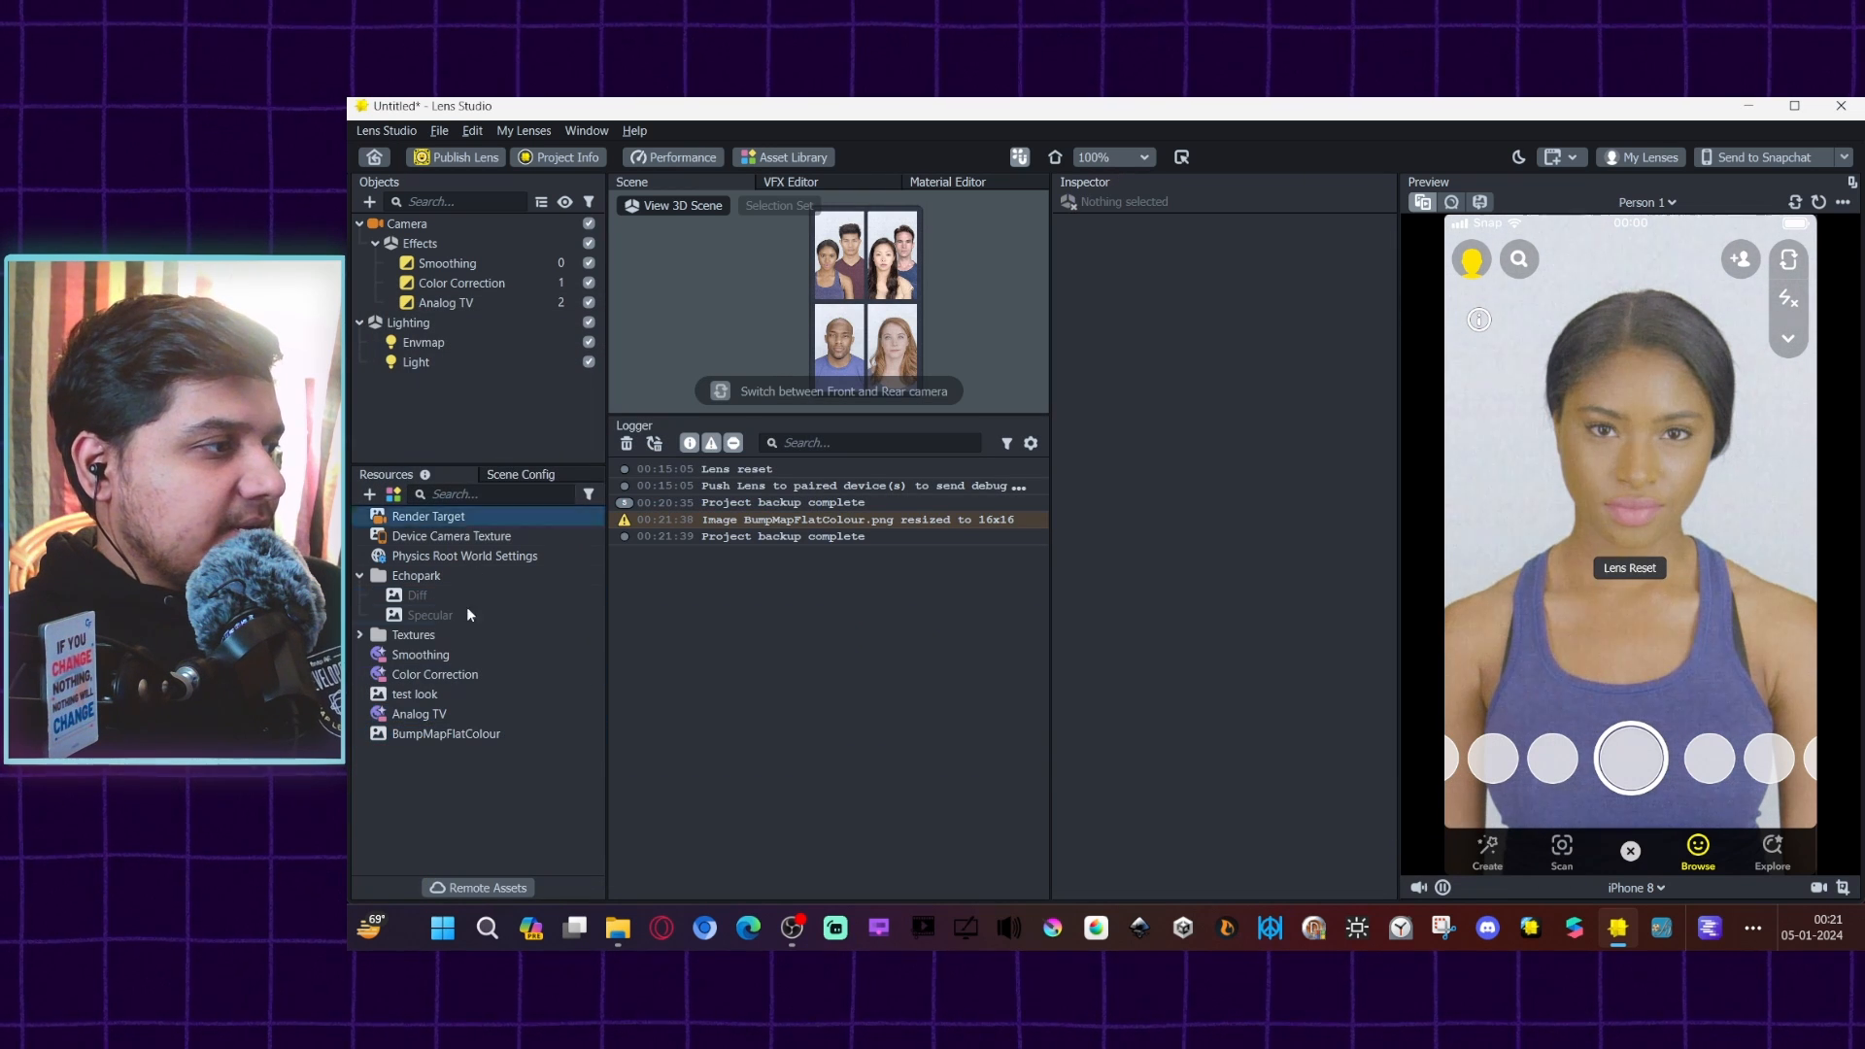
click(418, 714)
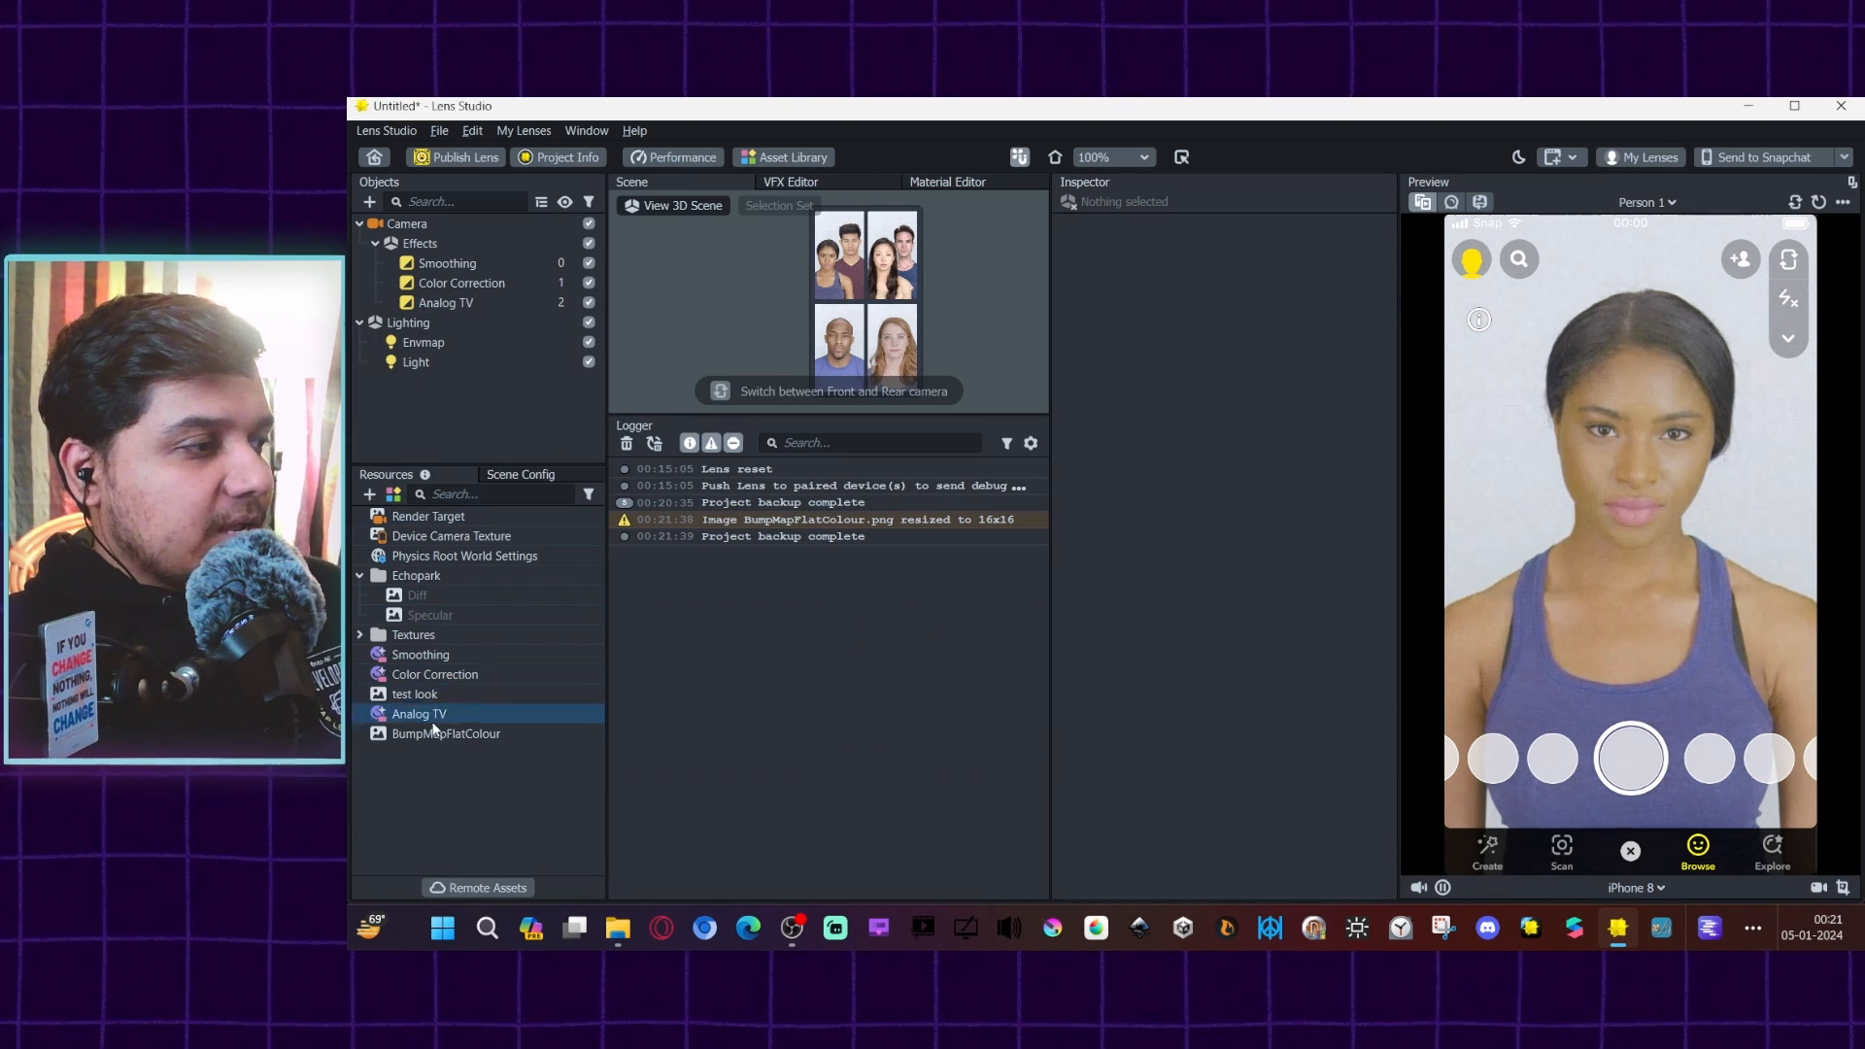
click(446, 734)
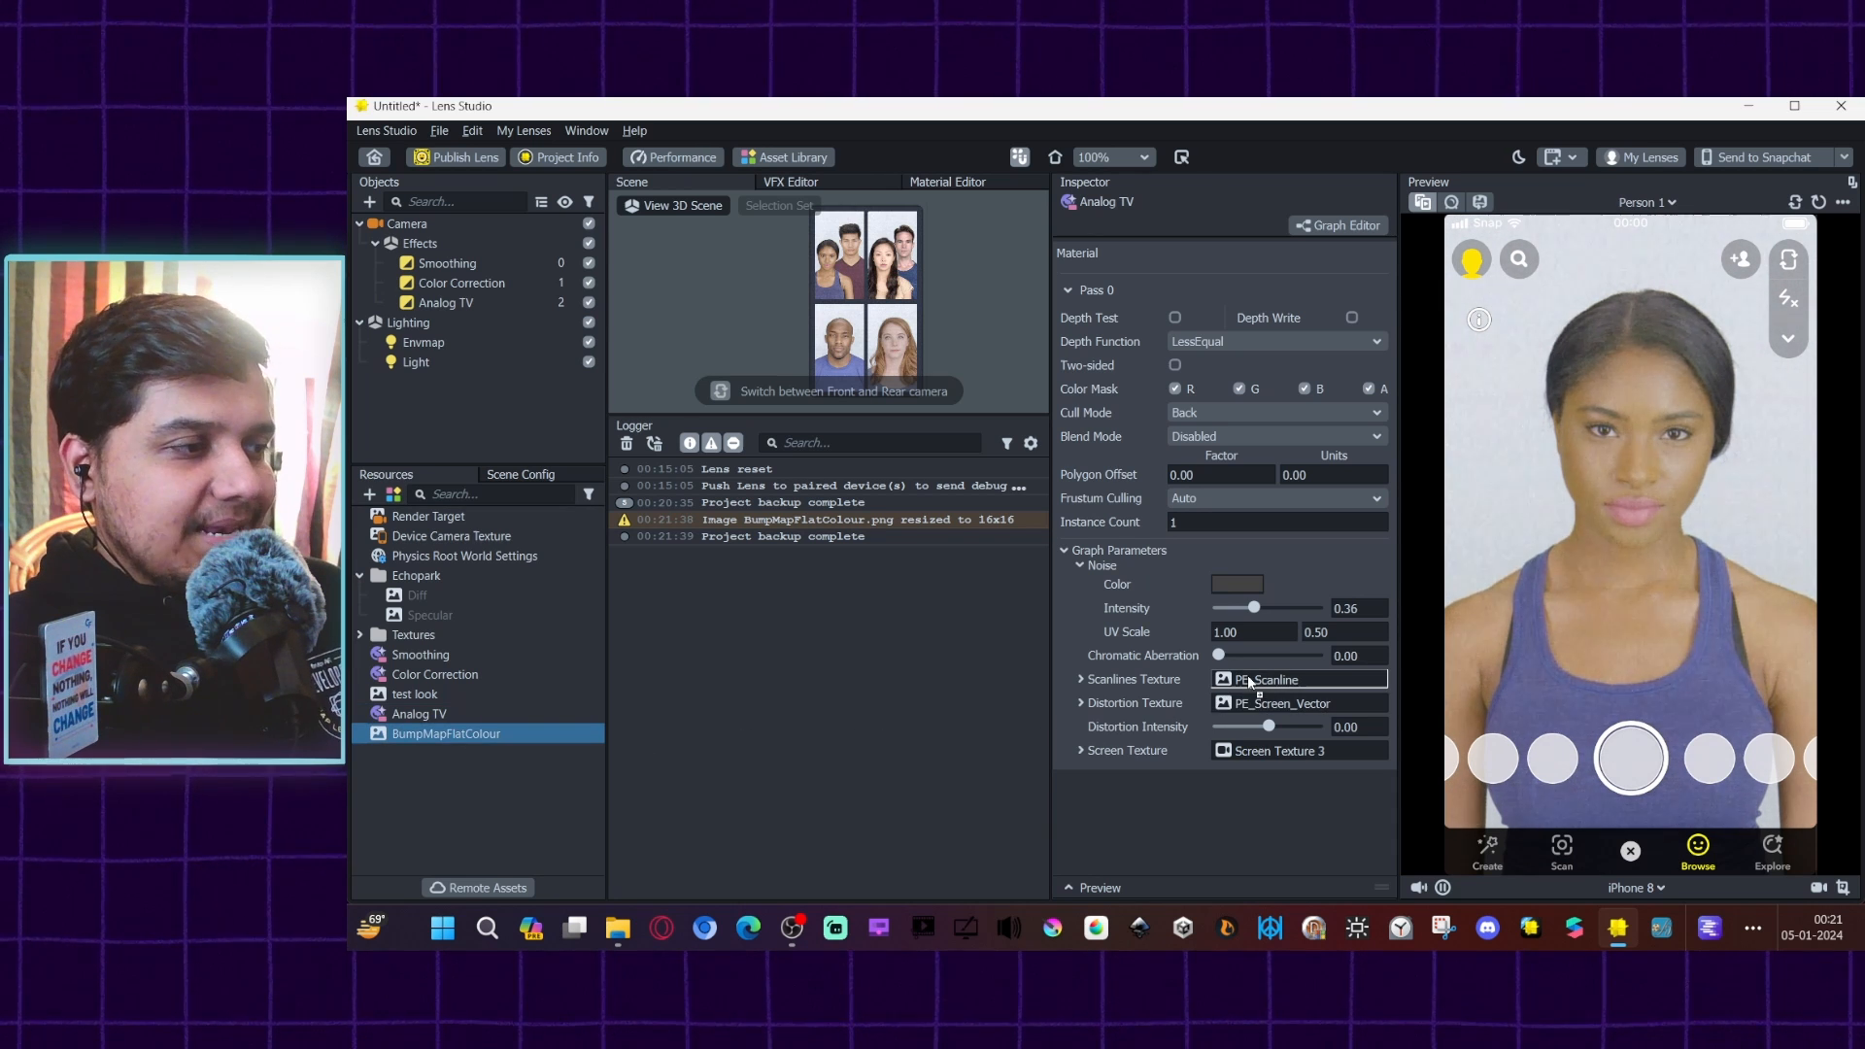
click(446, 302)
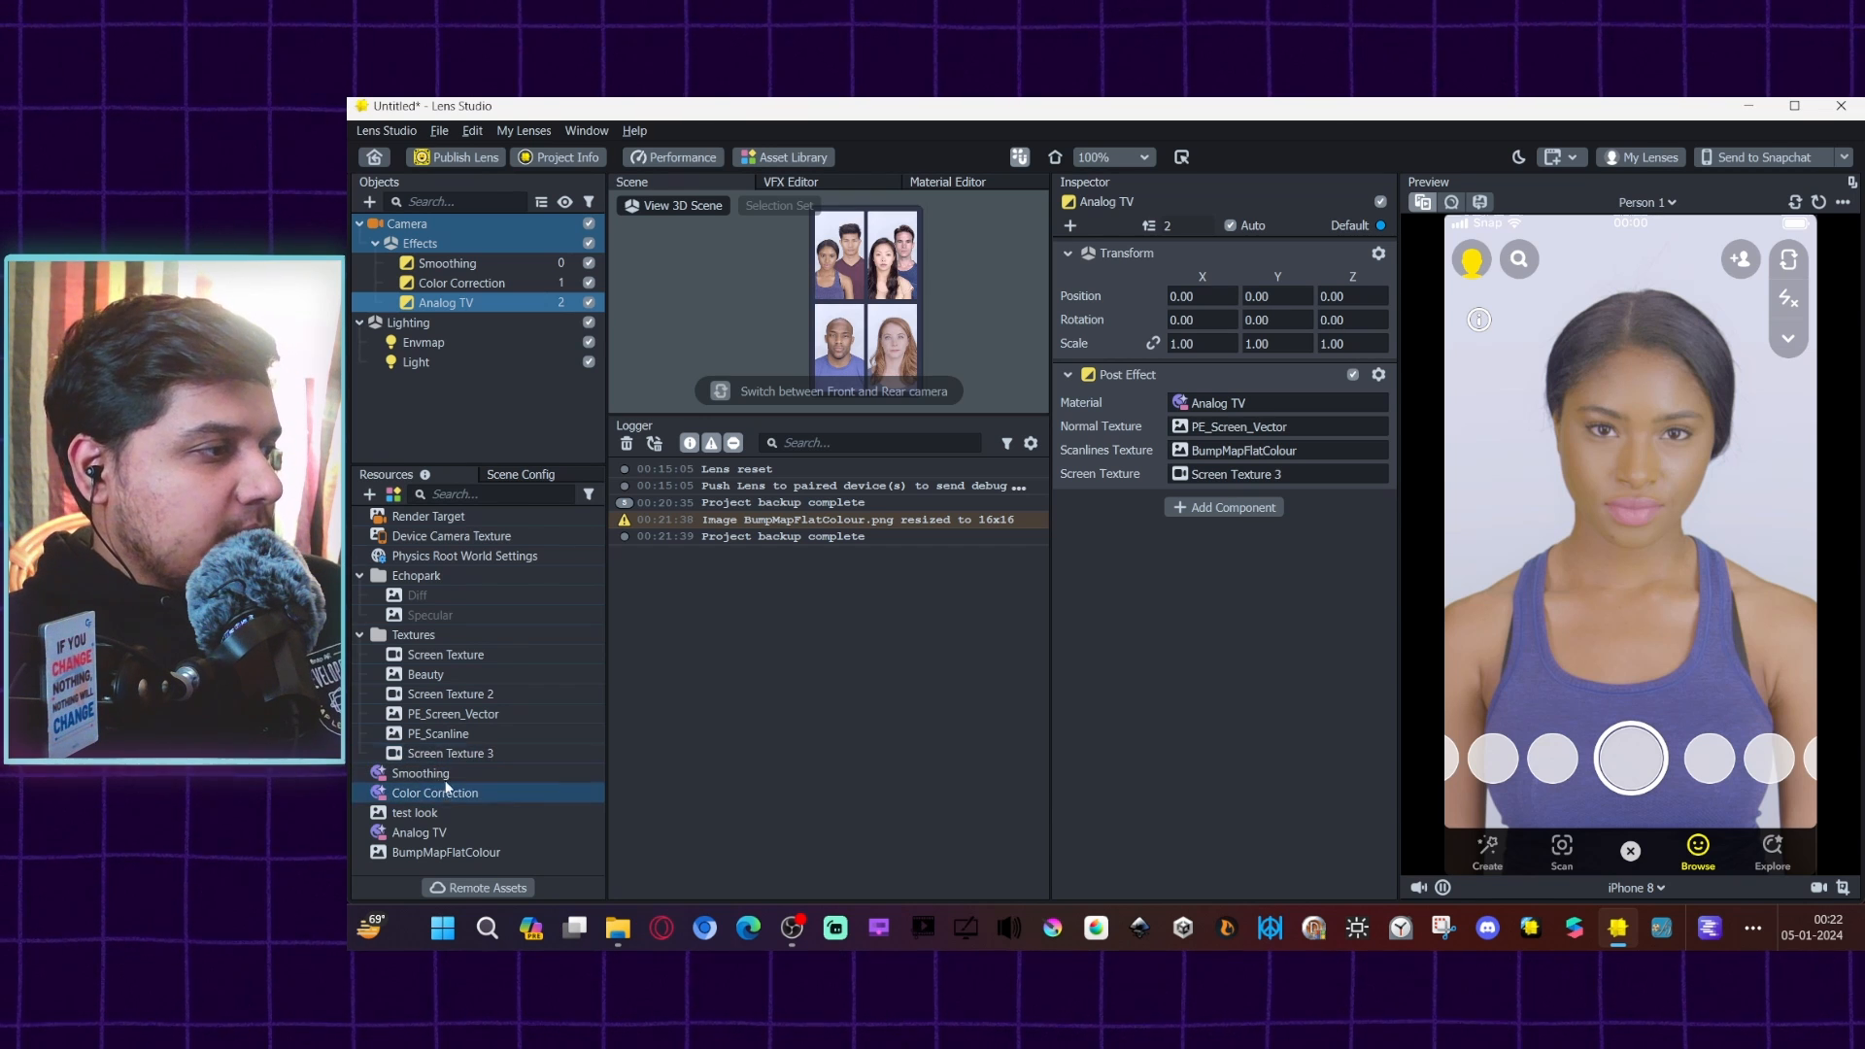
Step: Preview the PE_Scanline and BumpMapFlatColour textures for comparison
click(438, 734)
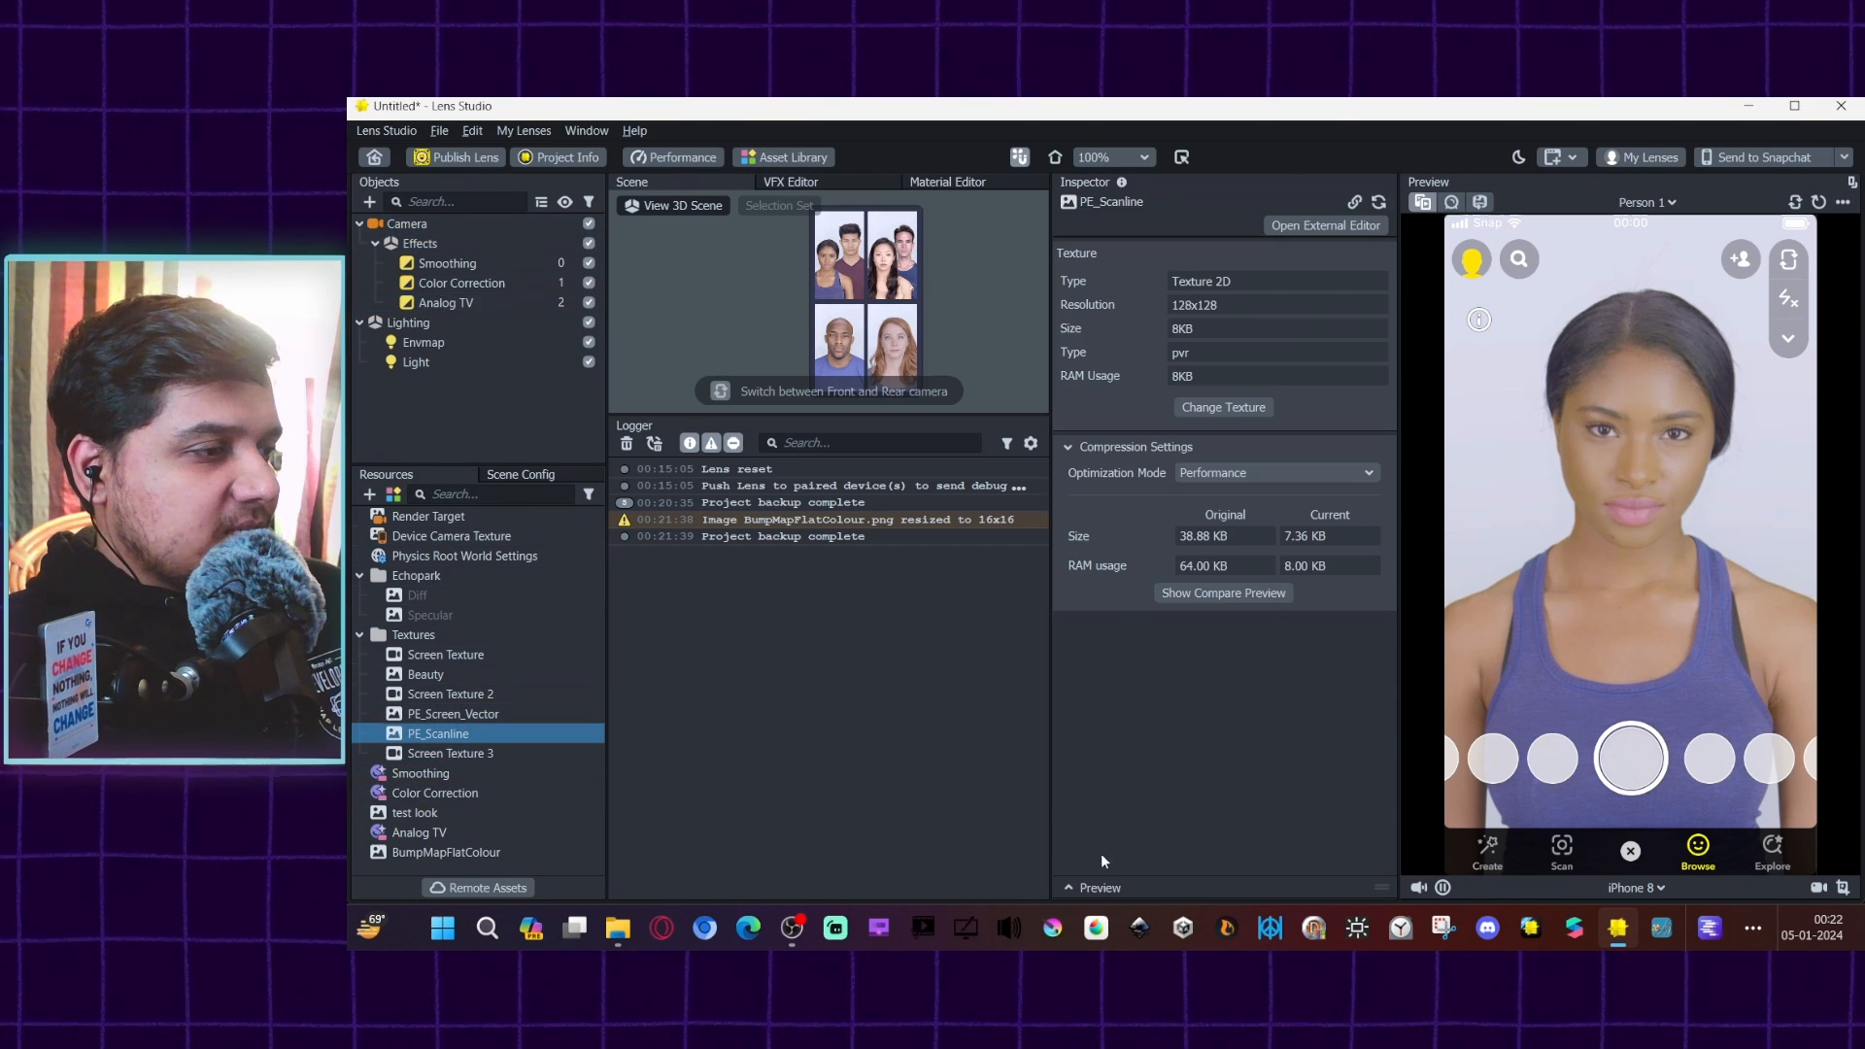
click(1223, 592)
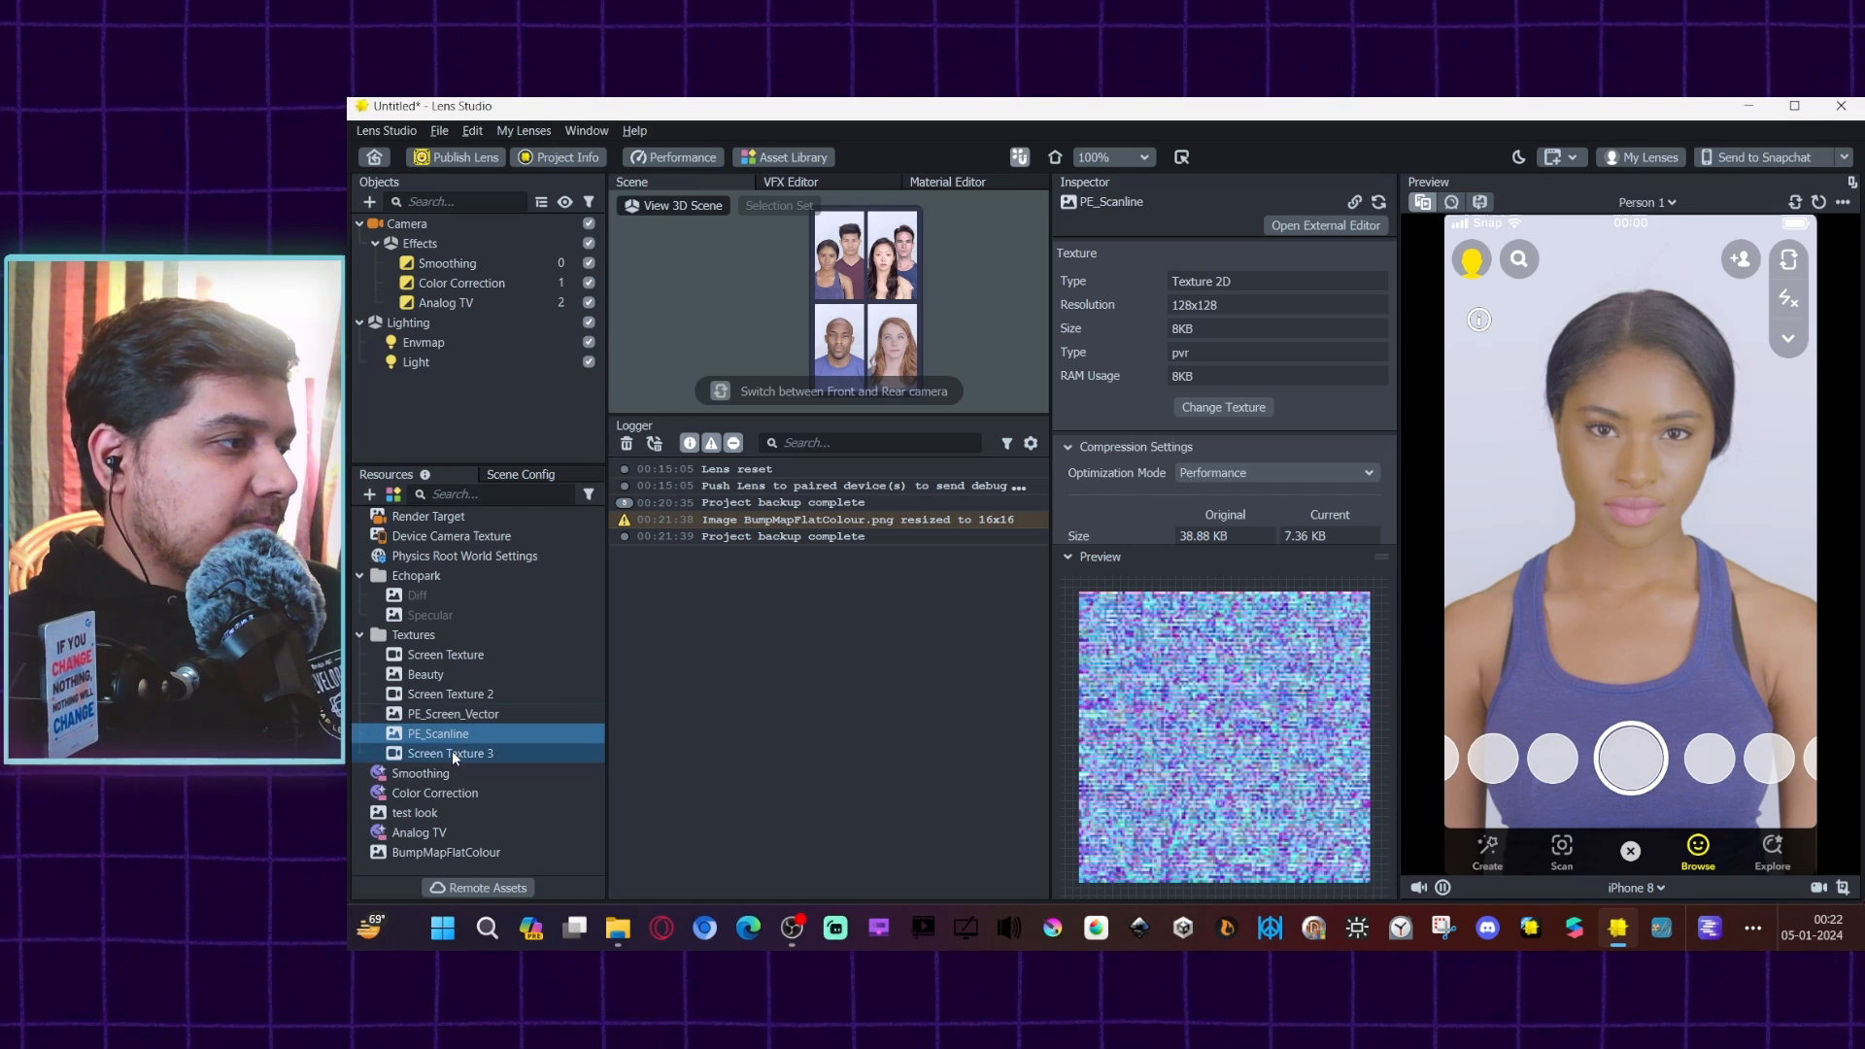
click(445, 852)
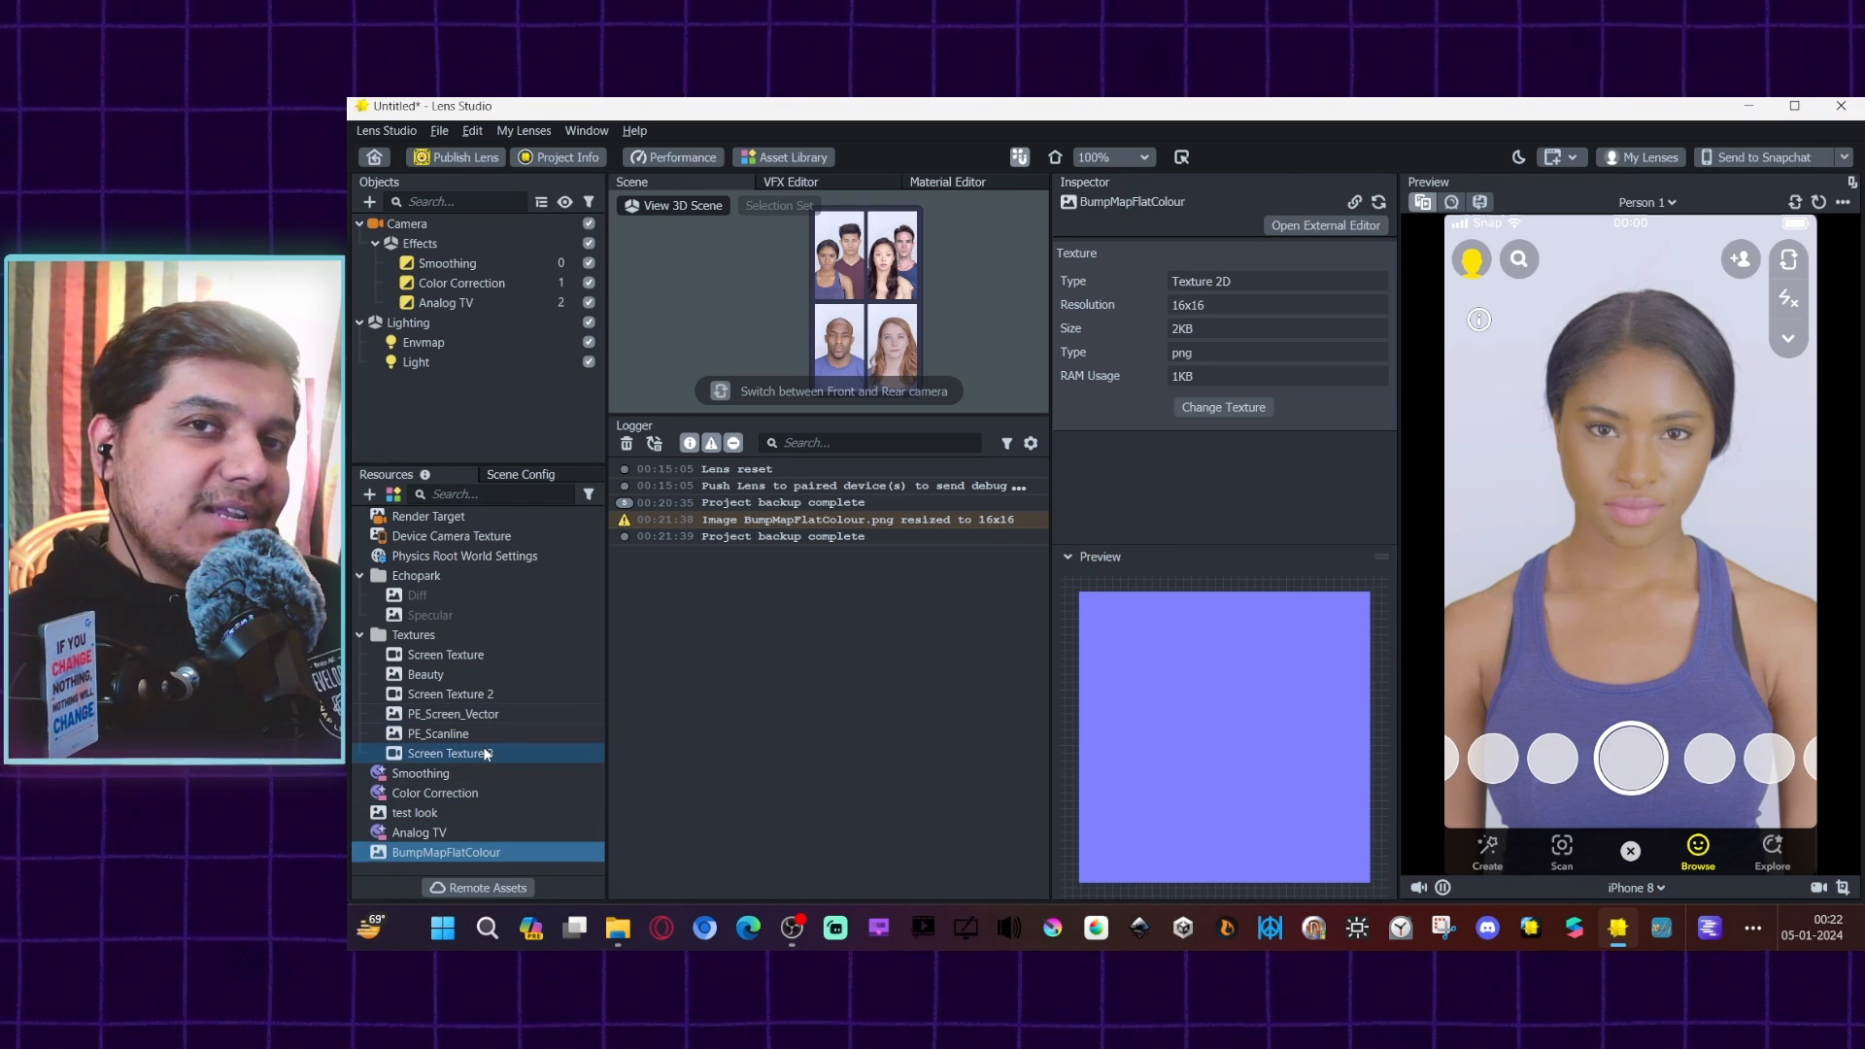